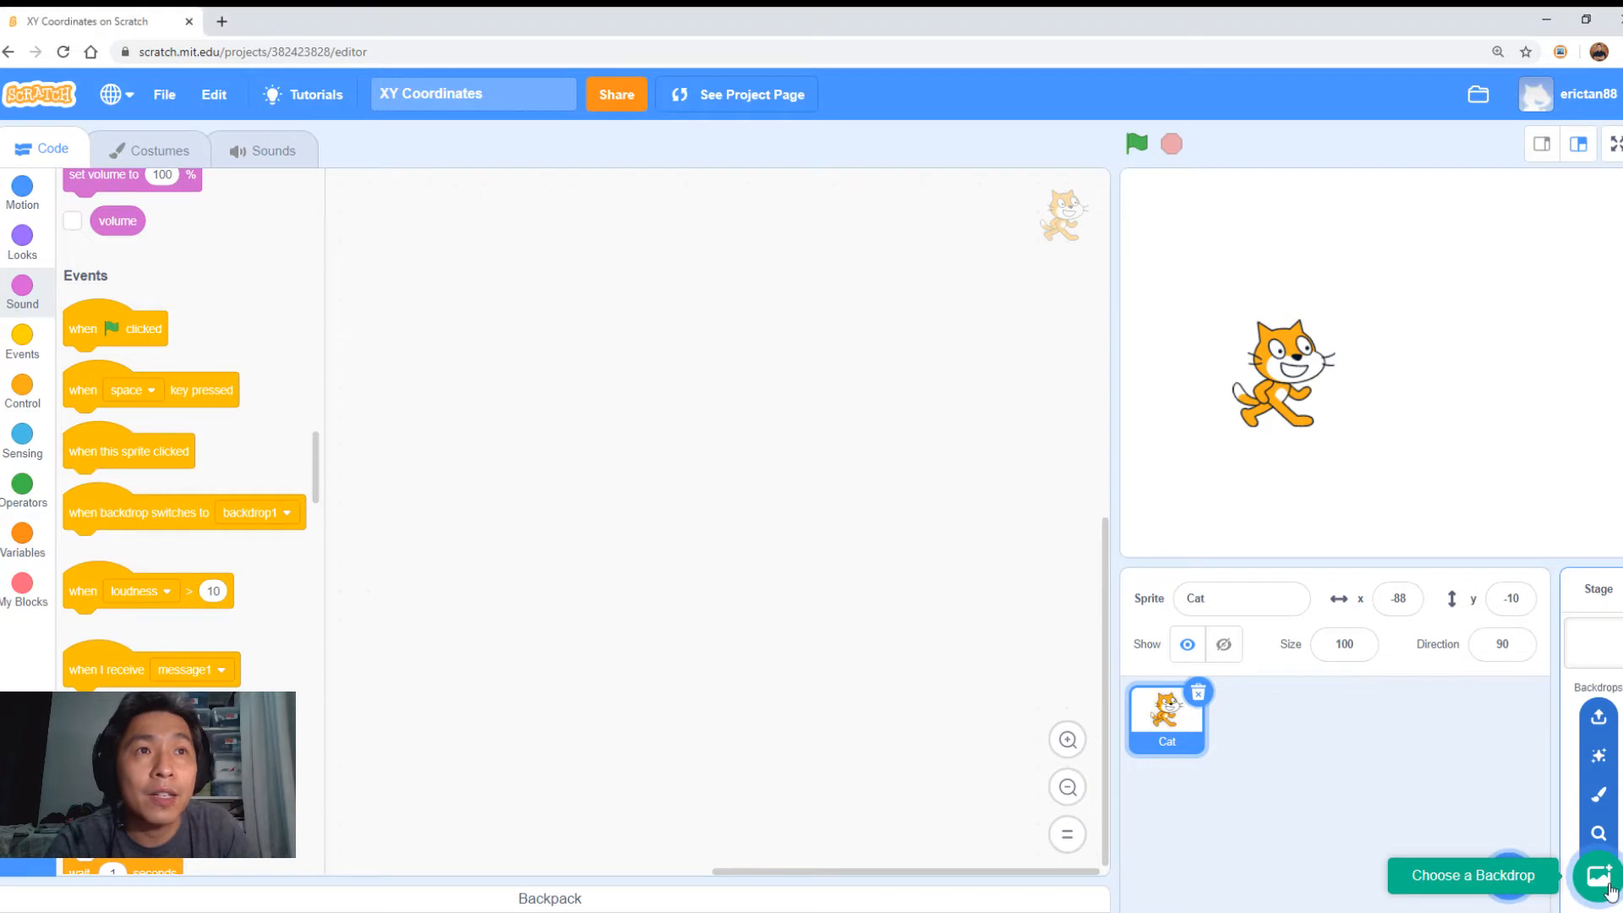
# Choose the Xy-grid backdrop from the backdrop library for the stage.
pyautogui.click(1596, 875)
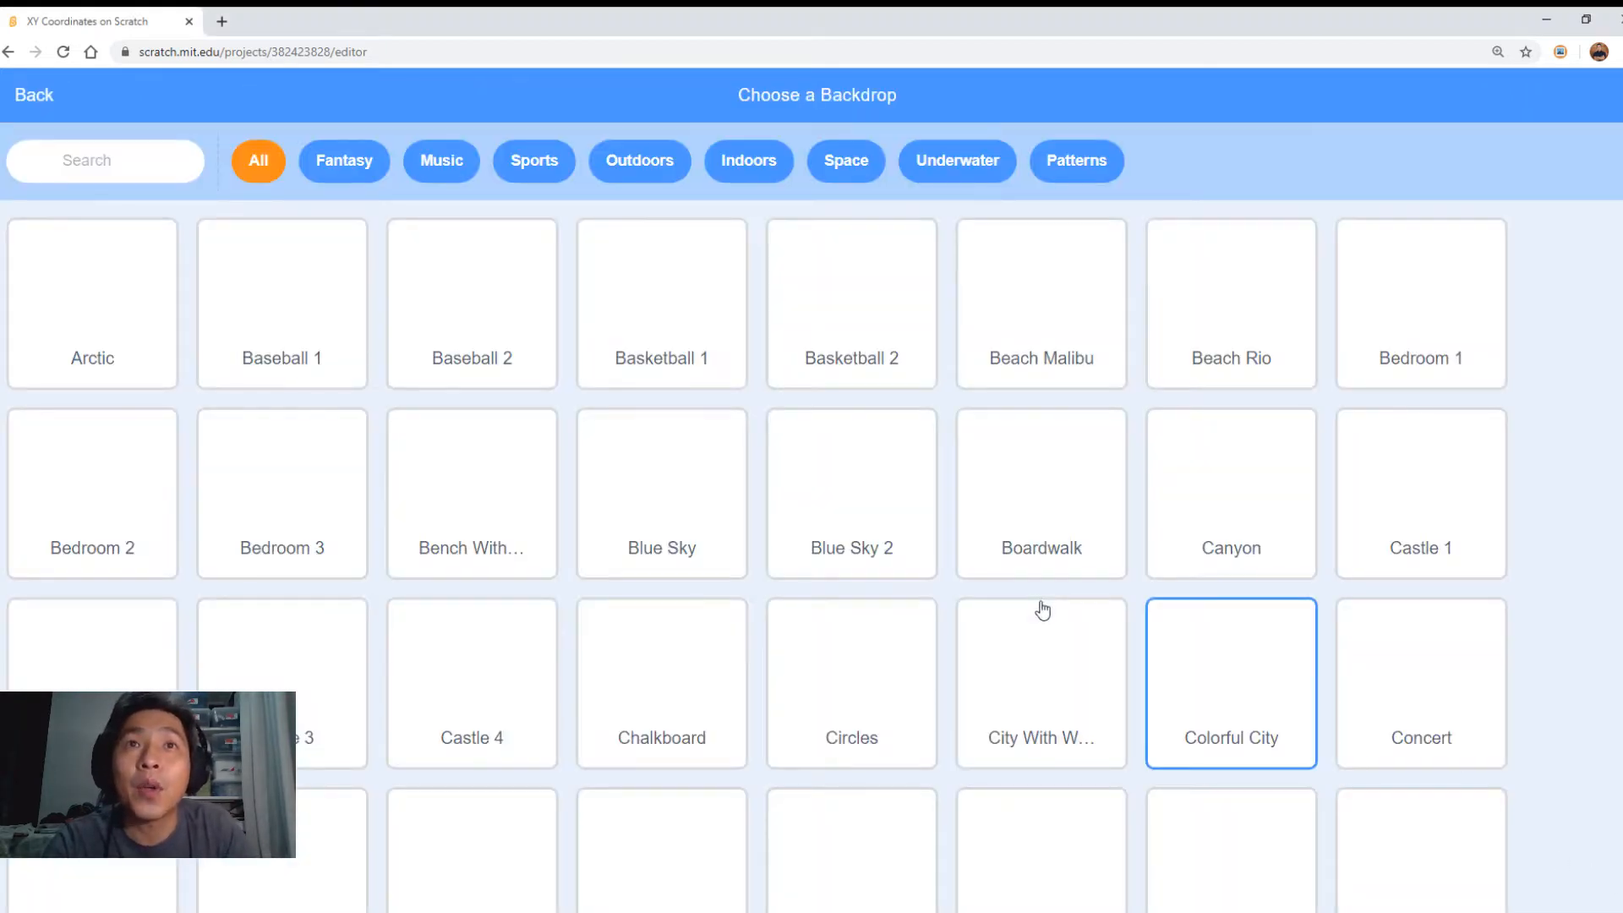
pyautogui.scroll(-3)
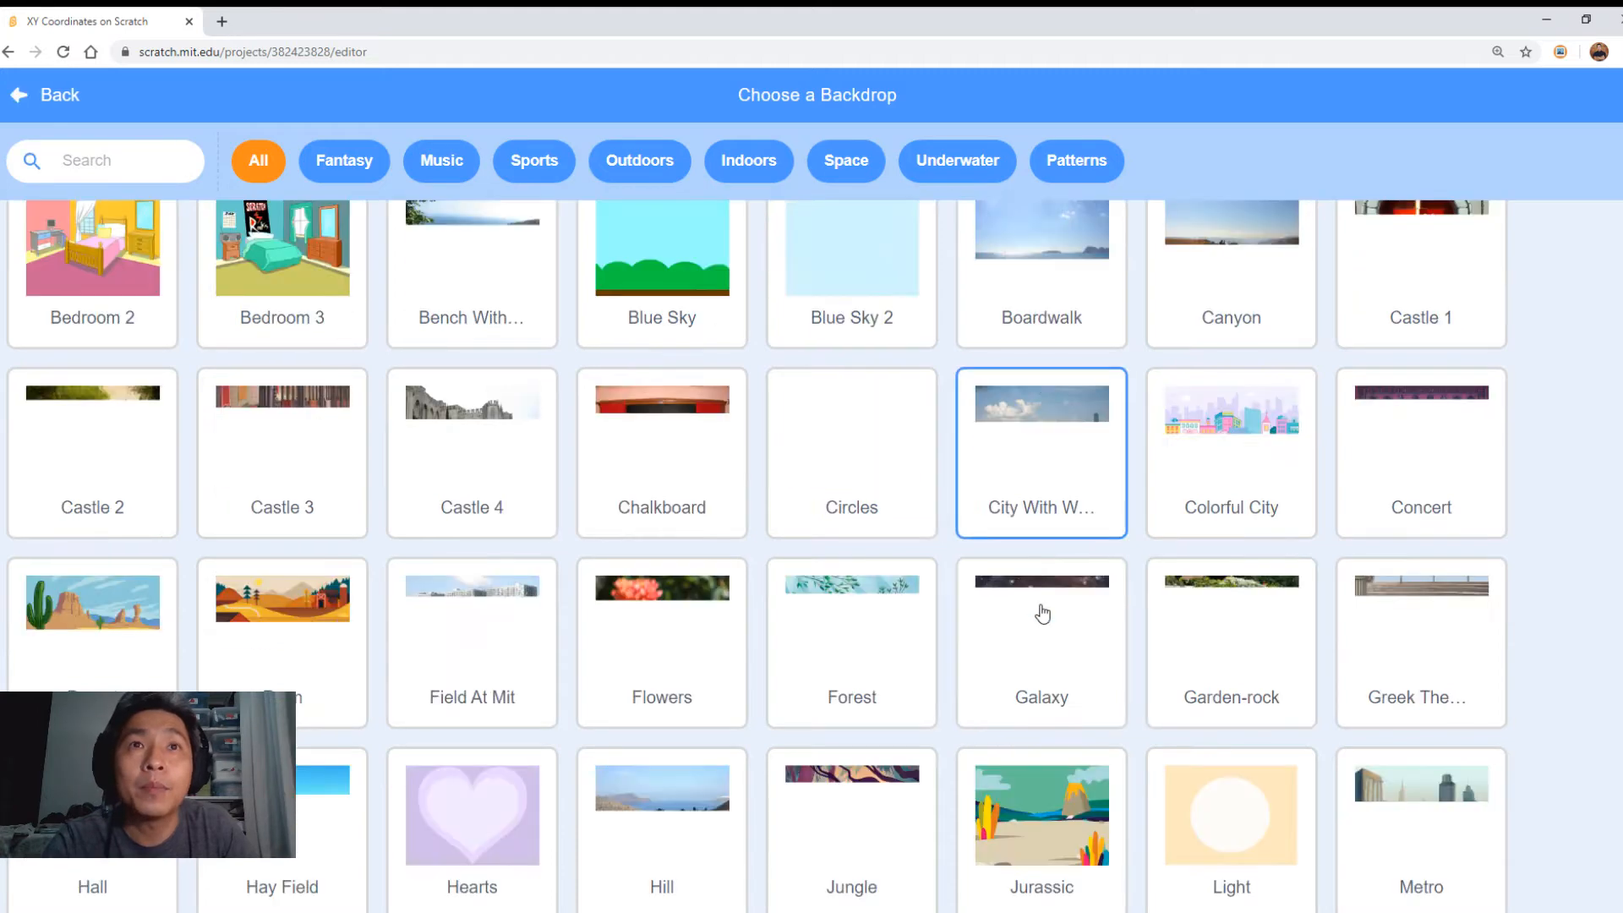
pyautogui.scroll(-3)
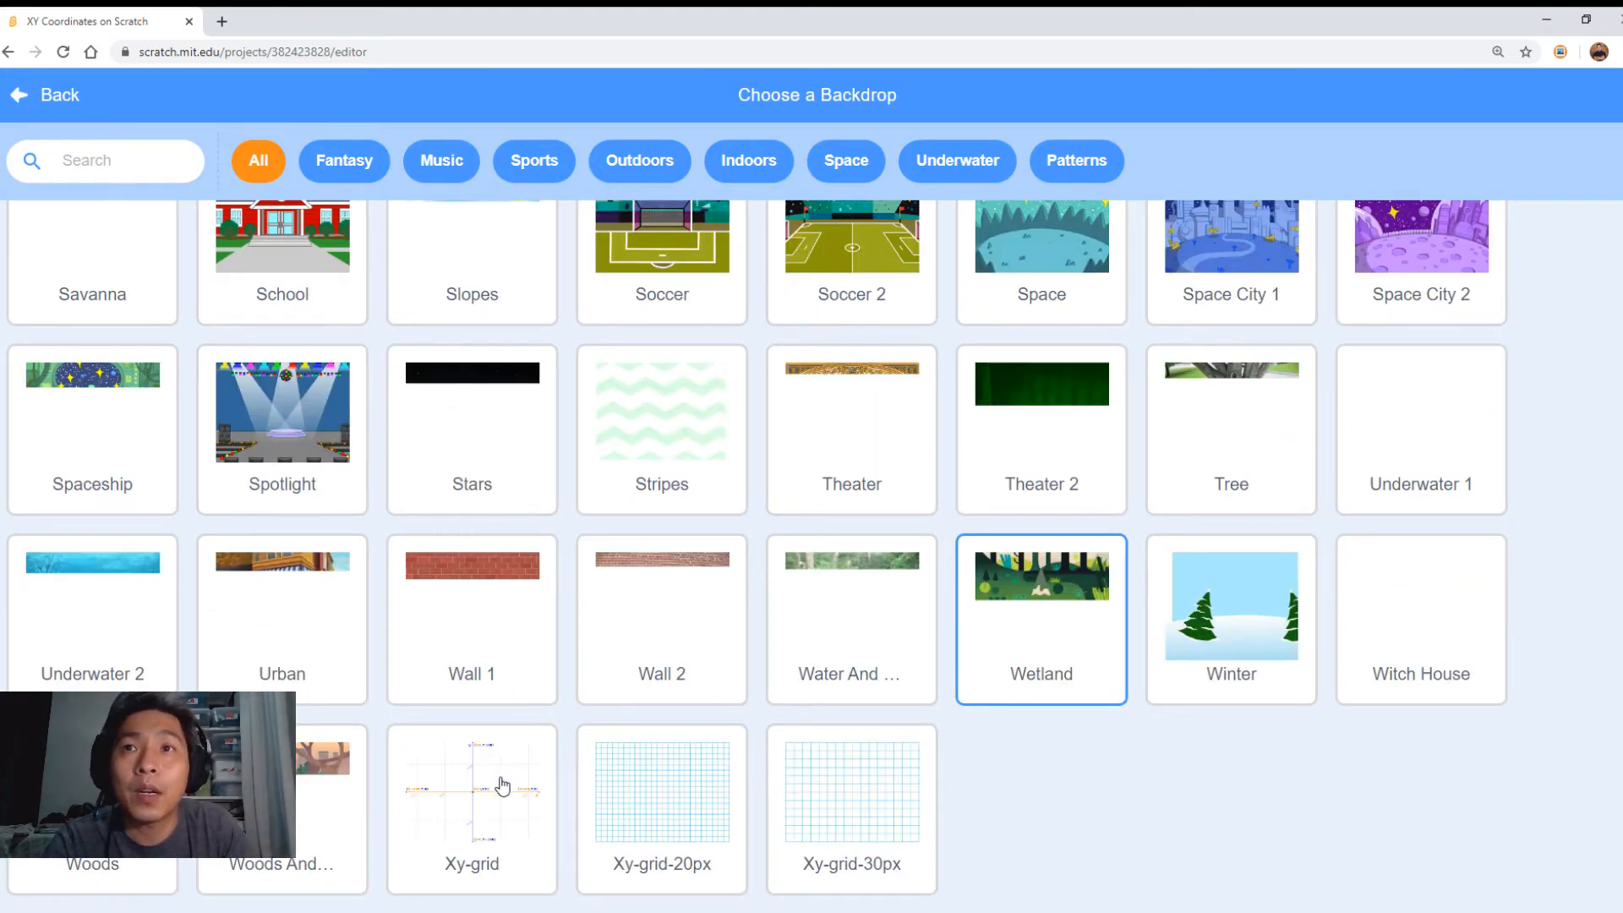
pyautogui.click(471, 807)
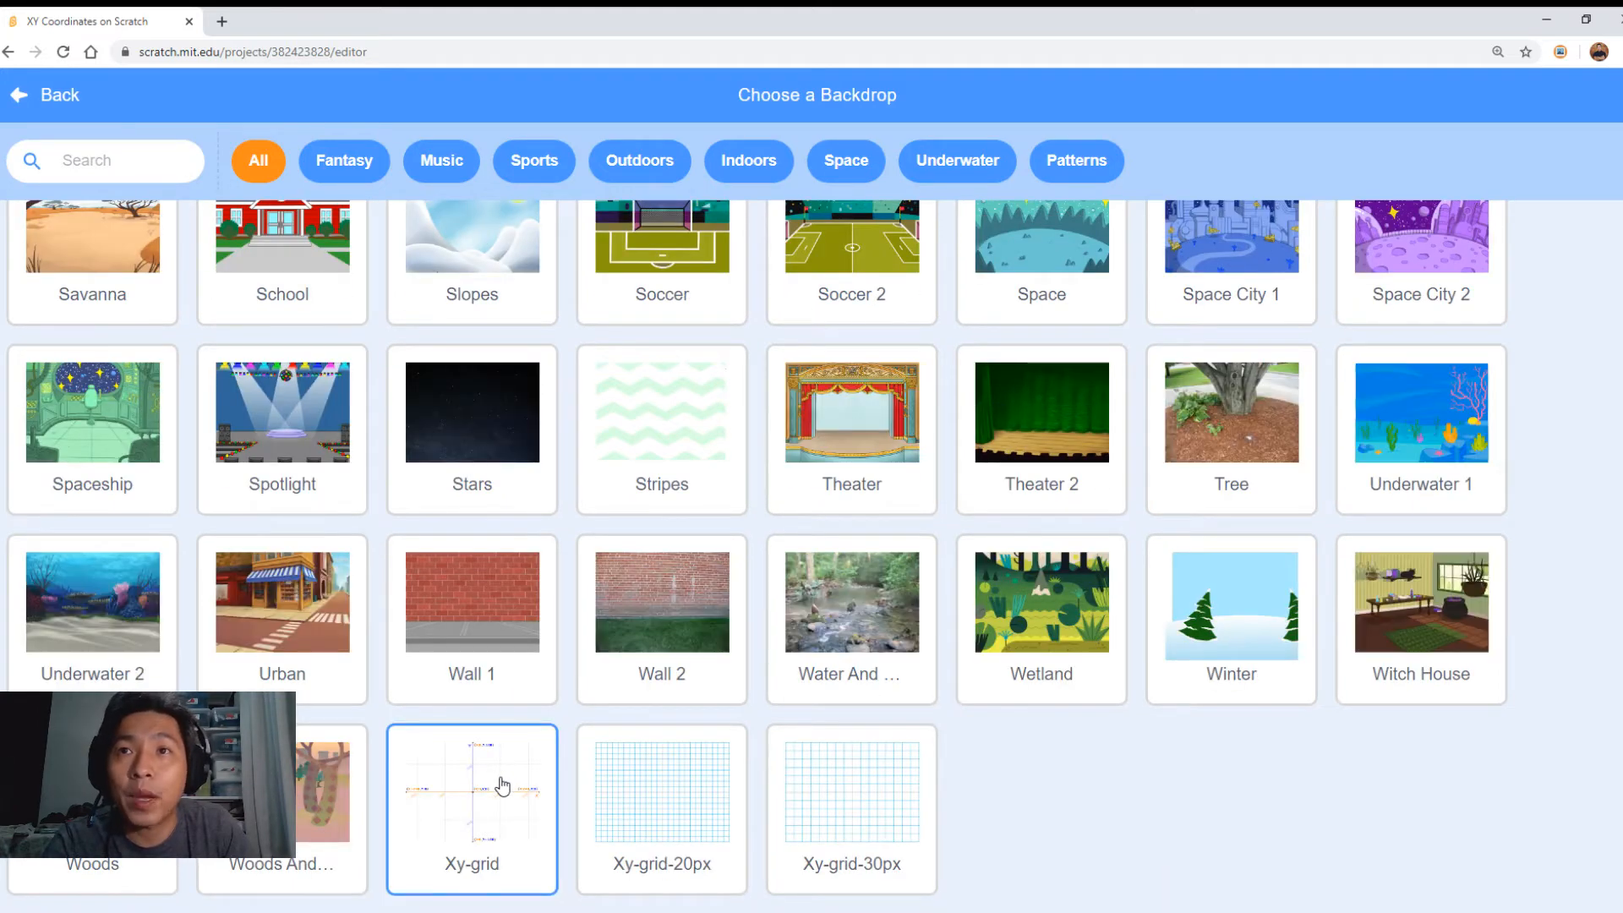
pyautogui.moveTo(507, 760)
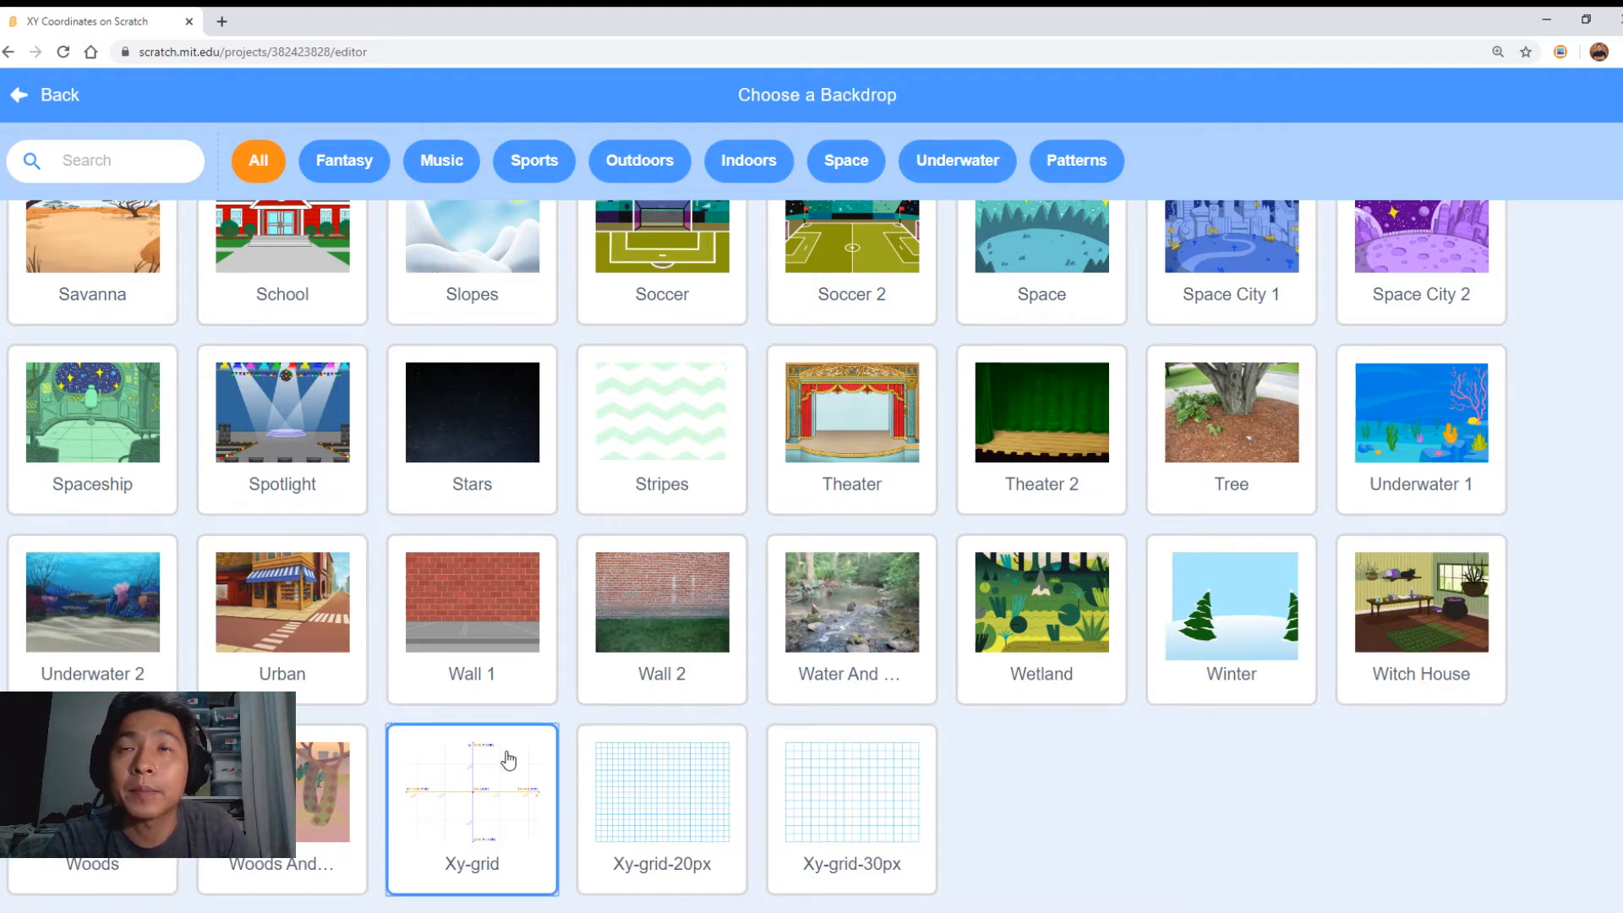
pyautogui.moveTo(488, 787)
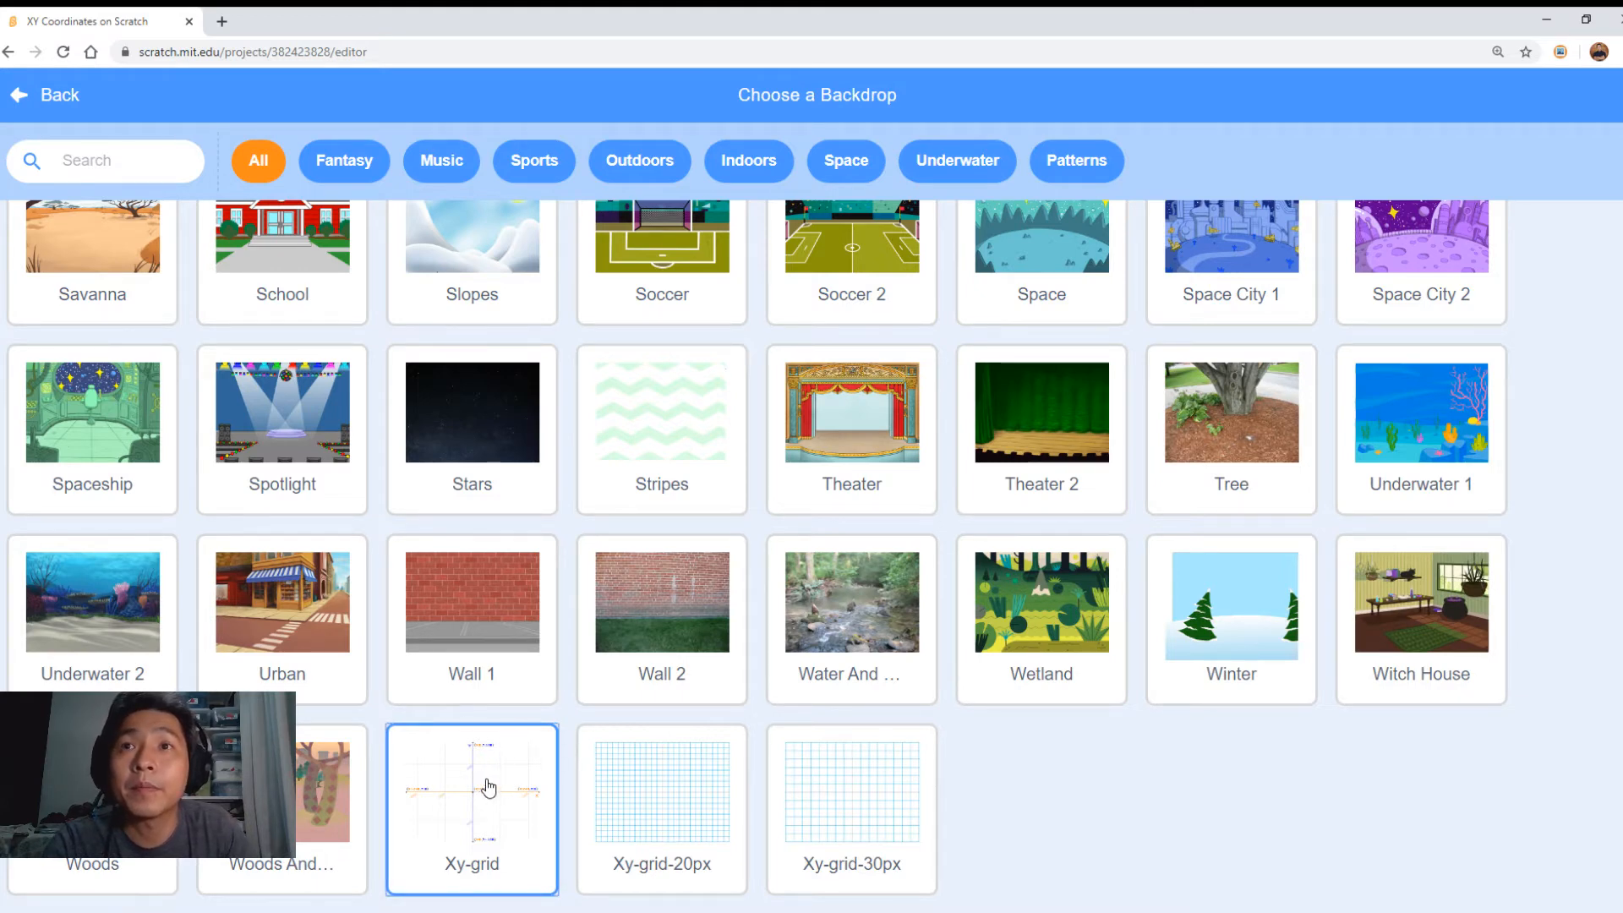
pyautogui.click(470, 809)
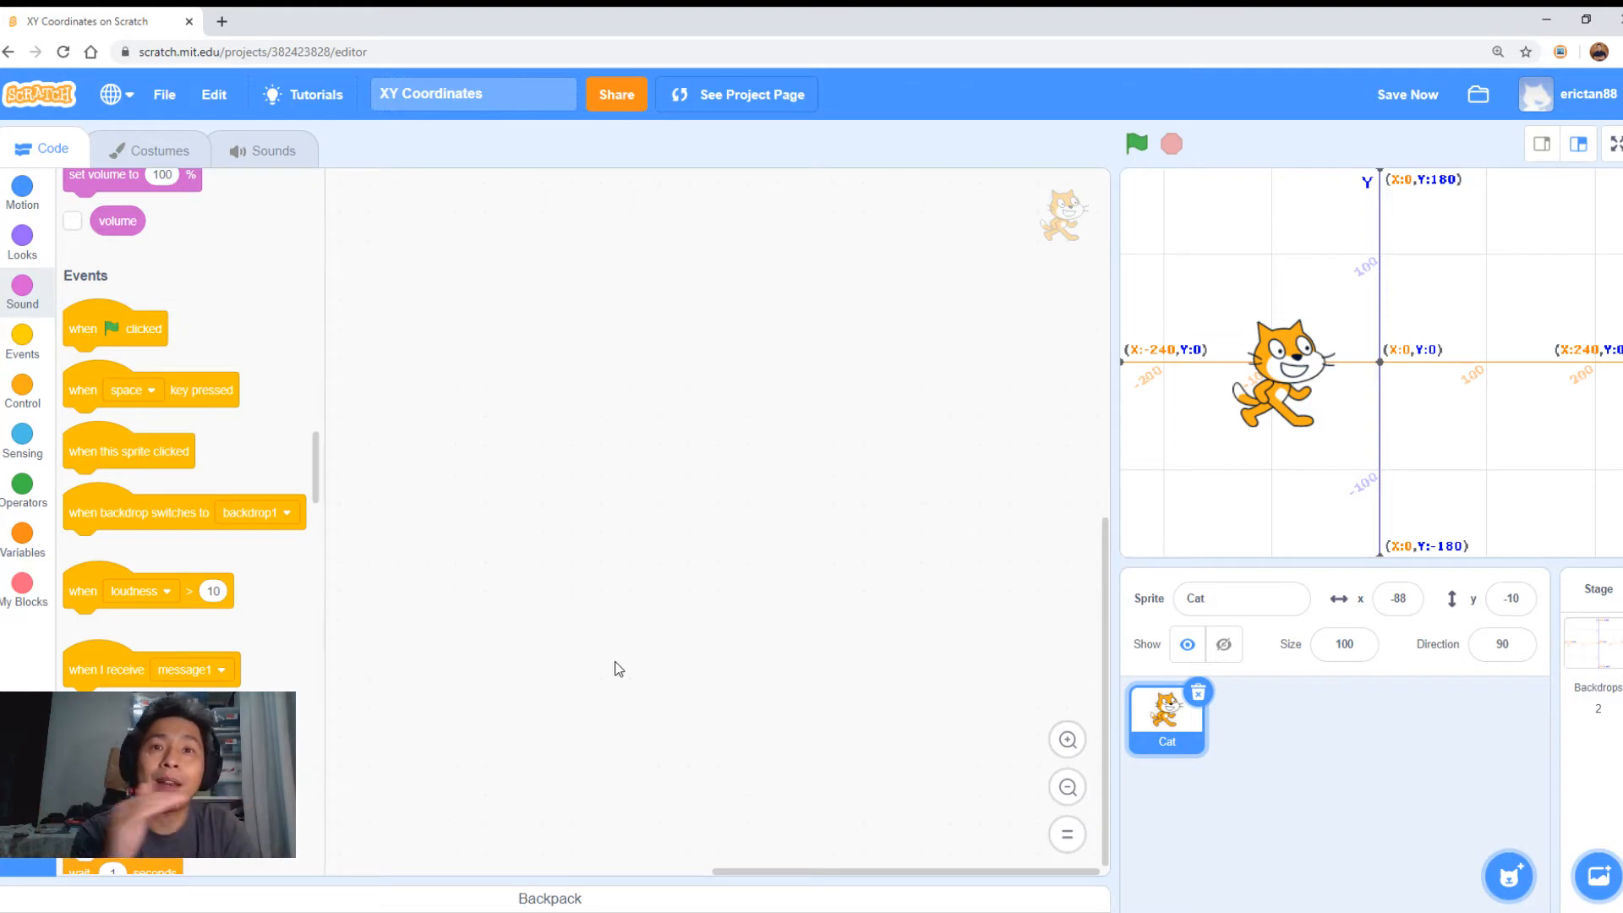
pyautogui.moveTo(1250, 338)
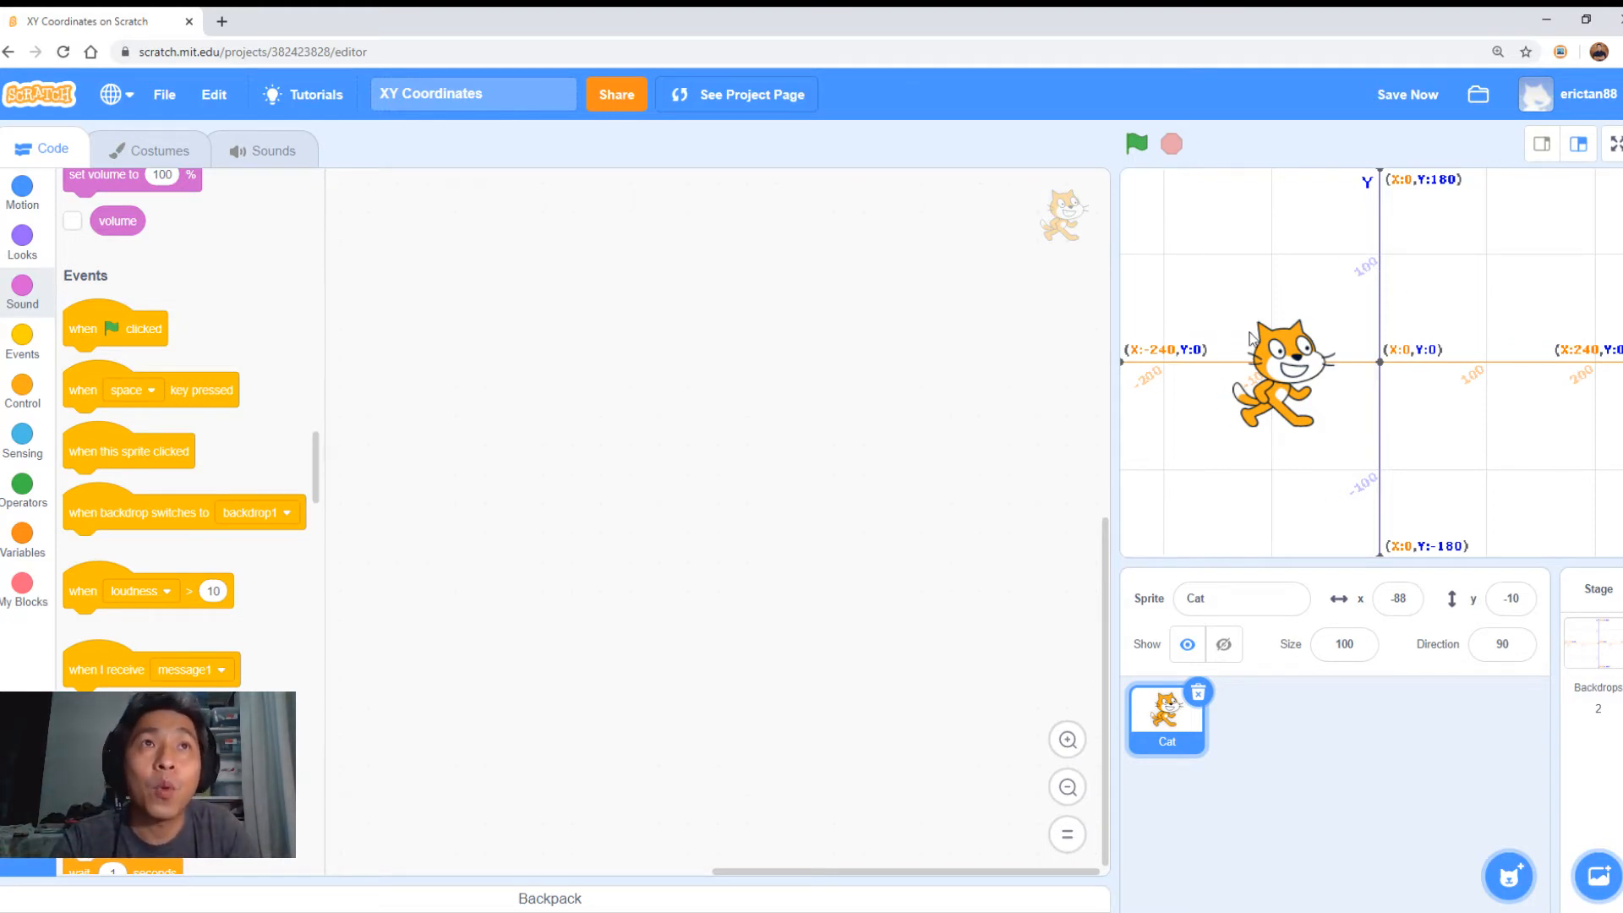
pyautogui.moveTo(1283, 521)
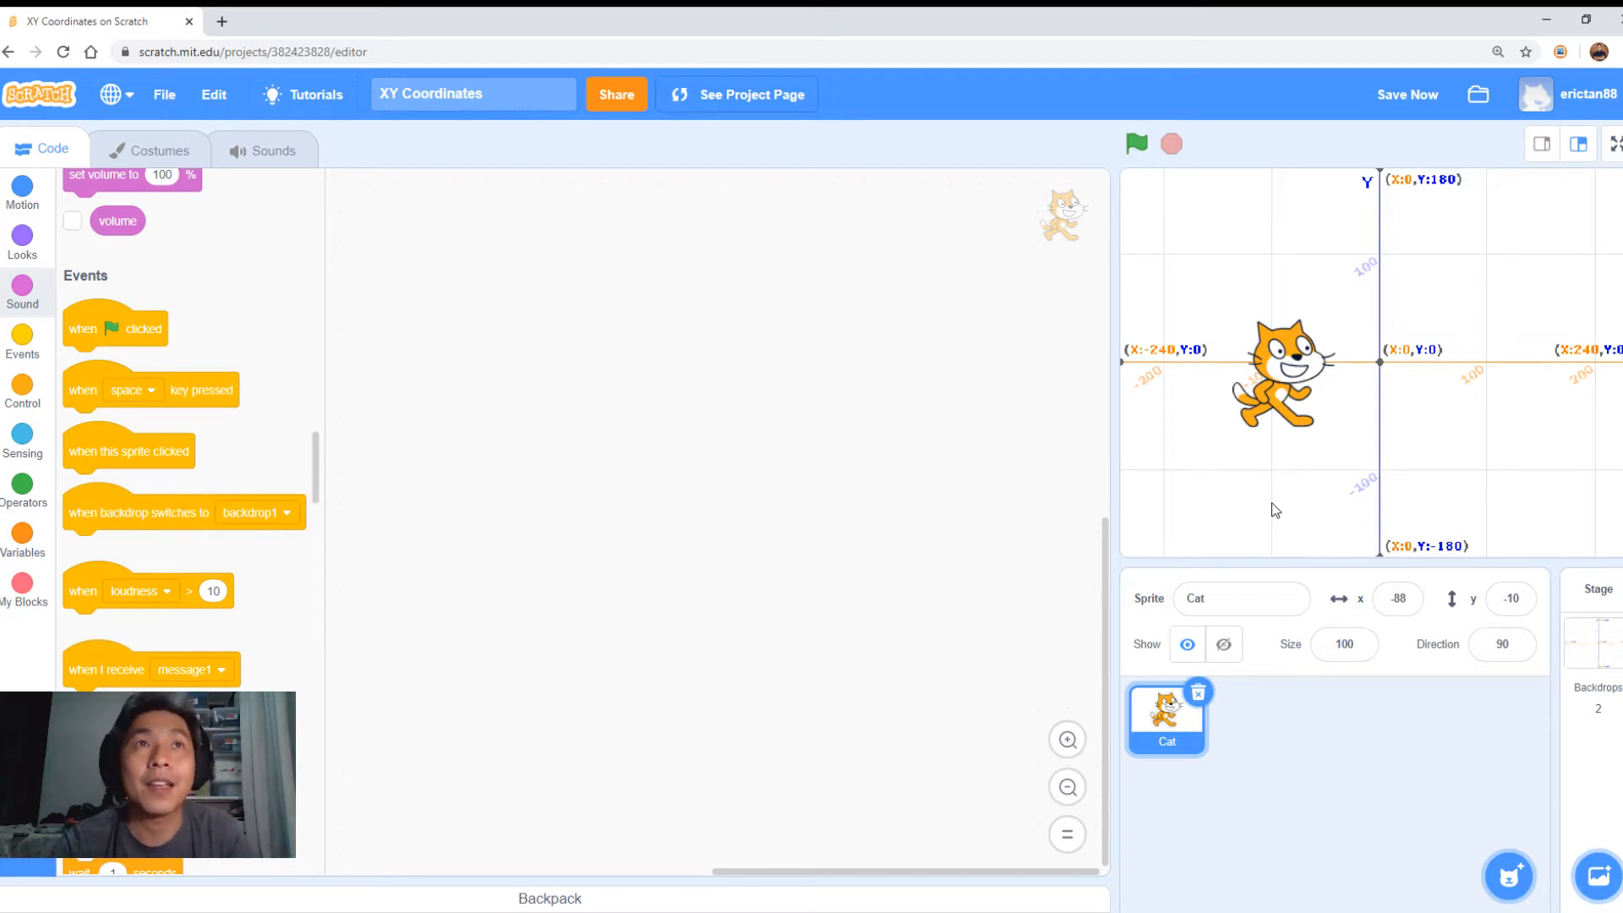
pyautogui.moveTo(1259, 510)
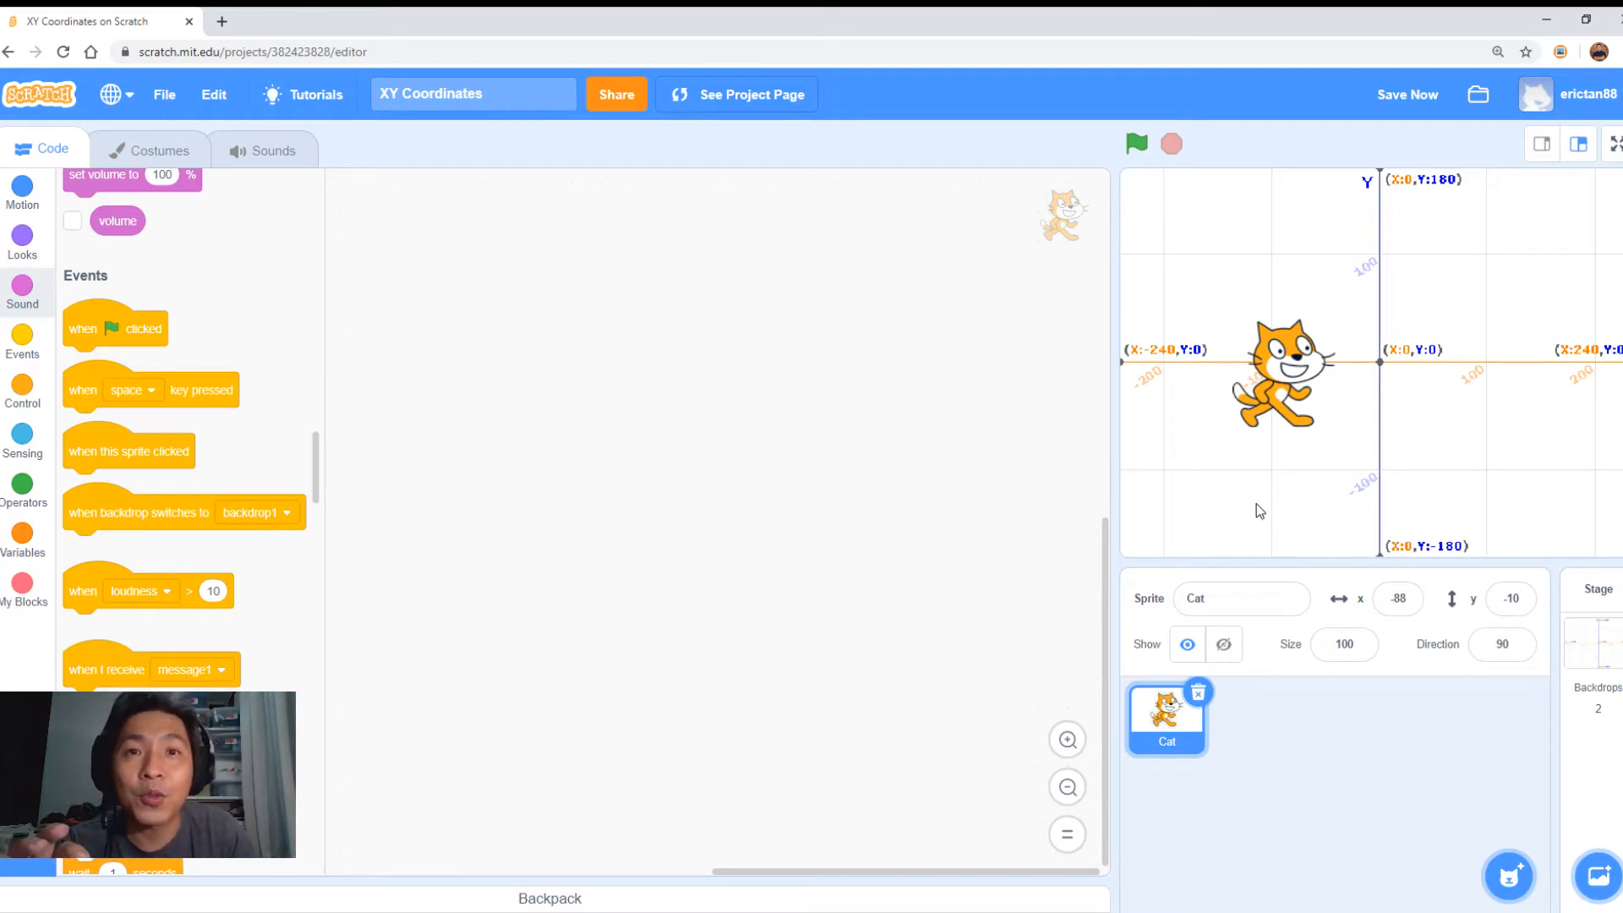
pyautogui.moveTo(1296, 572)
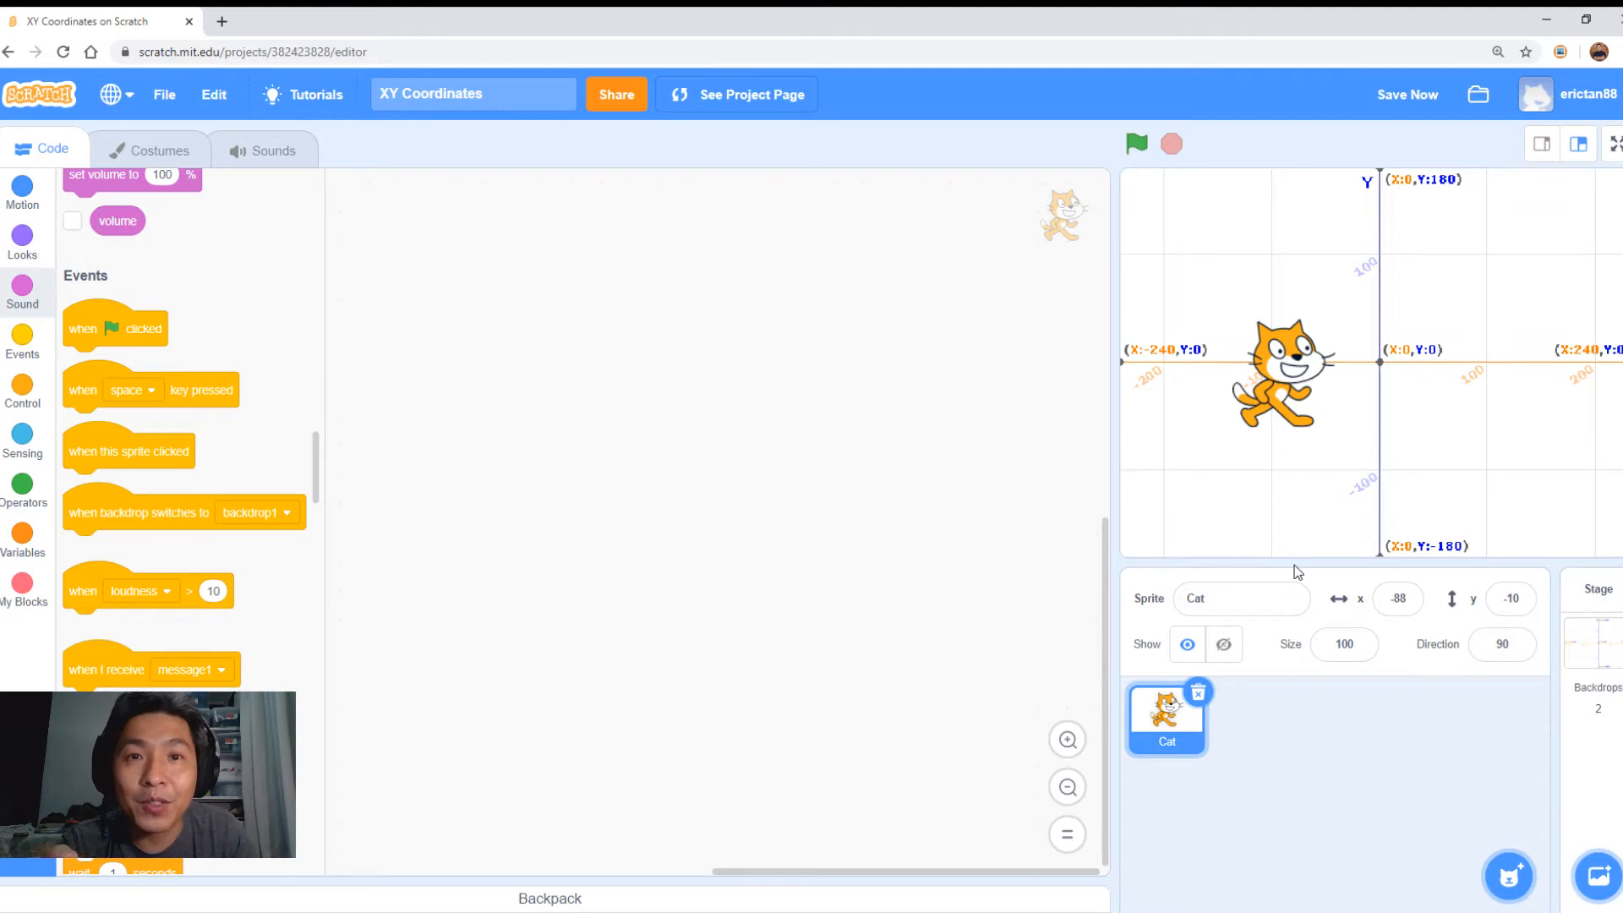
pyautogui.moveTo(522, 361)
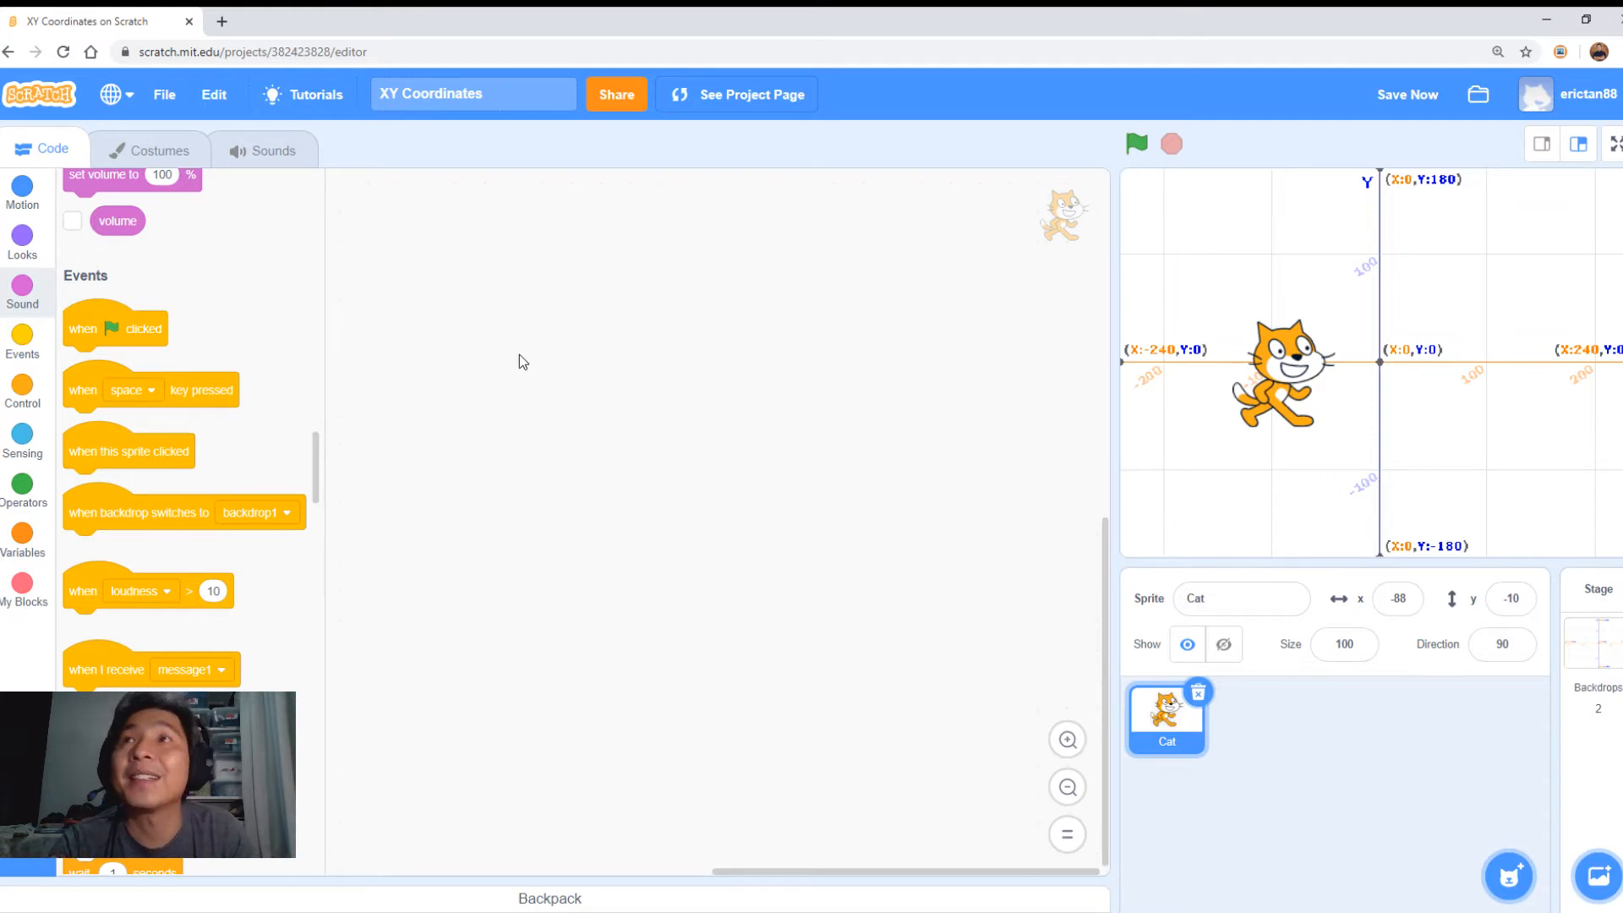
pyautogui.moveTo(116, 328)
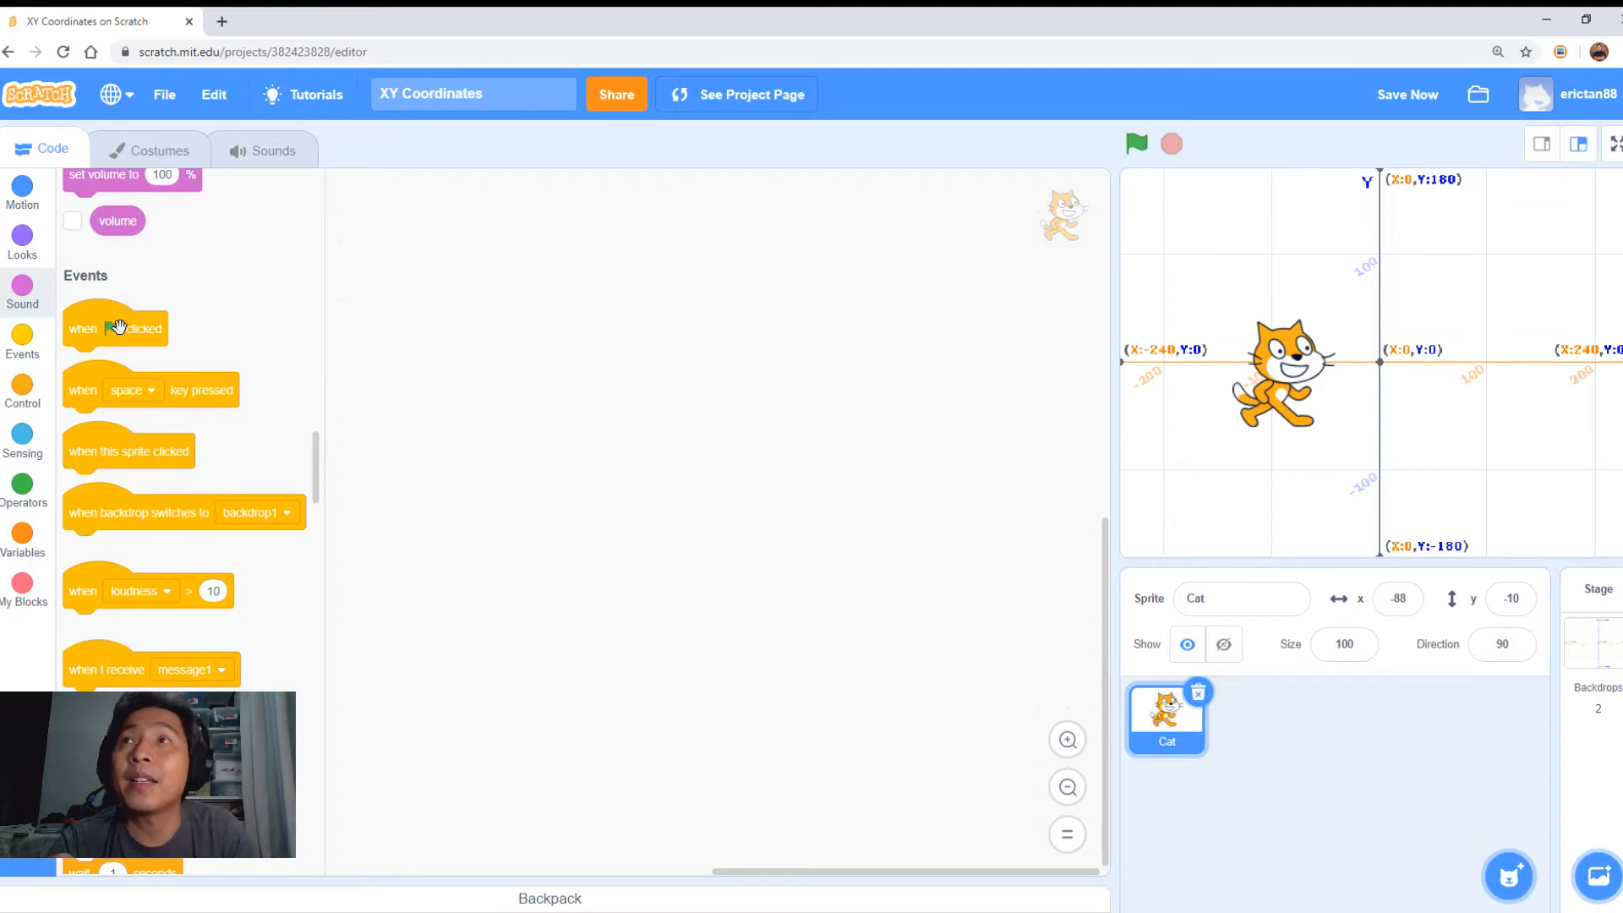
# Drag a 'when green flag clicked' hat block into the Cat's script area.
pyautogui.moveTo(114, 328); pyautogui.dragTo(610, 326)
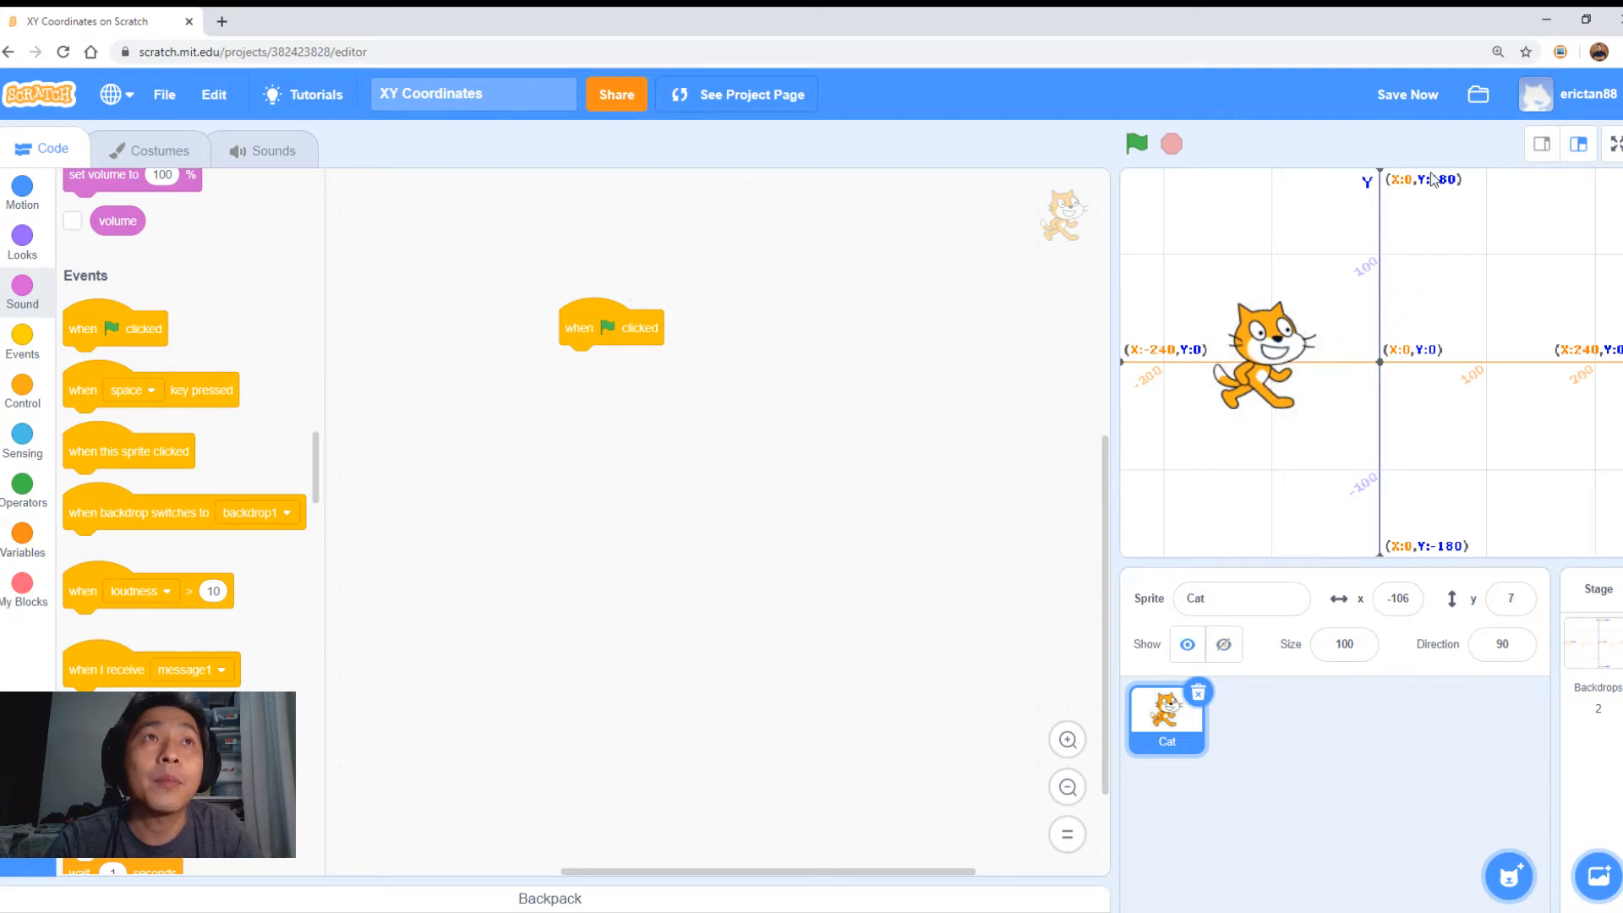
pyautogui.moveTo(1149, 362)
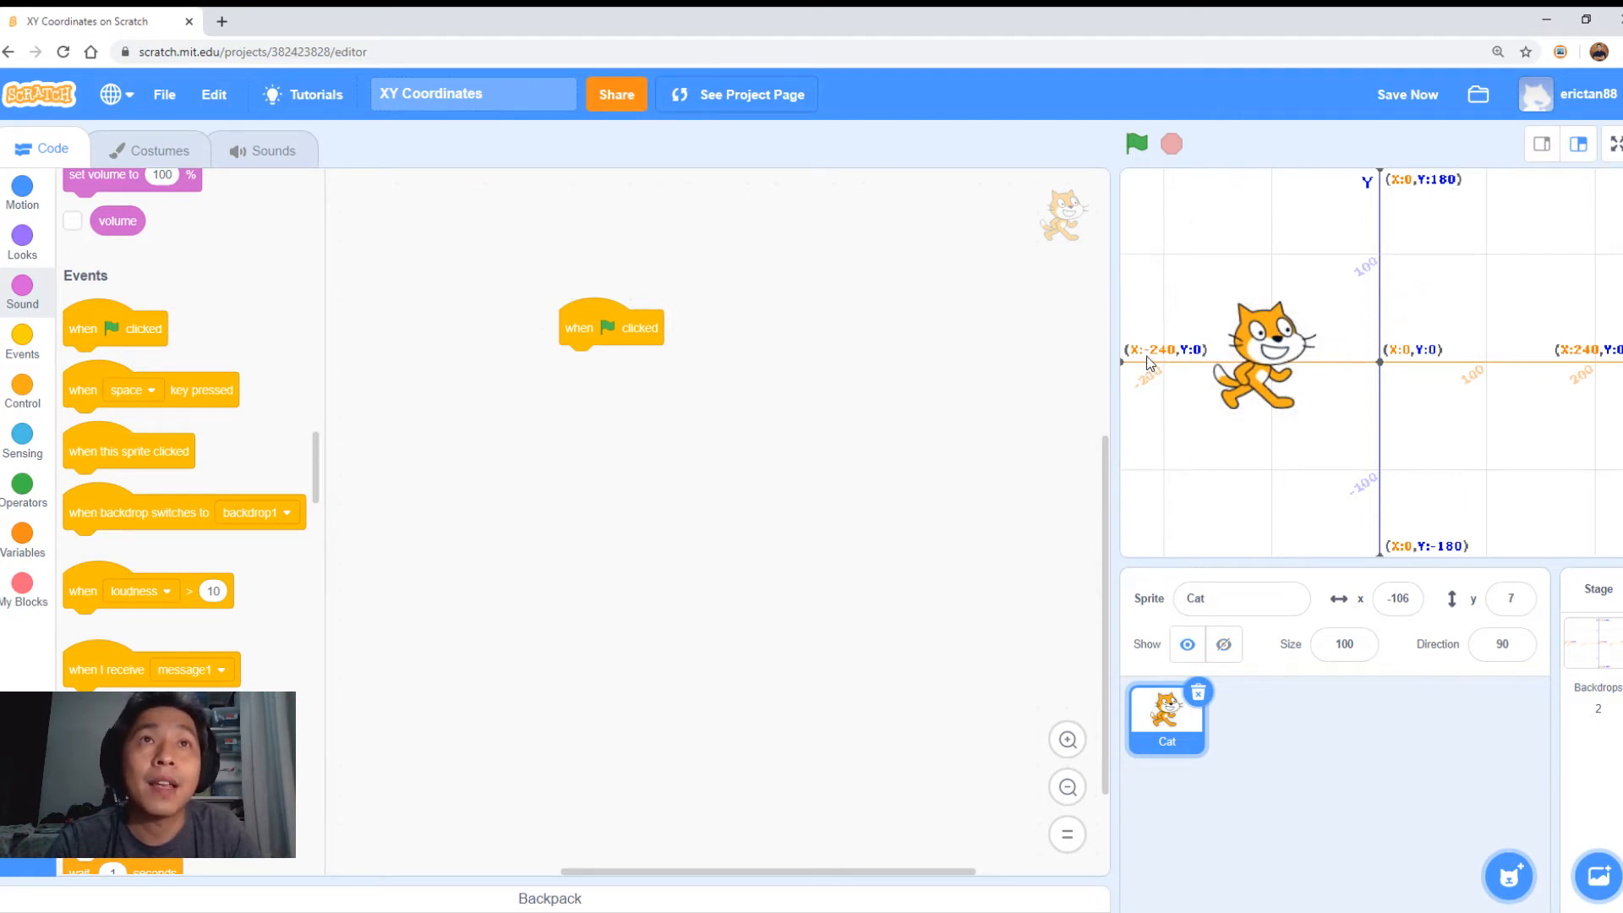
pyautogui.moveTo(1195, 361)
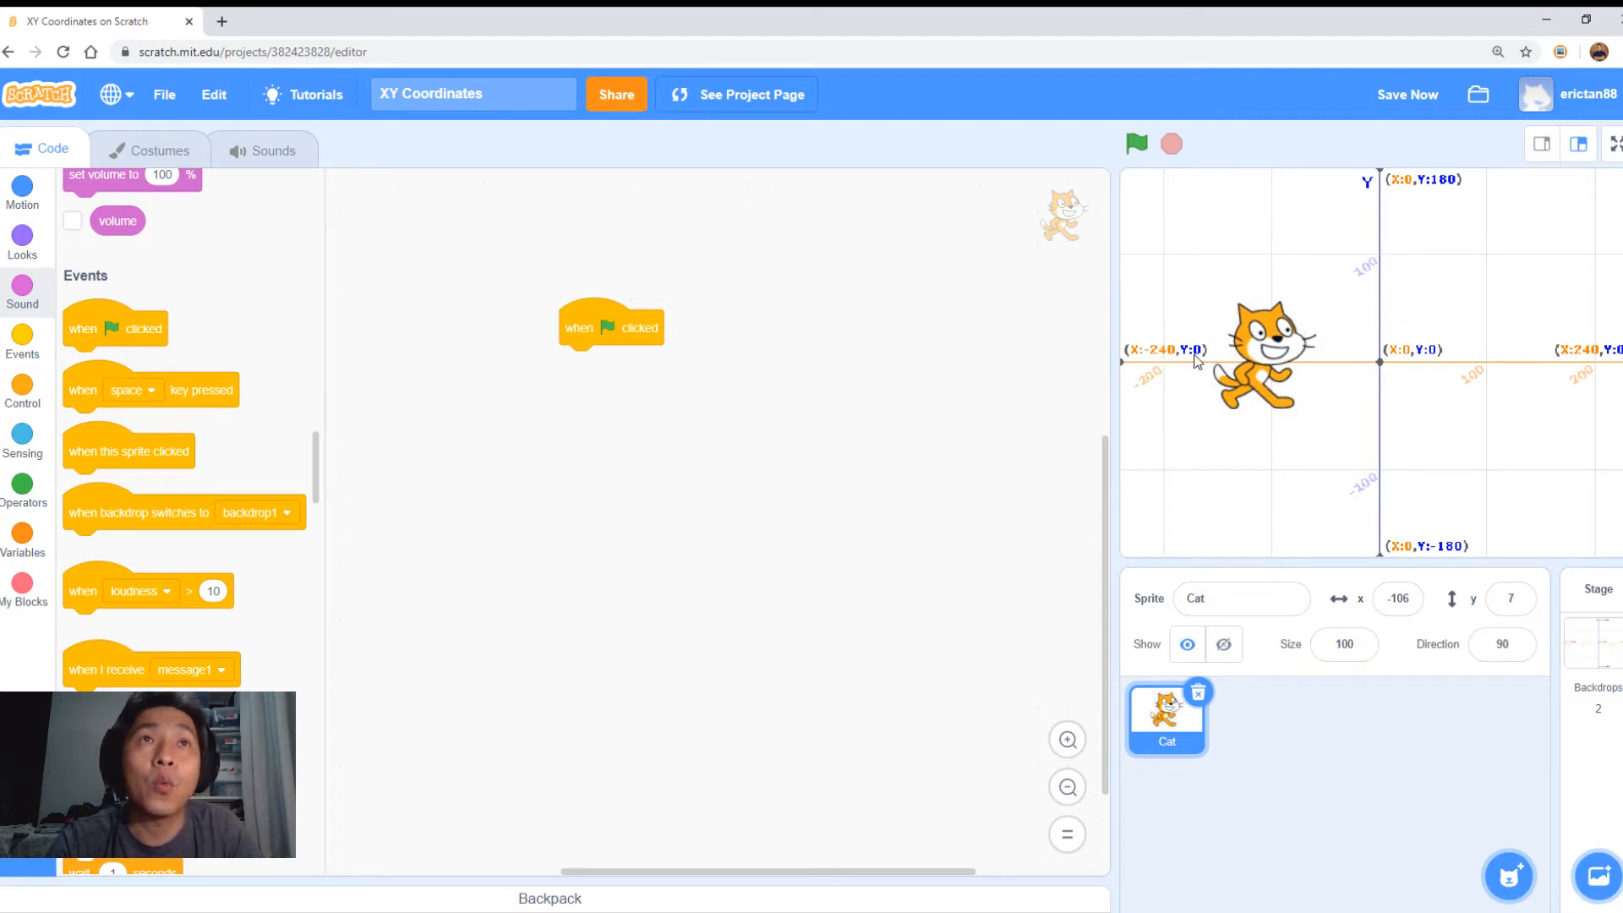
pyautogui.moveTo(1126, 374)
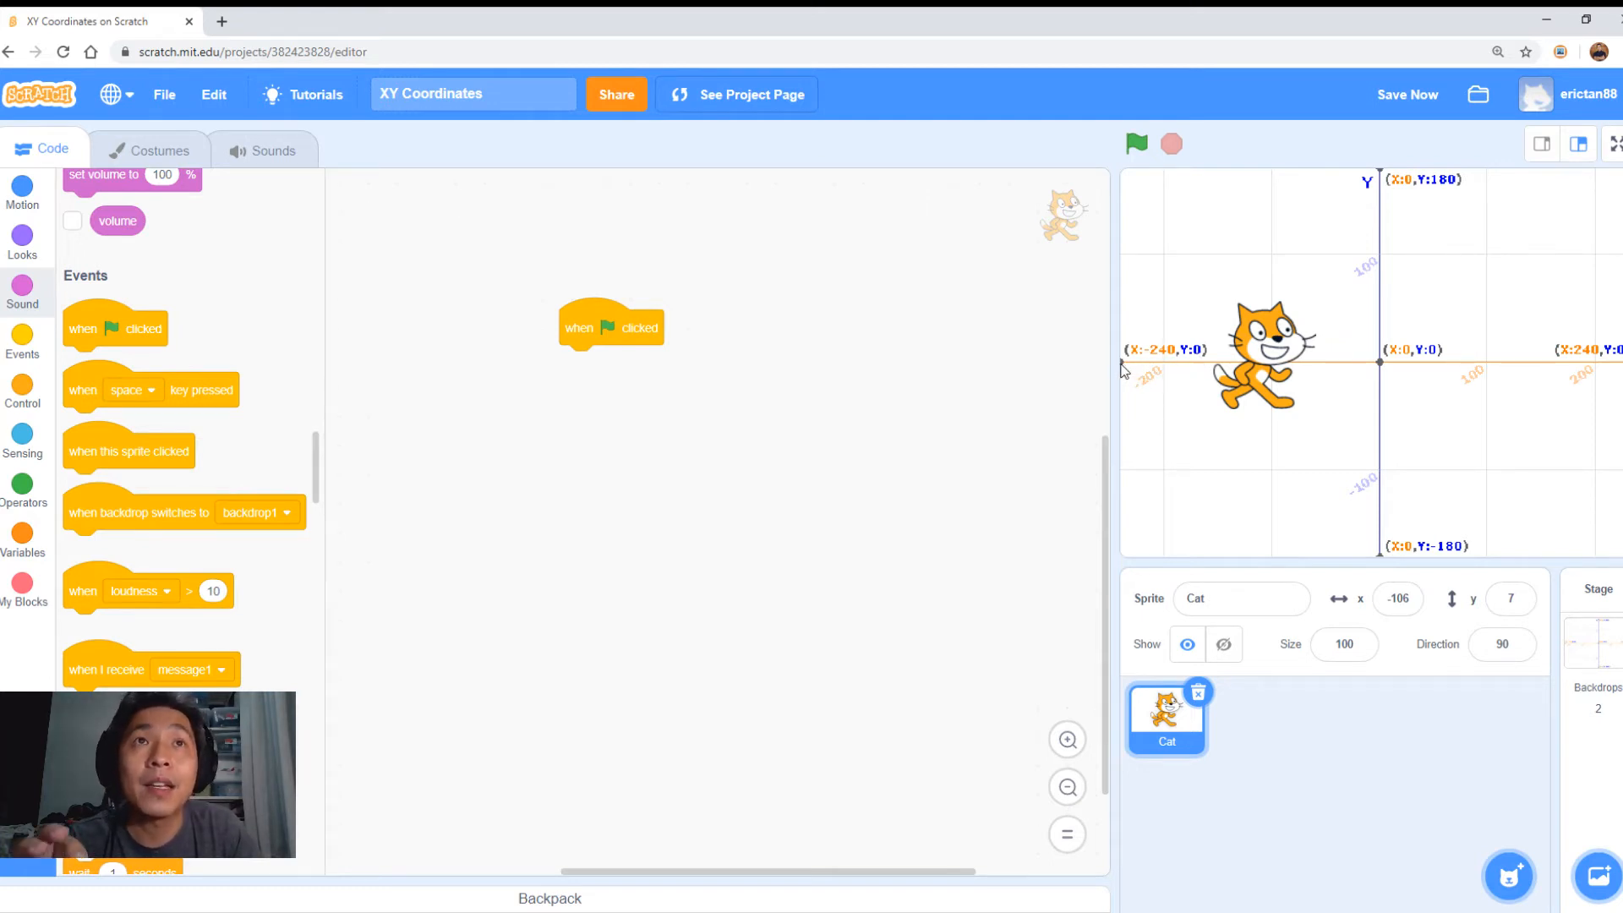
pyautogui.moveTo(1178, 362)
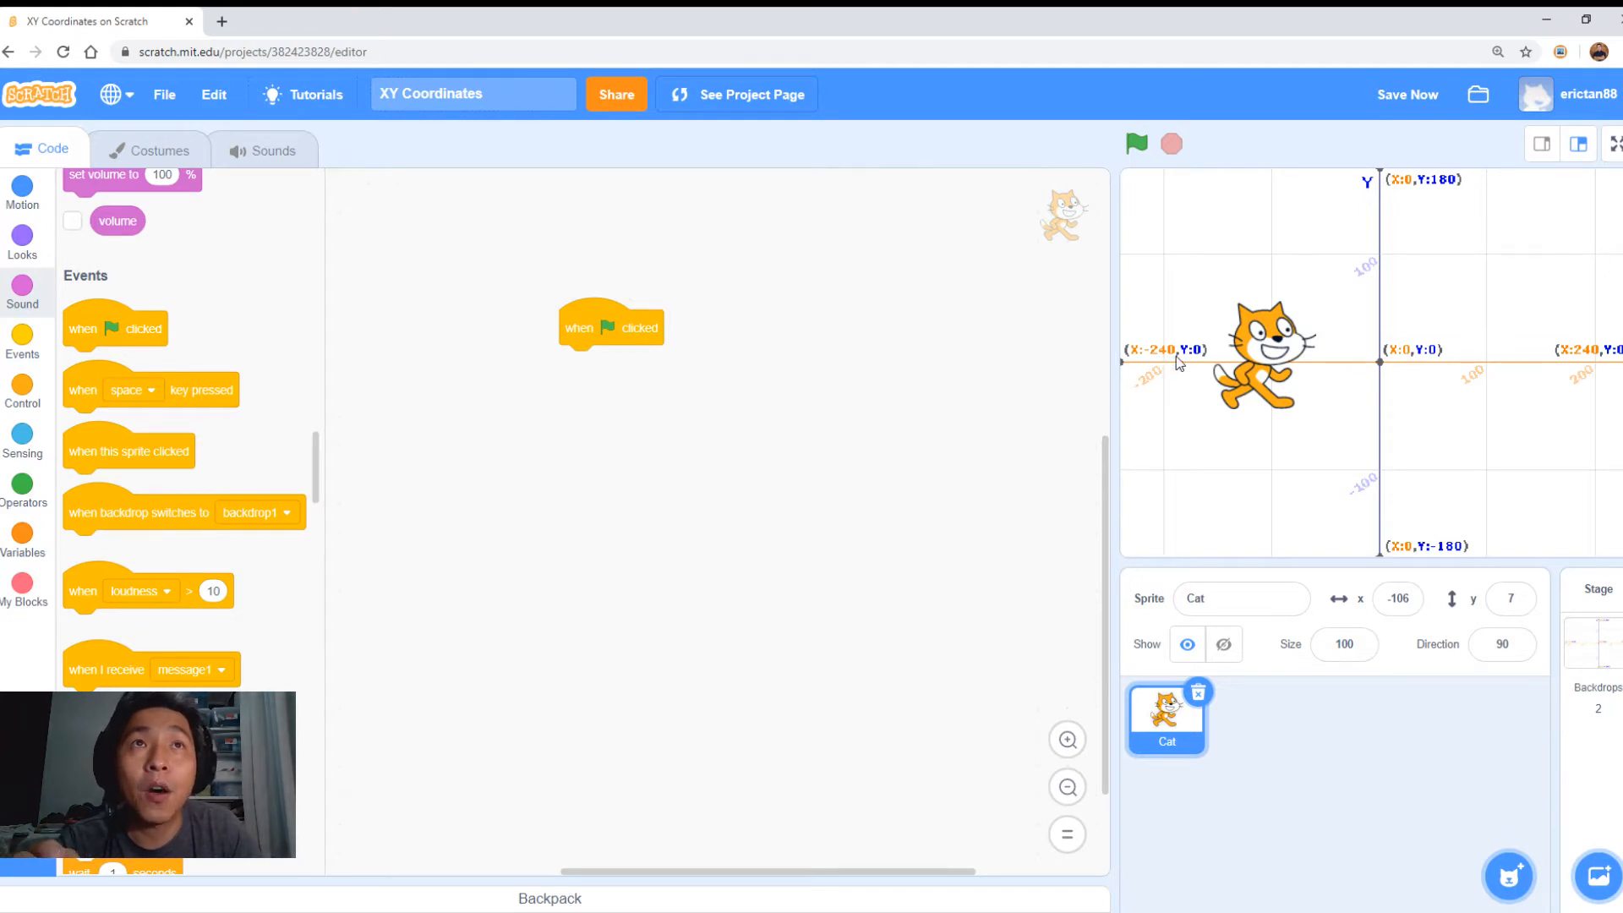
pyautogui.moveTo(1200, 369)
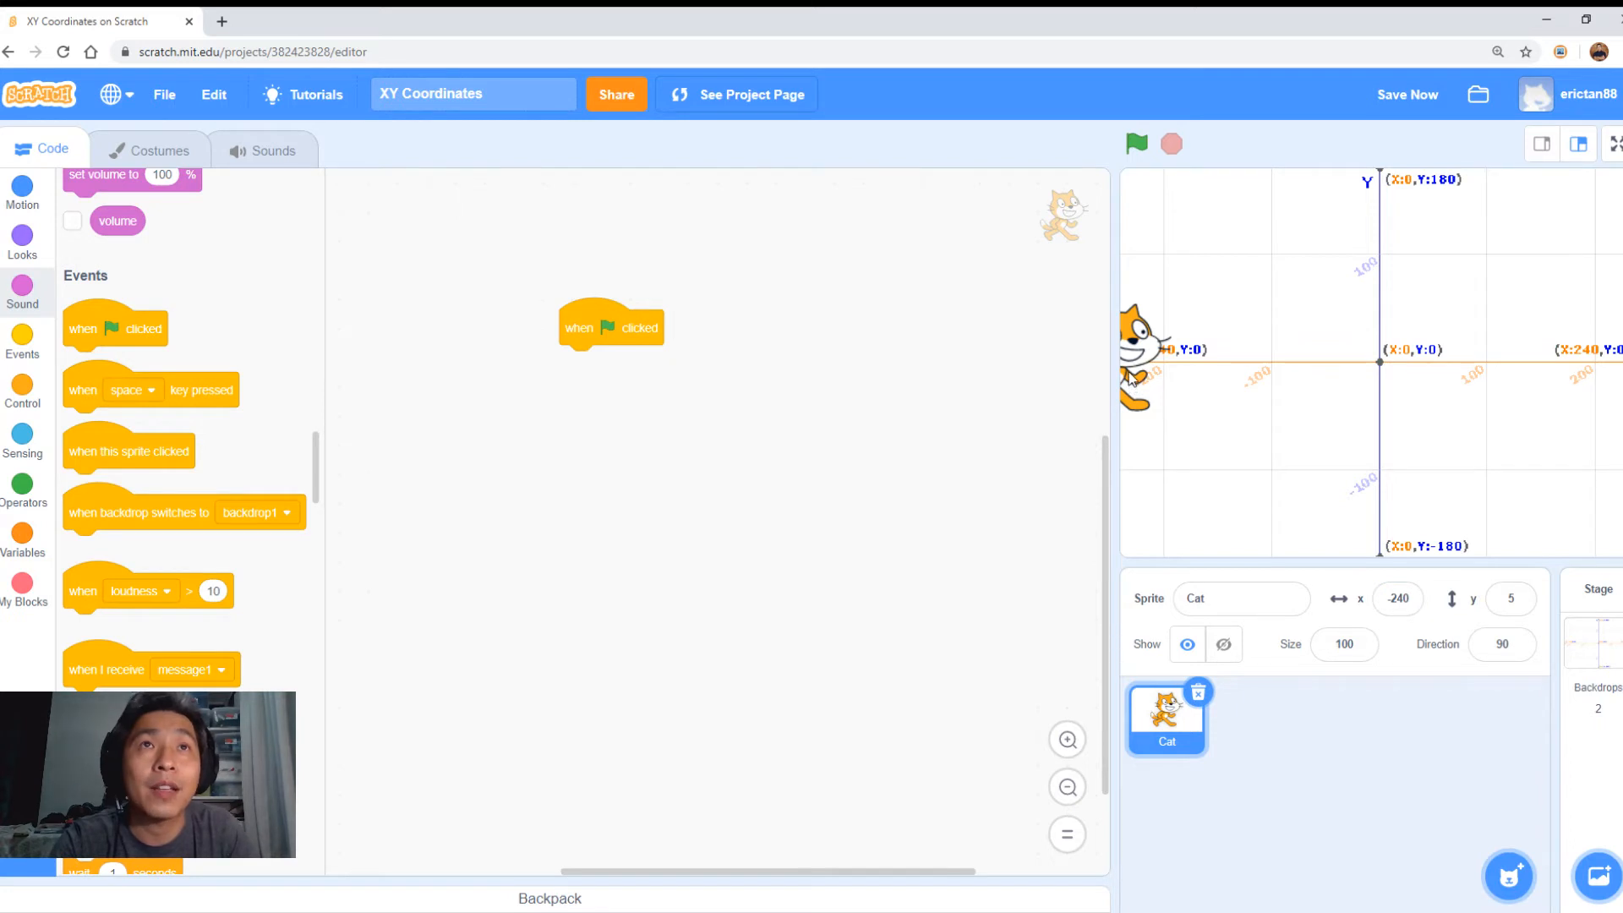
pyautogui.moveTo(760, 525)
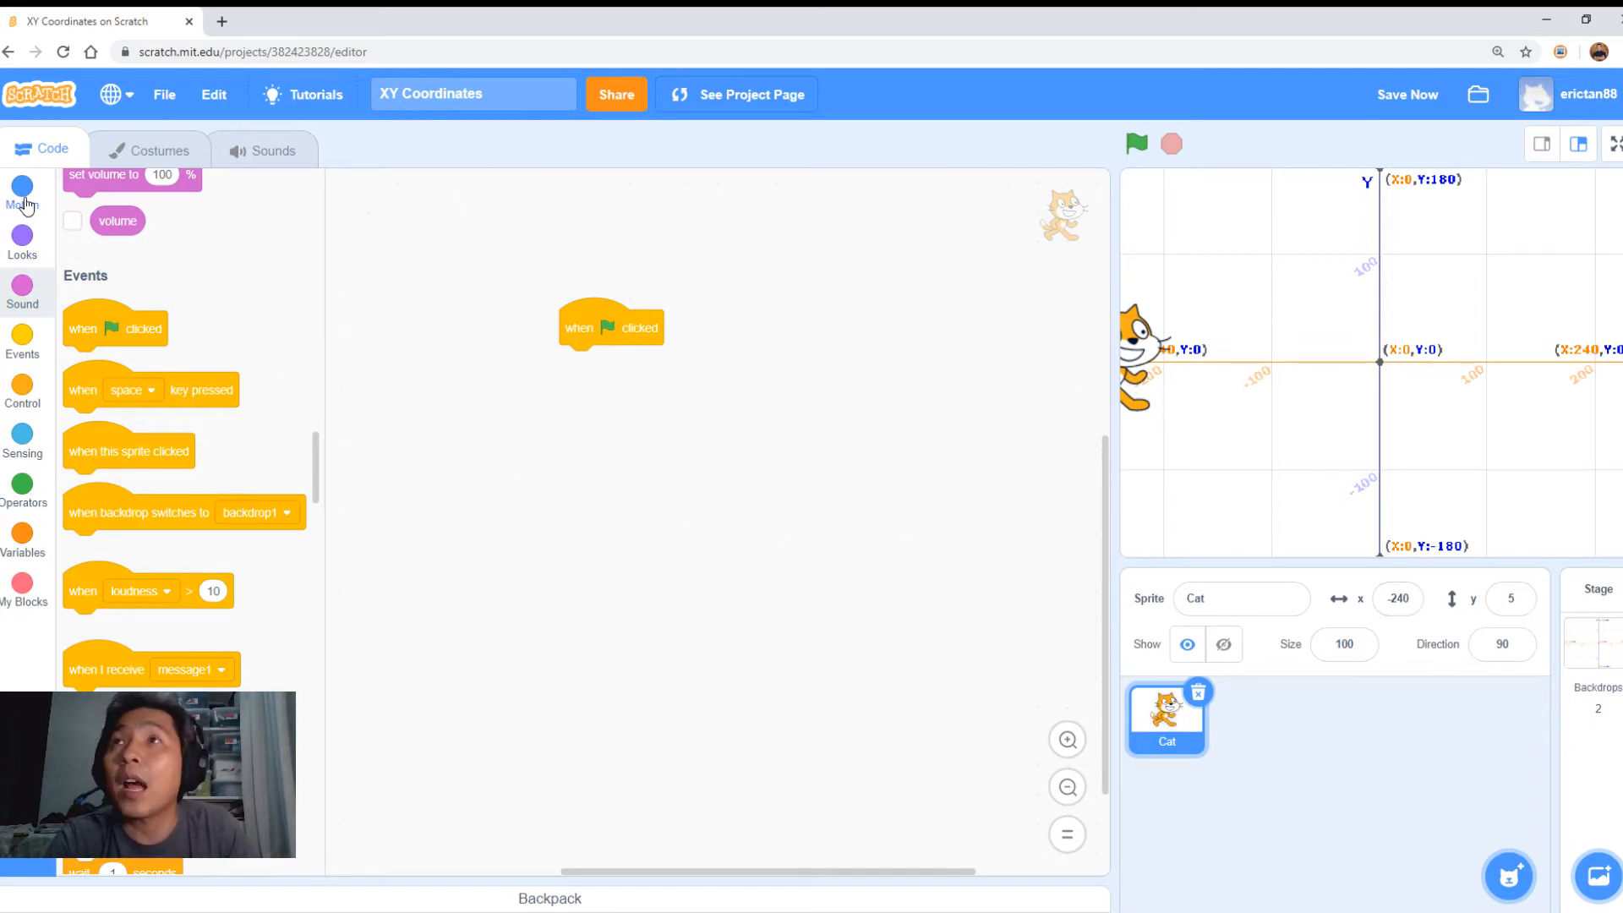
# Run the 'glide 2 secs to x: 240 y: 5' script repeatedly so the cat glides to x 240.
pyautogui.click(22, 192)
pyautogui.write('2')
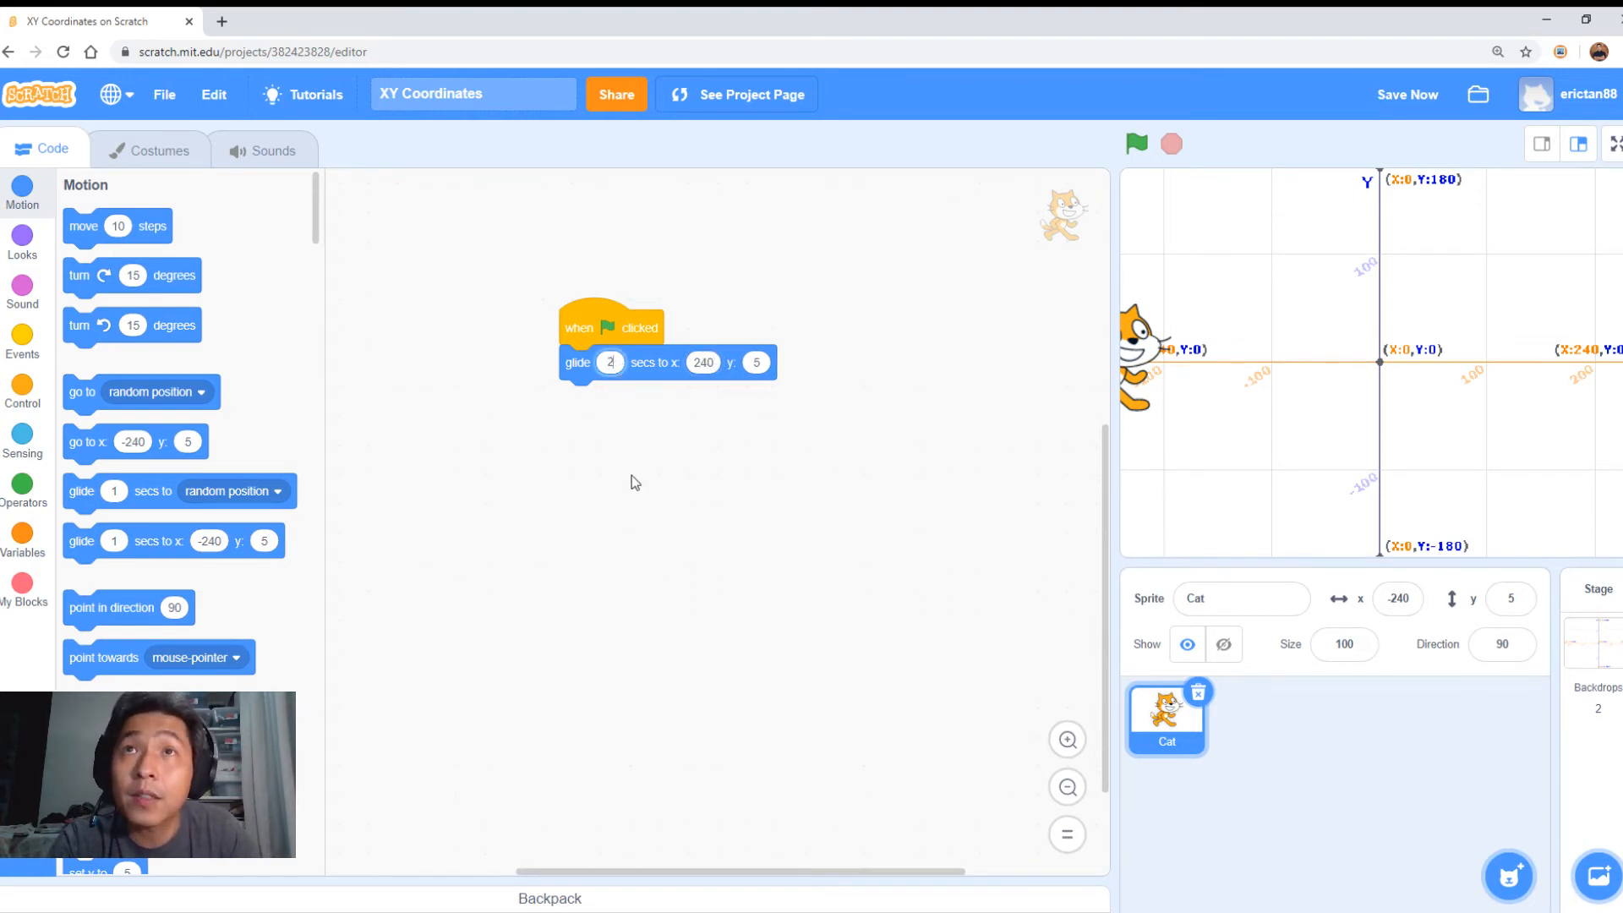
pyautogui.moveTo(1135, 144)
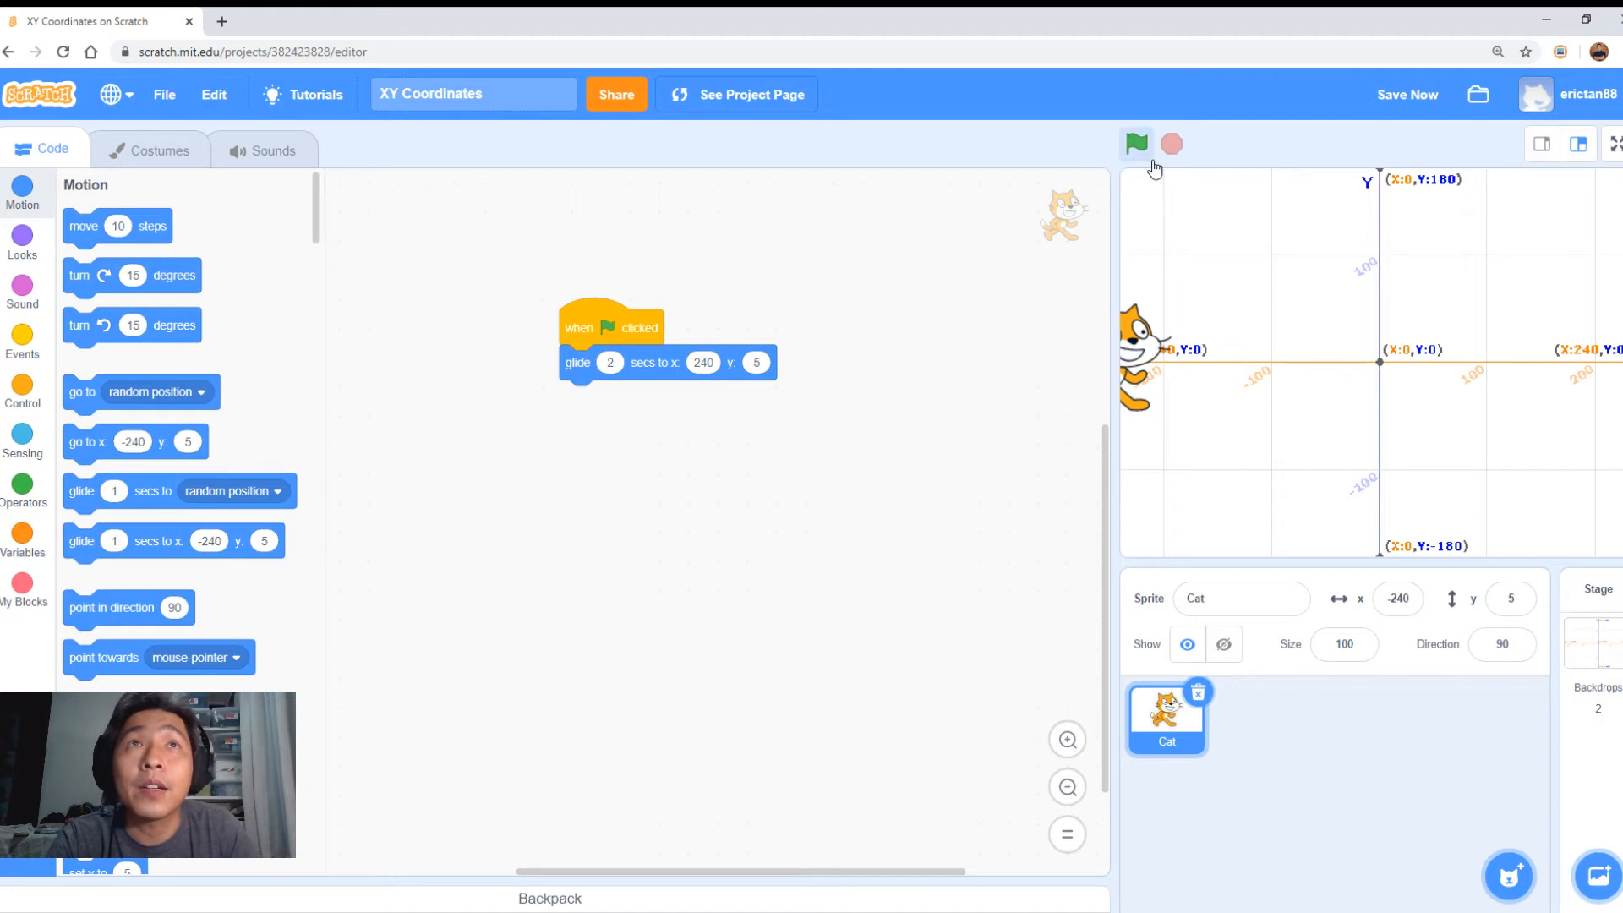
pyautogui.click(1135, 144)
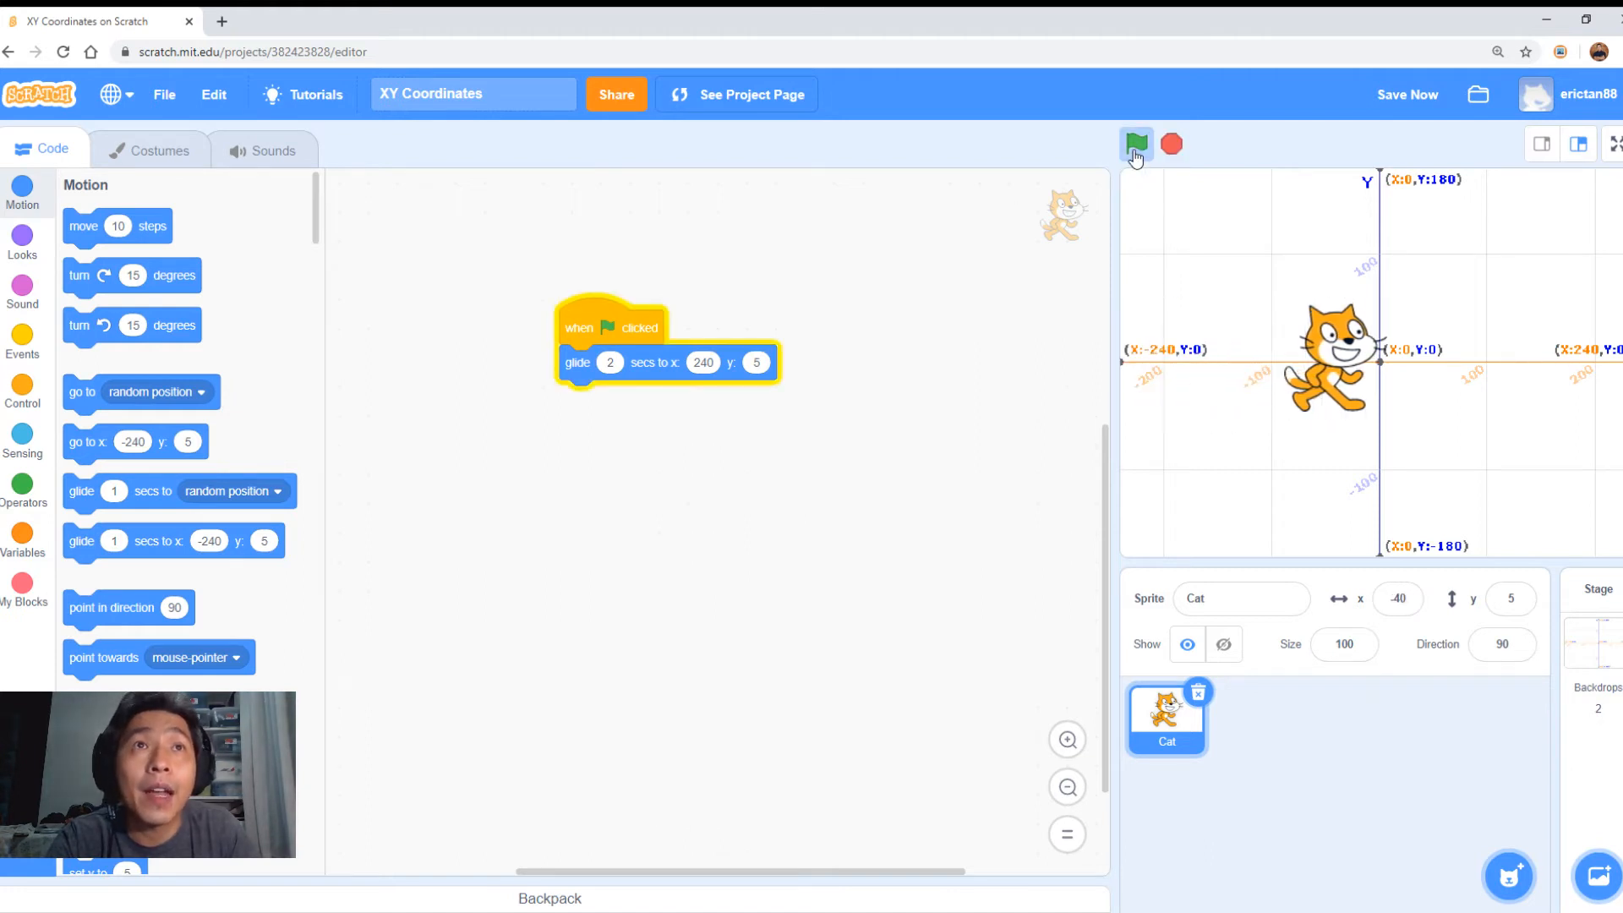
pyautogui.click(1135, 144)
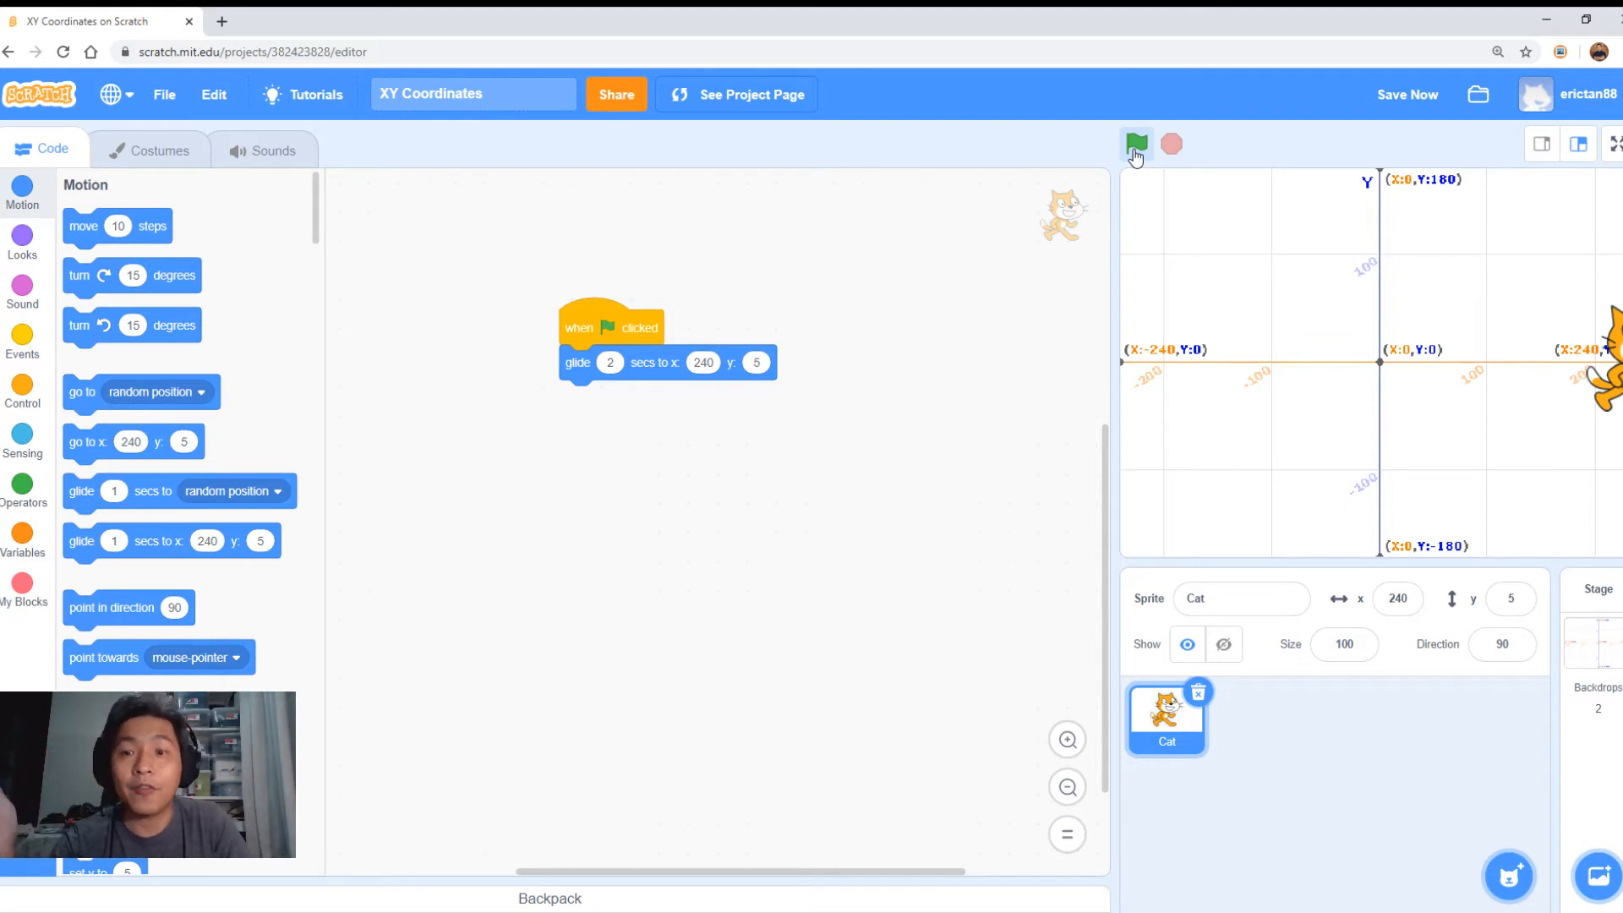
pyautogui.click(1407, 94)
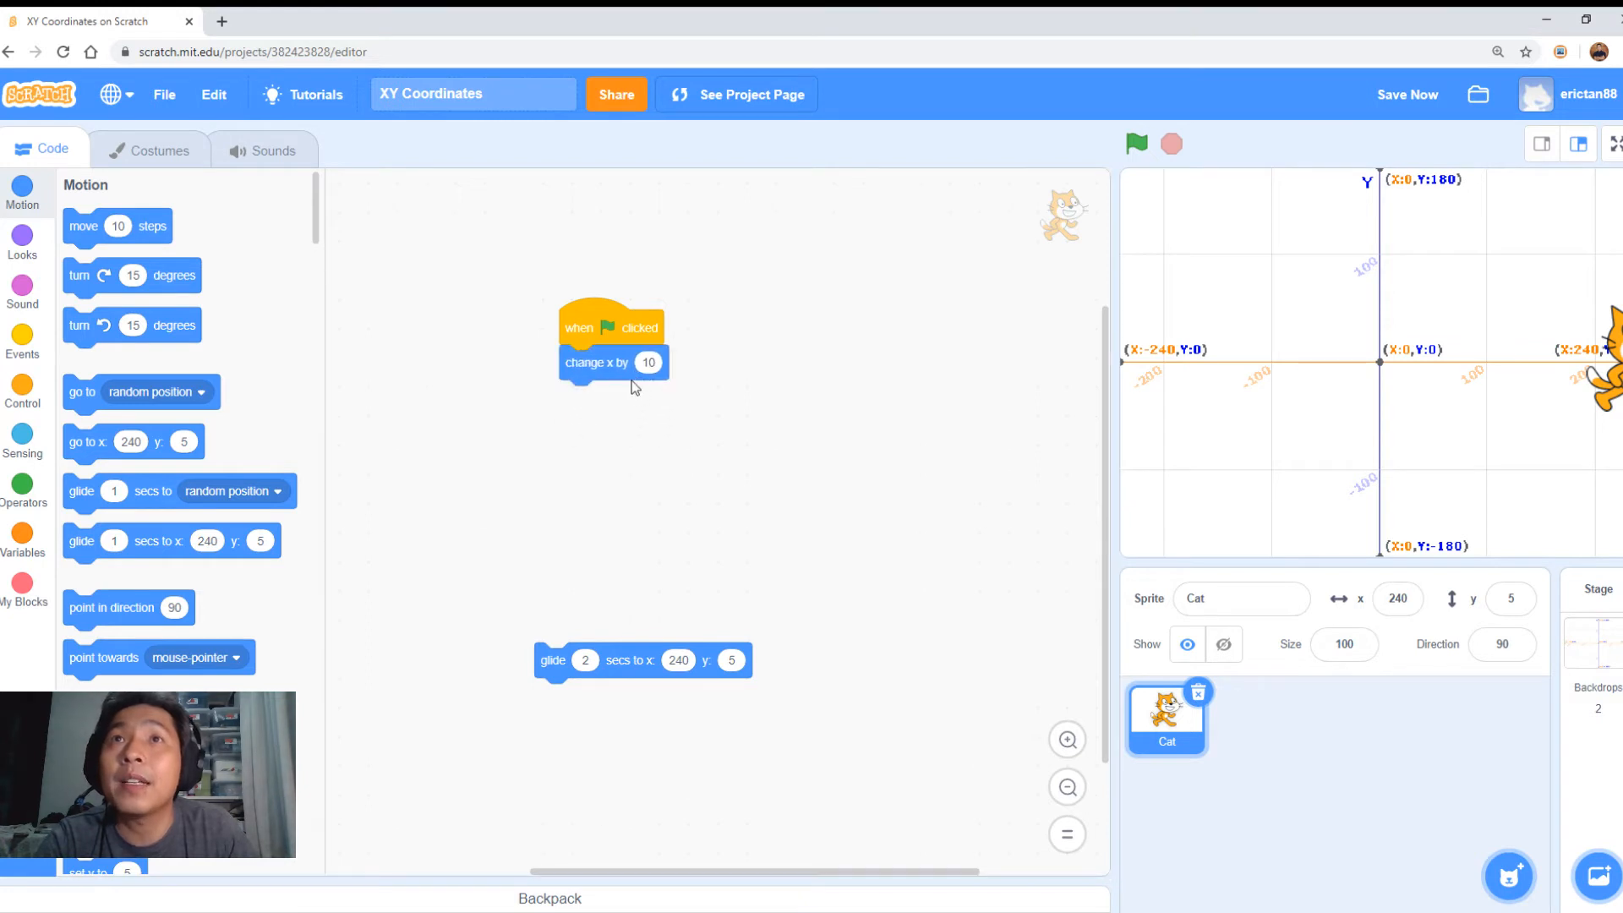
pyautogui.moveTo(872, 424)
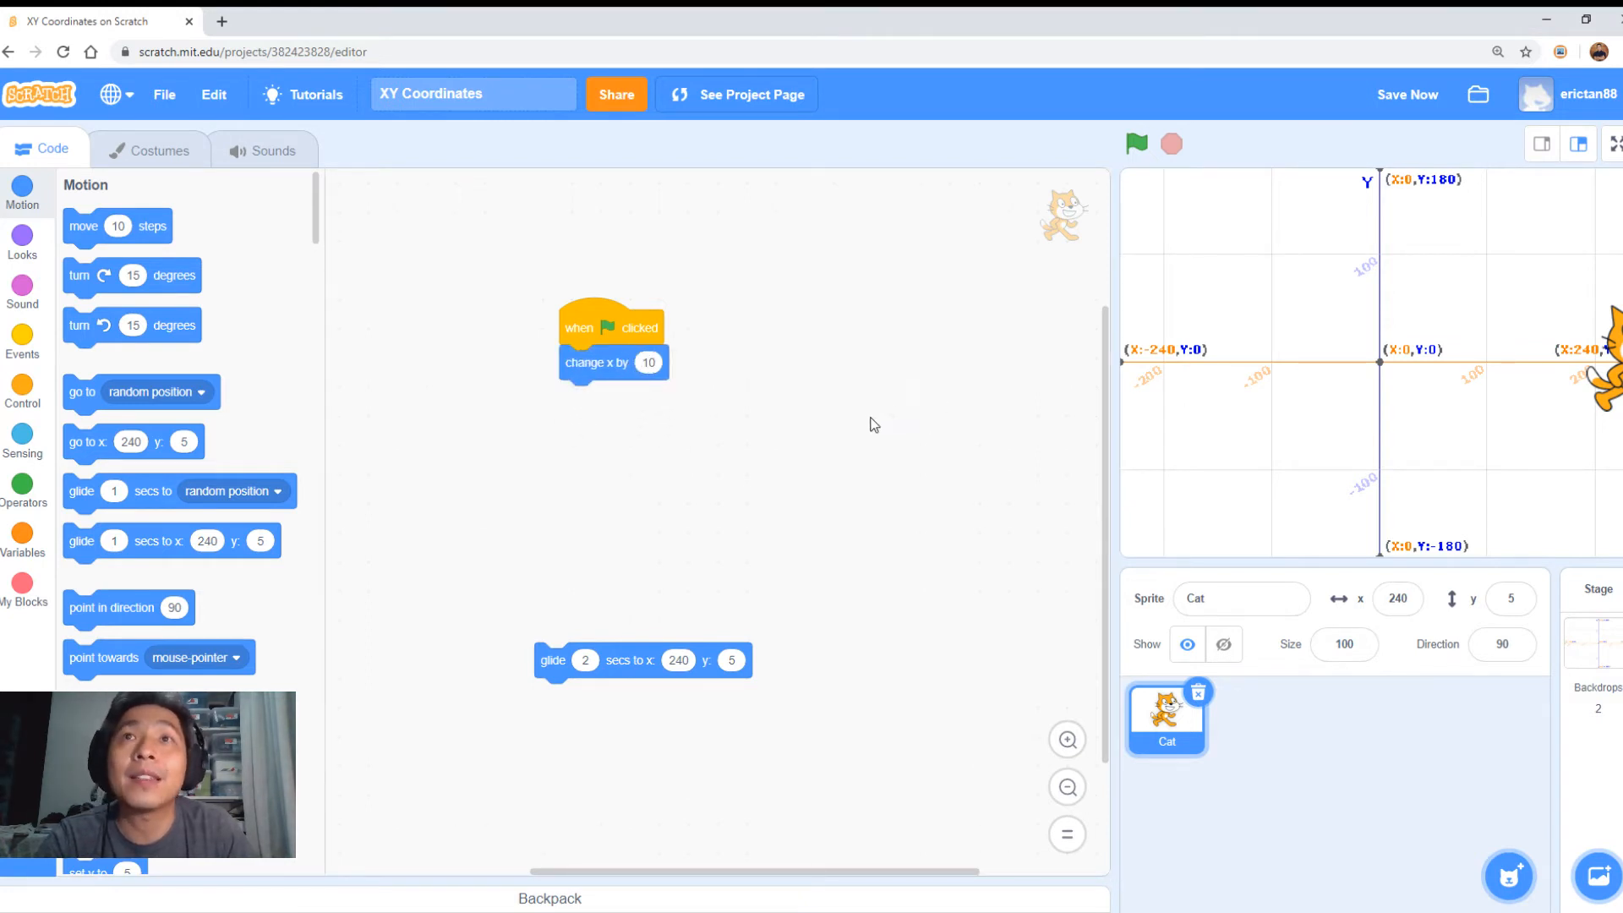
pyautogui.moveTo(1460, 373)
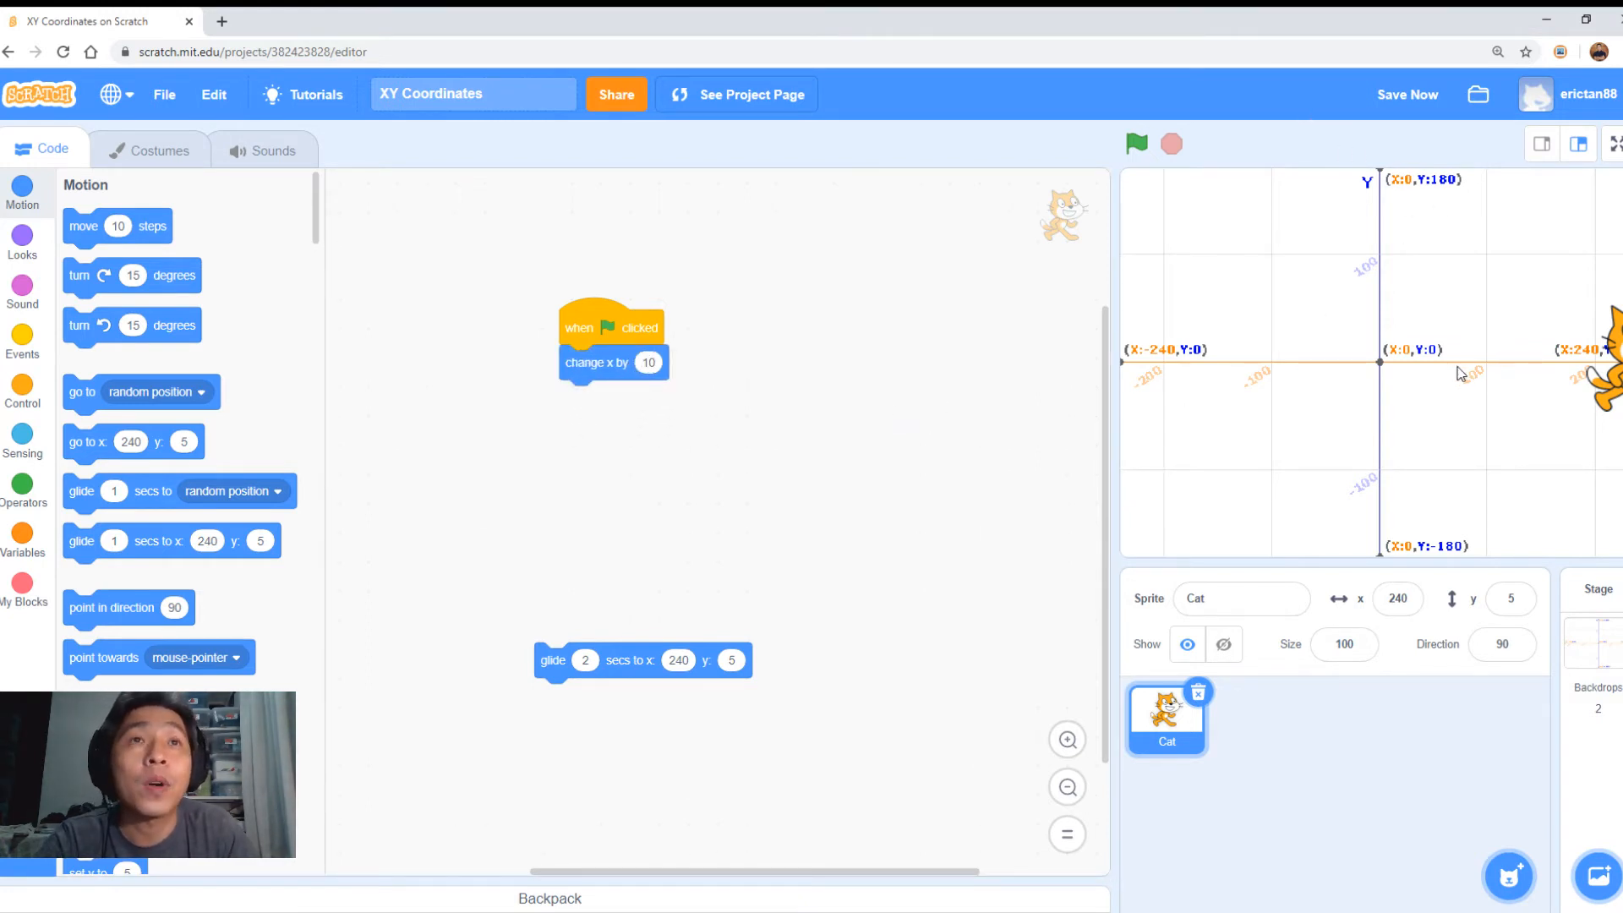
pyautogui.moveTo(724, 507)
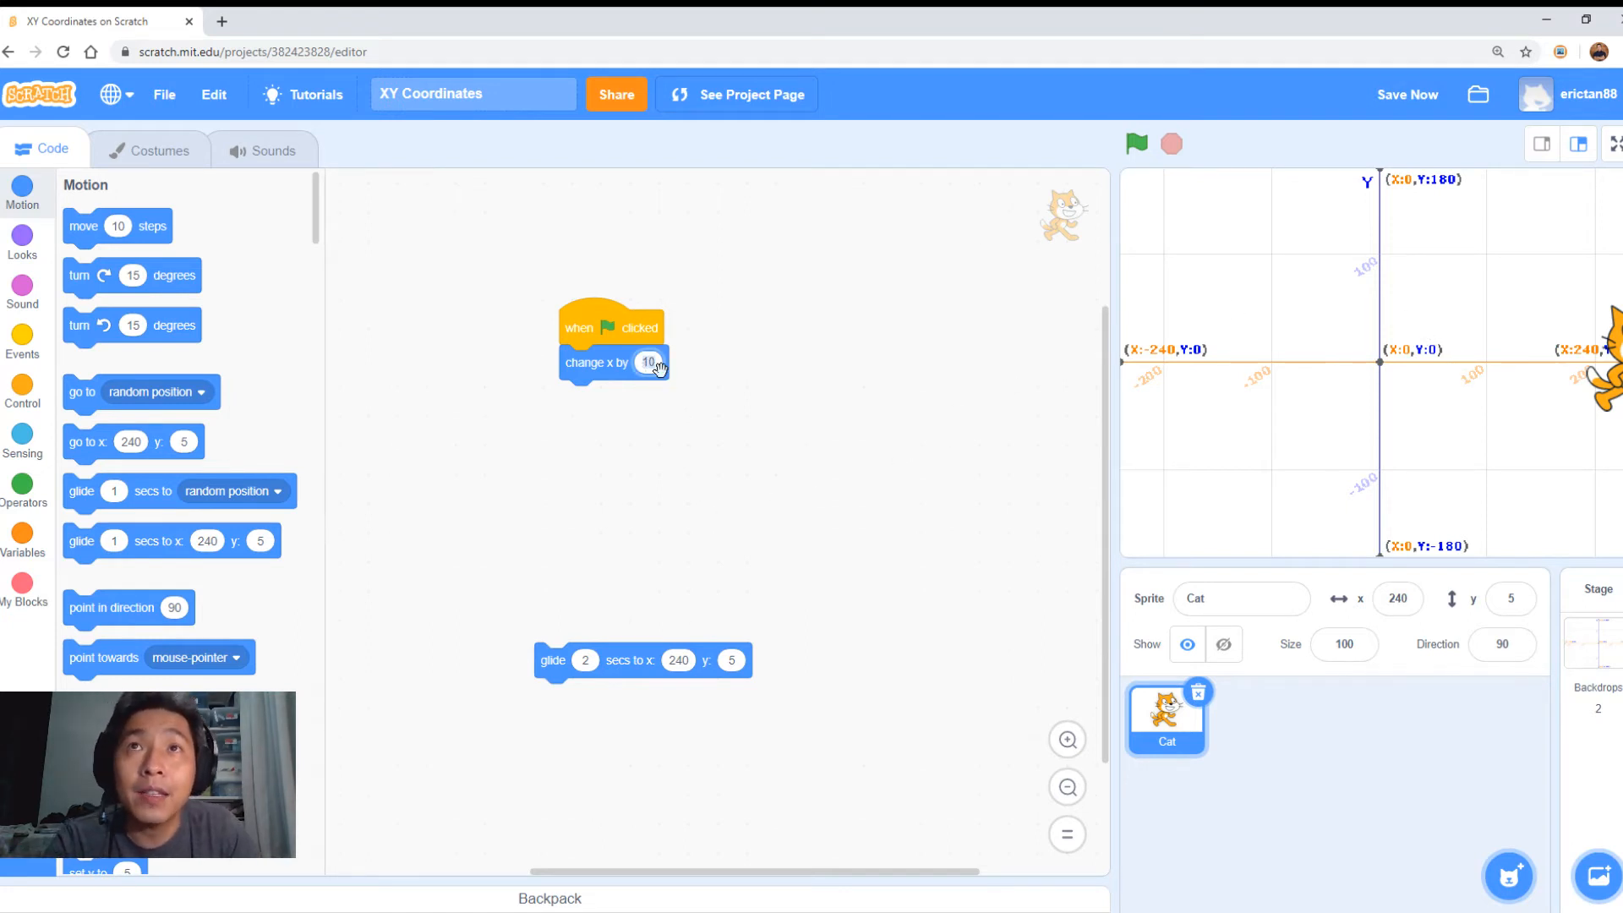
pyautogui.moveTo(675, 372)
pyautogui.write('-10')
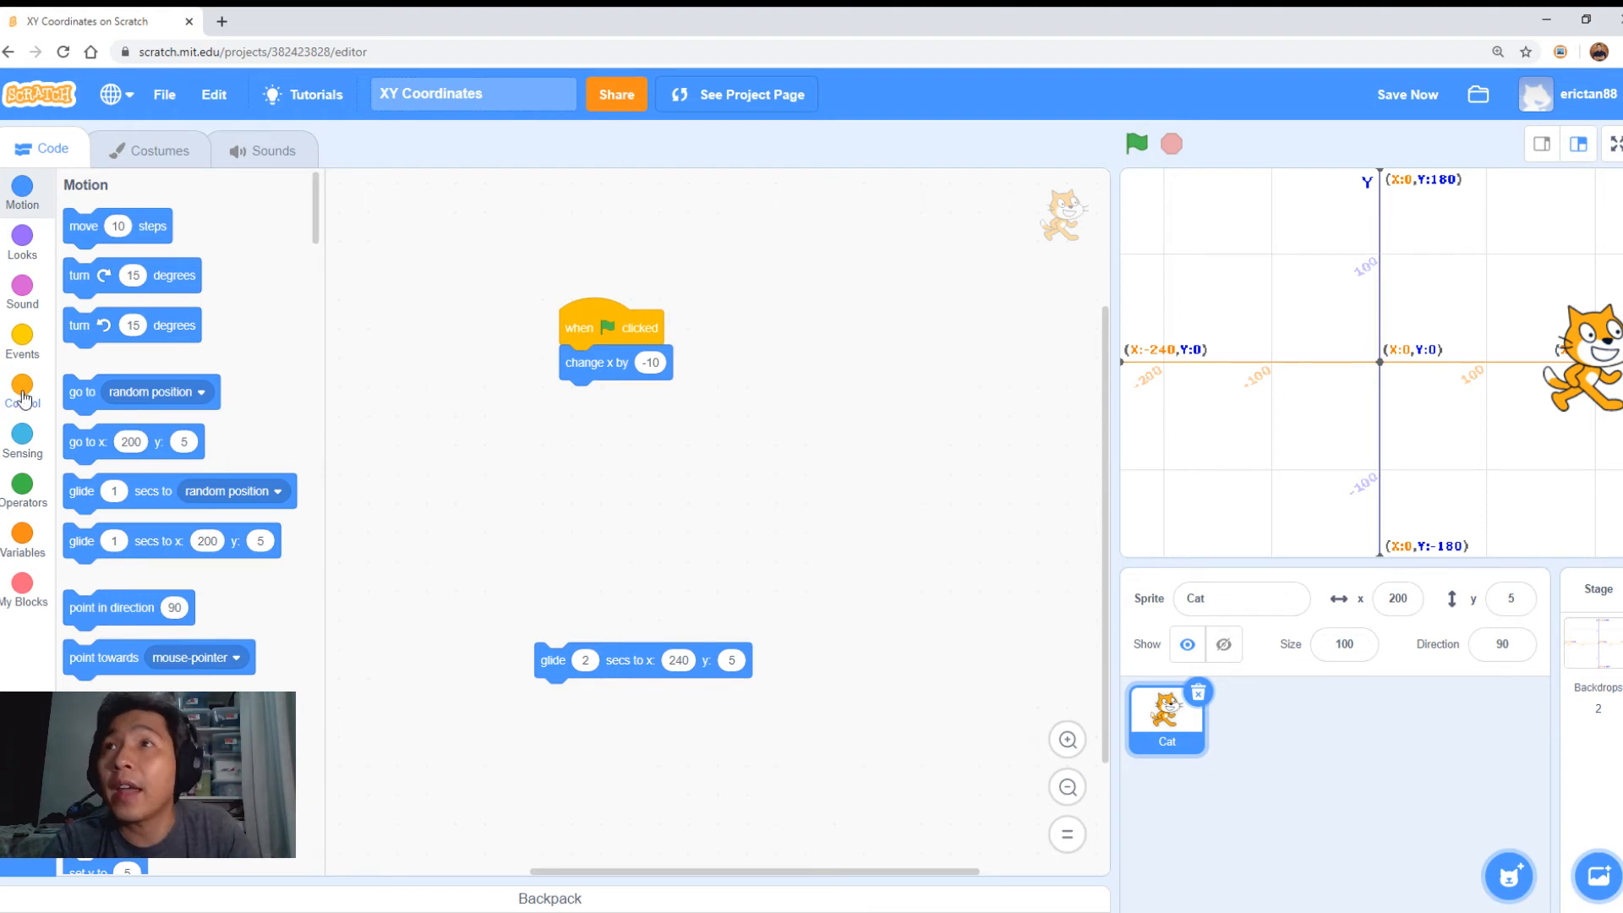
# Run the repeat 10 change-x-by -10 script five times, walking the cat left to x -60.
pyautogui.click(22, 387)
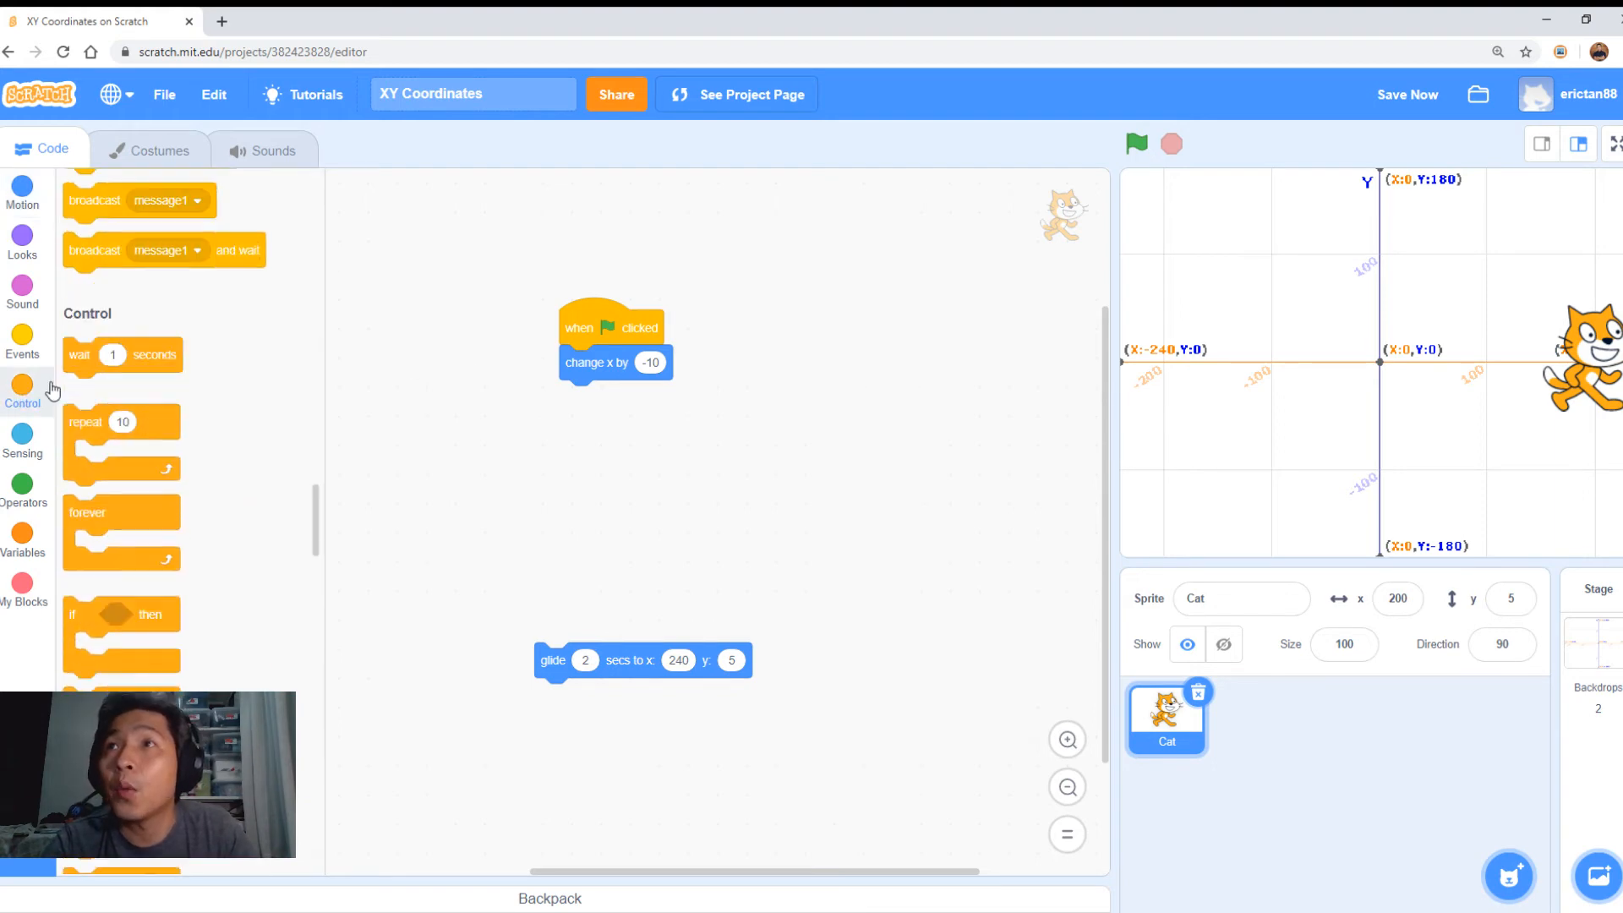
pyautogui.scroll(-3)
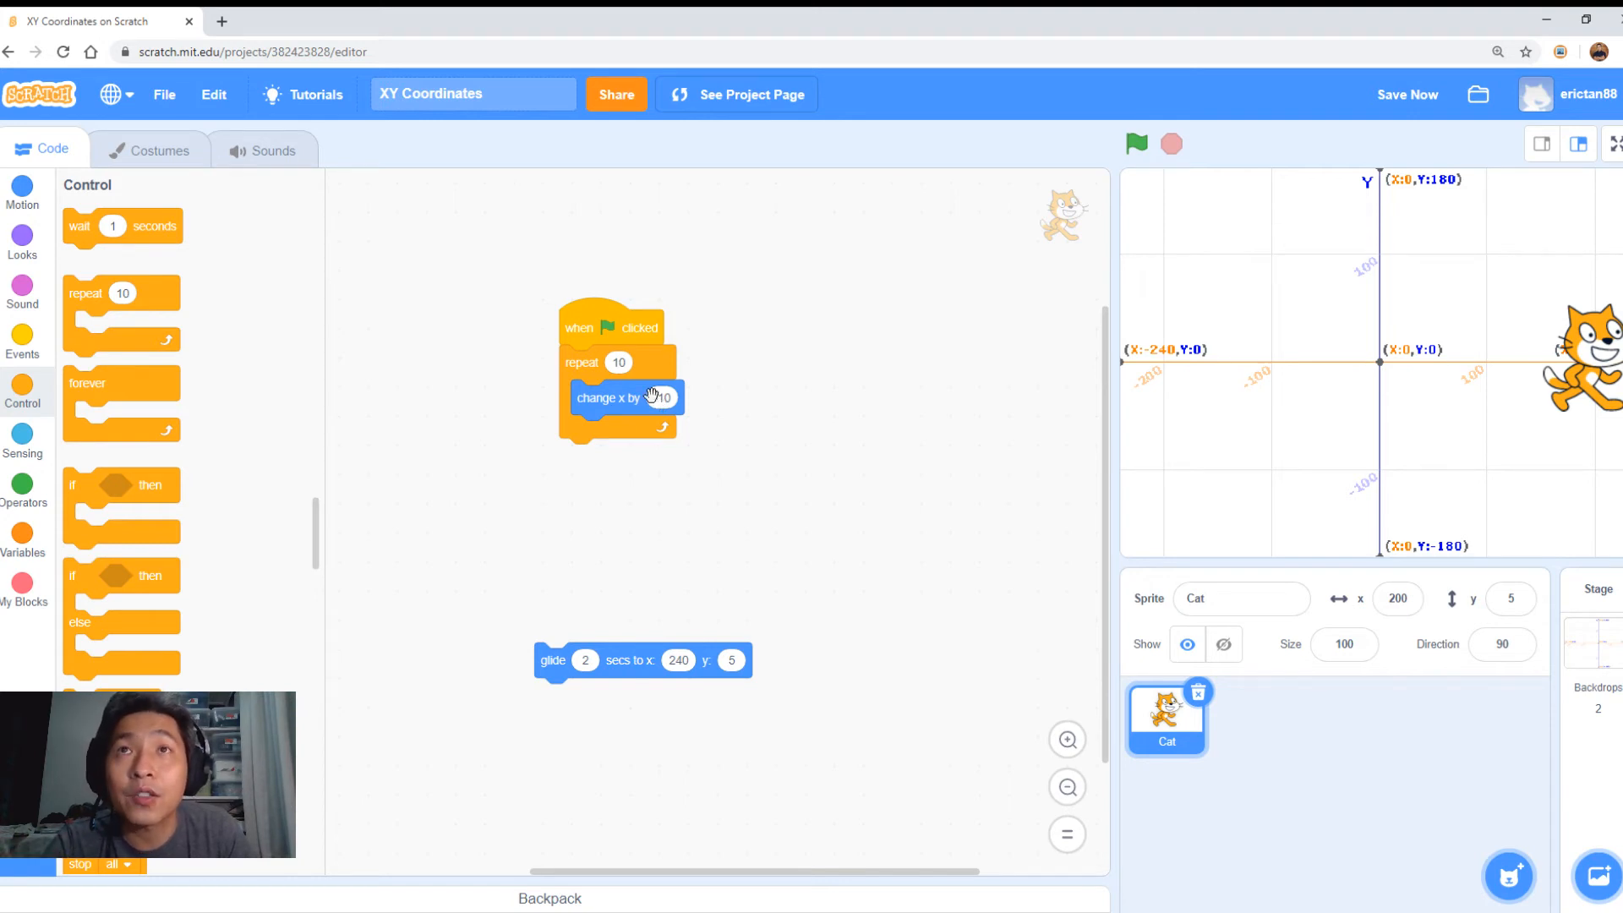
pyautogui.click(1135, 144)
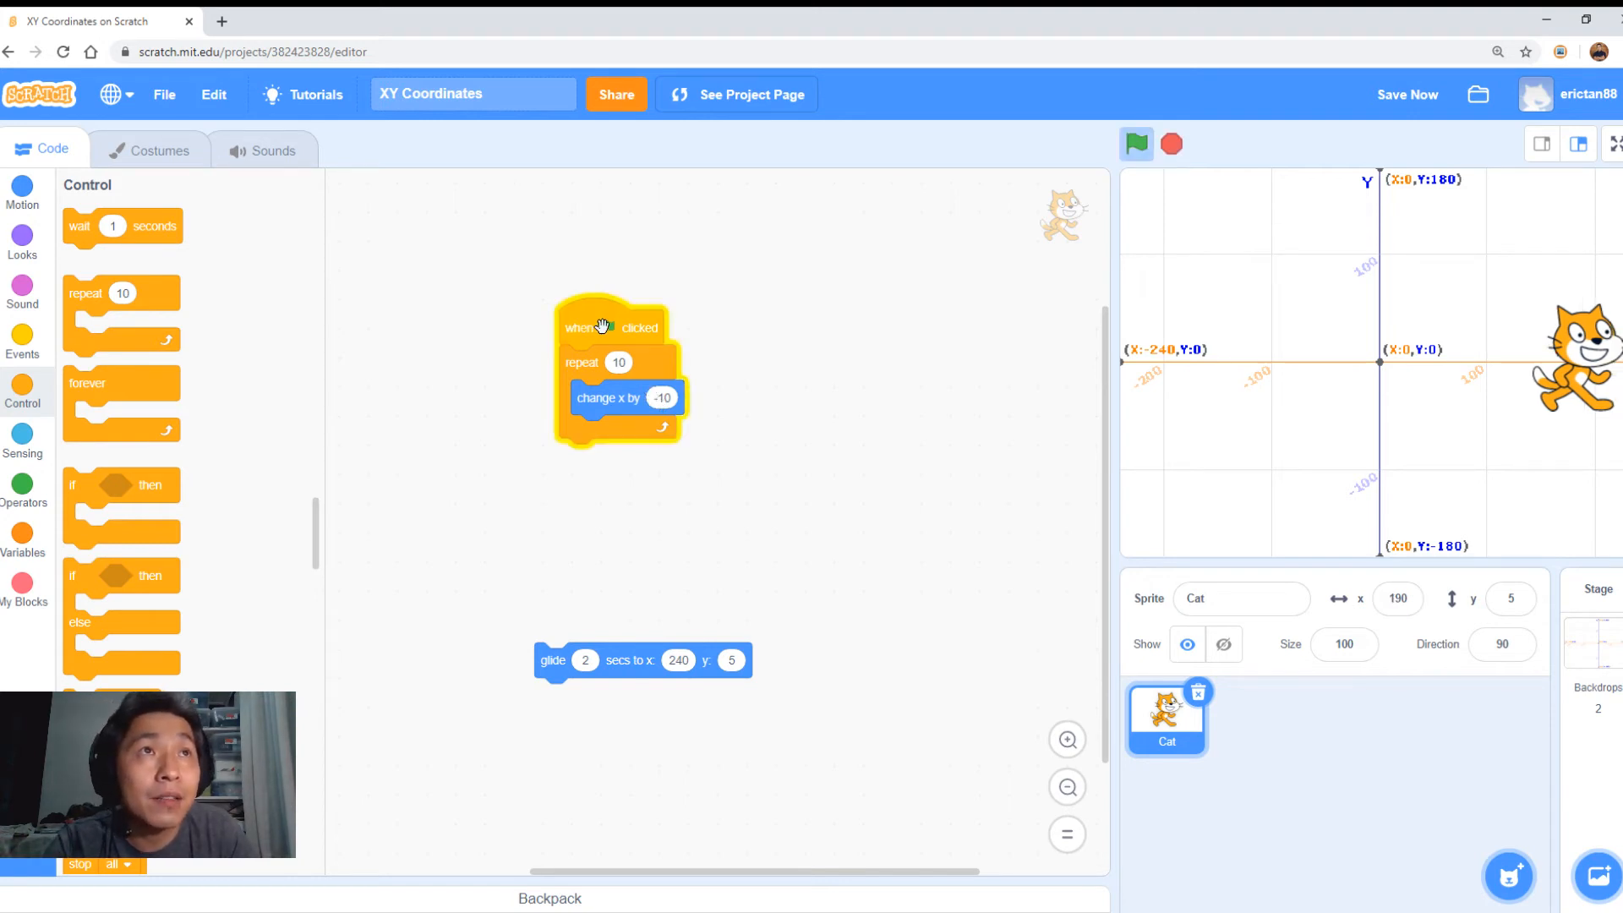
pyautogui.click(1135, 144)
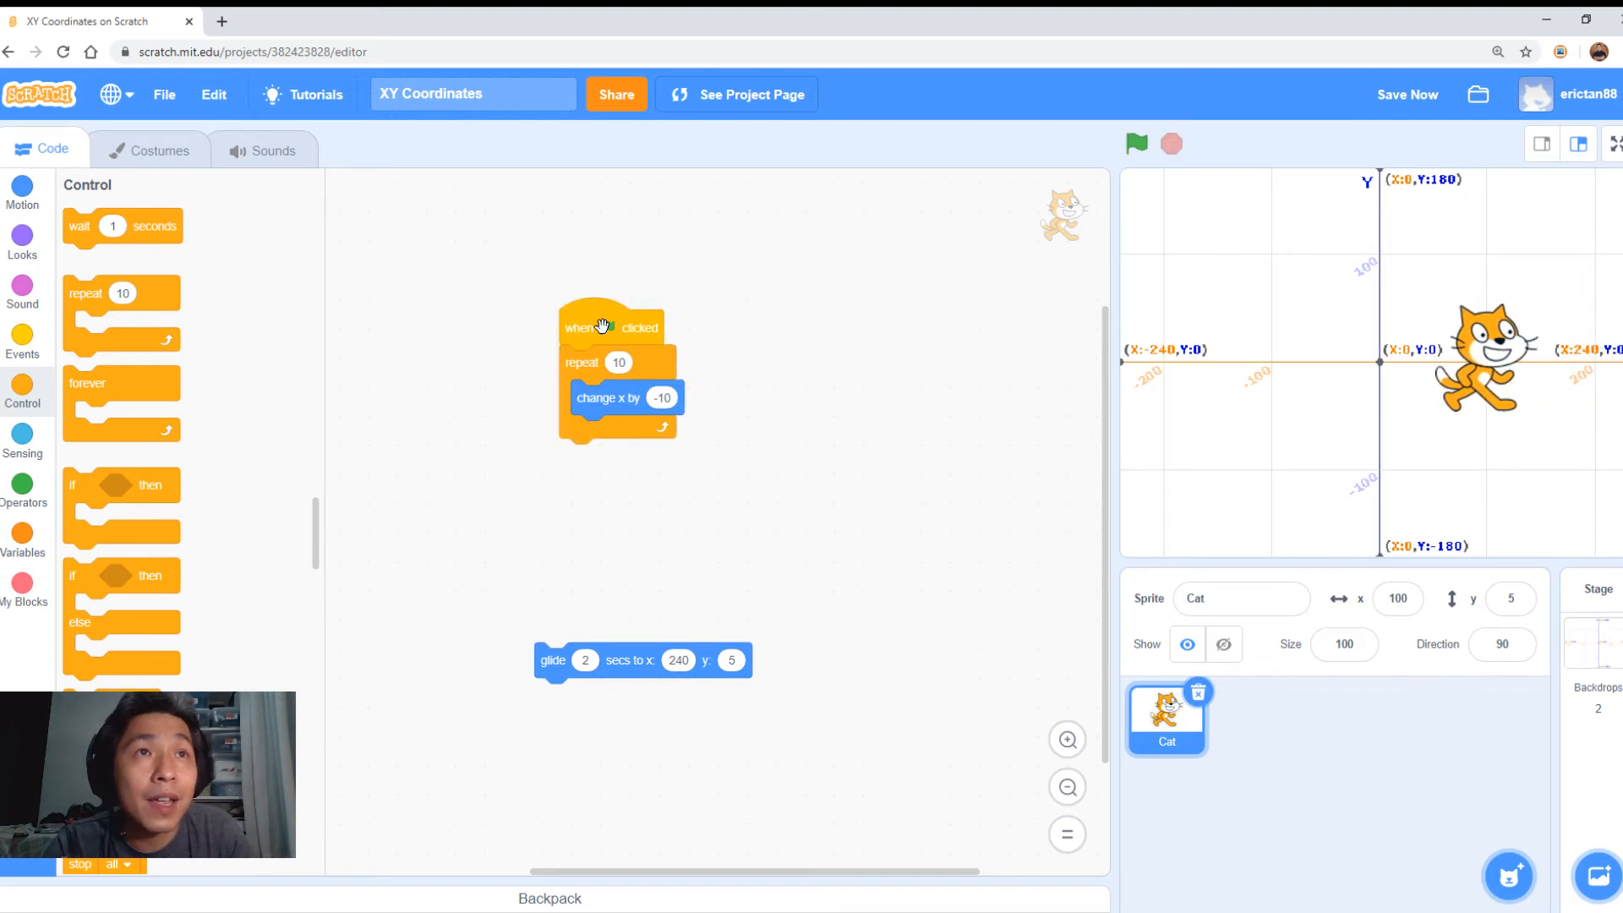
pyautogui.click(1135, 144)
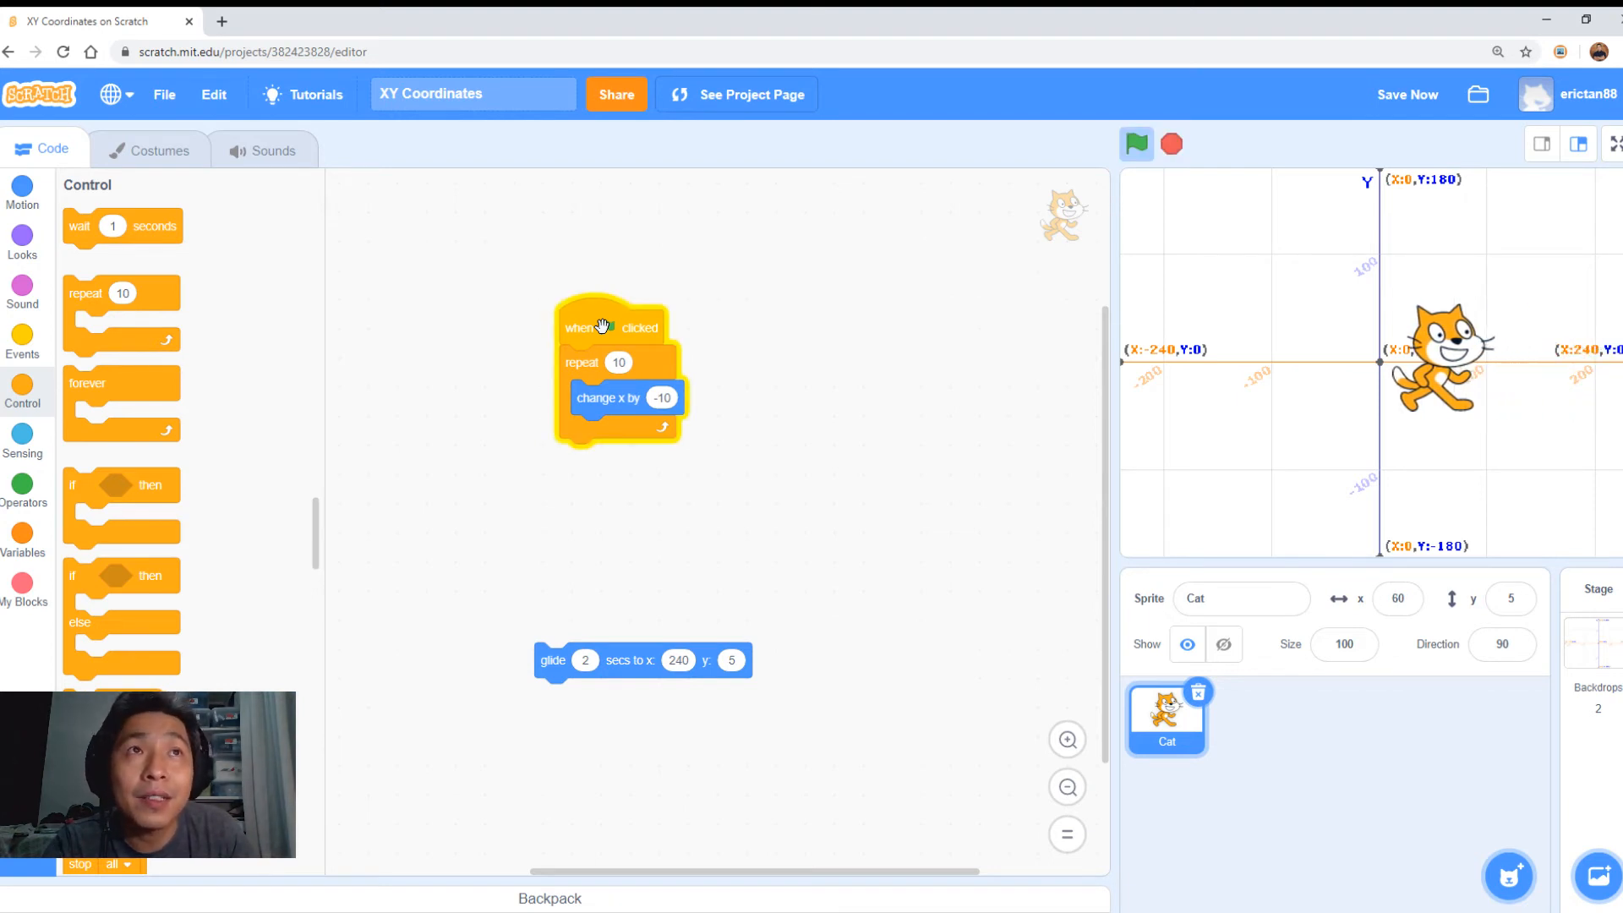
pyautogui.click(1135, 143)
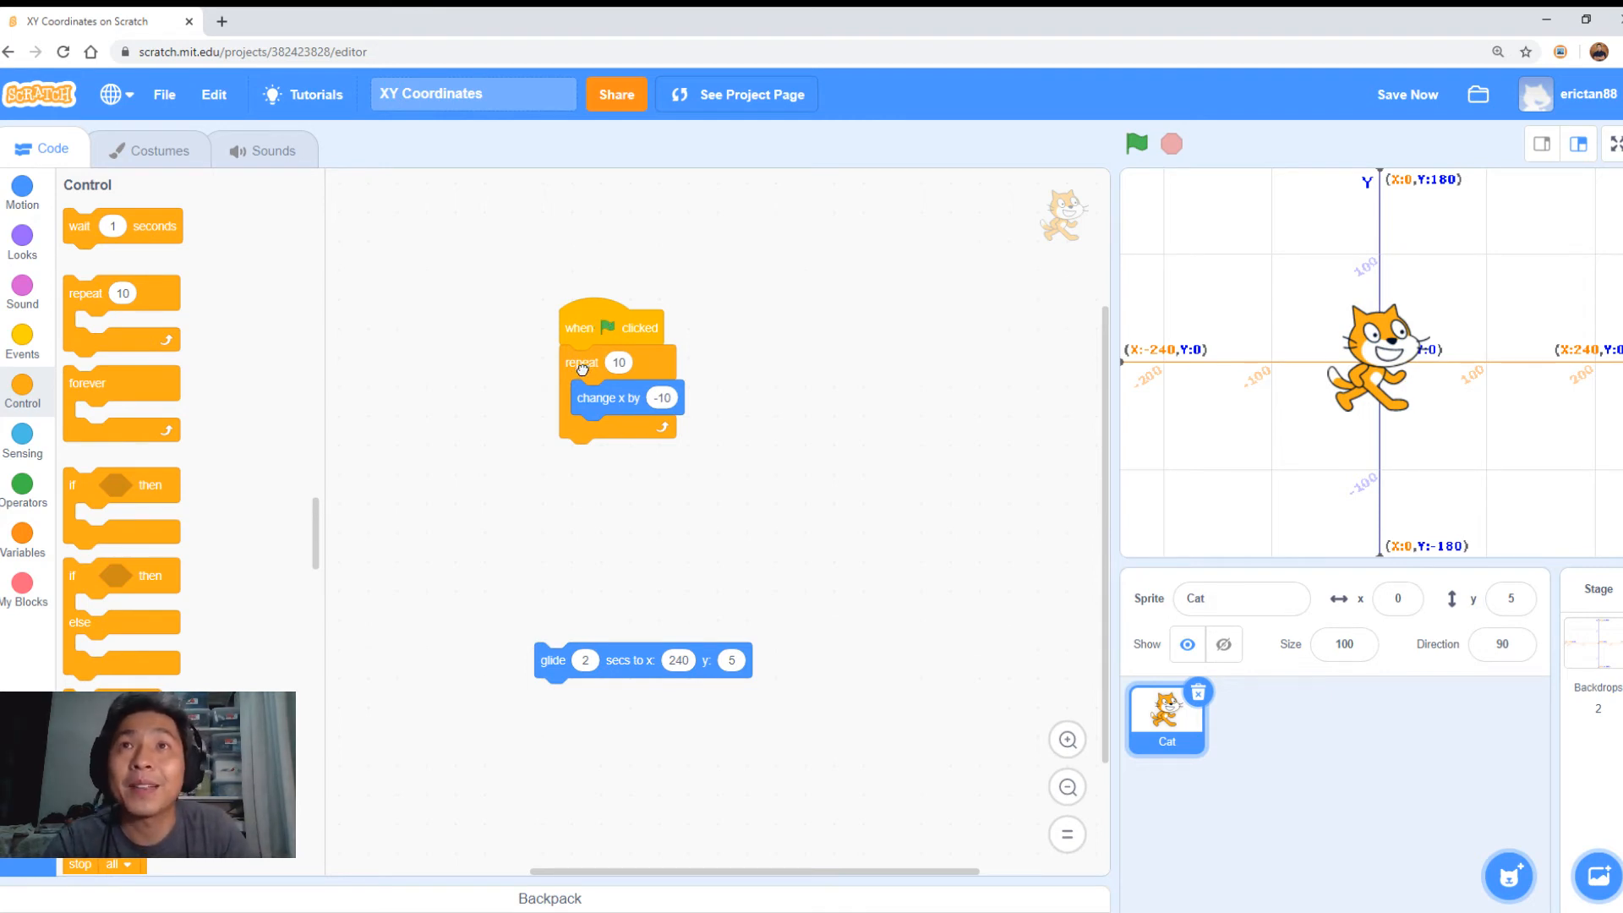
pyautogui.click(1134, 143)
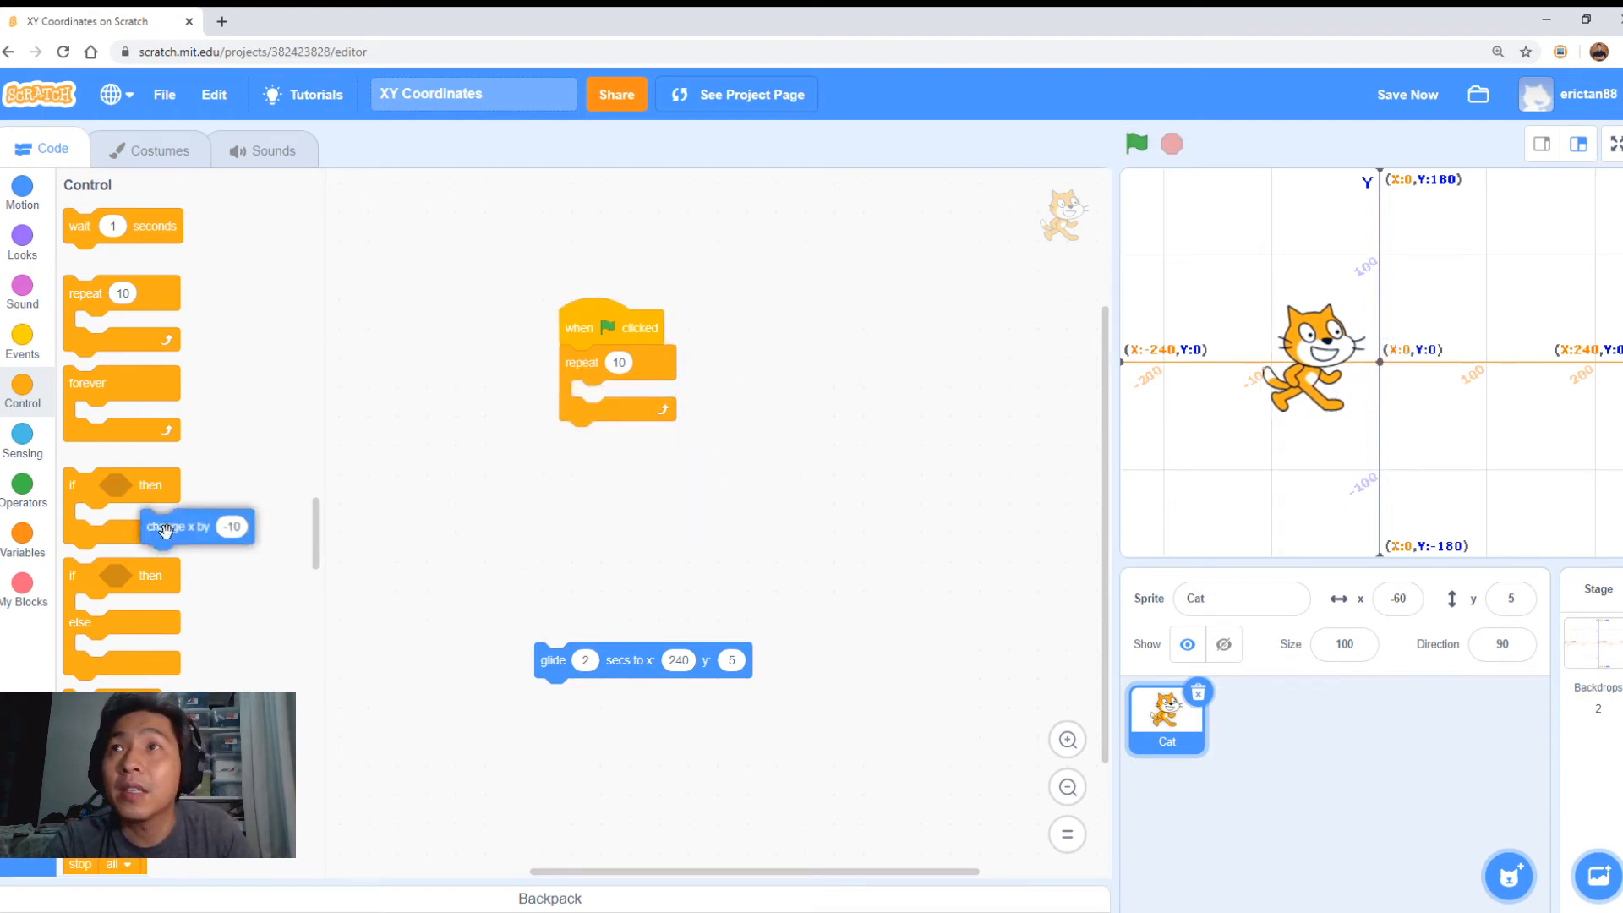
# Scroll the Motion blocks to reach 'change y by 10' for the repeat loop.
pyautogui.click(22, 190)
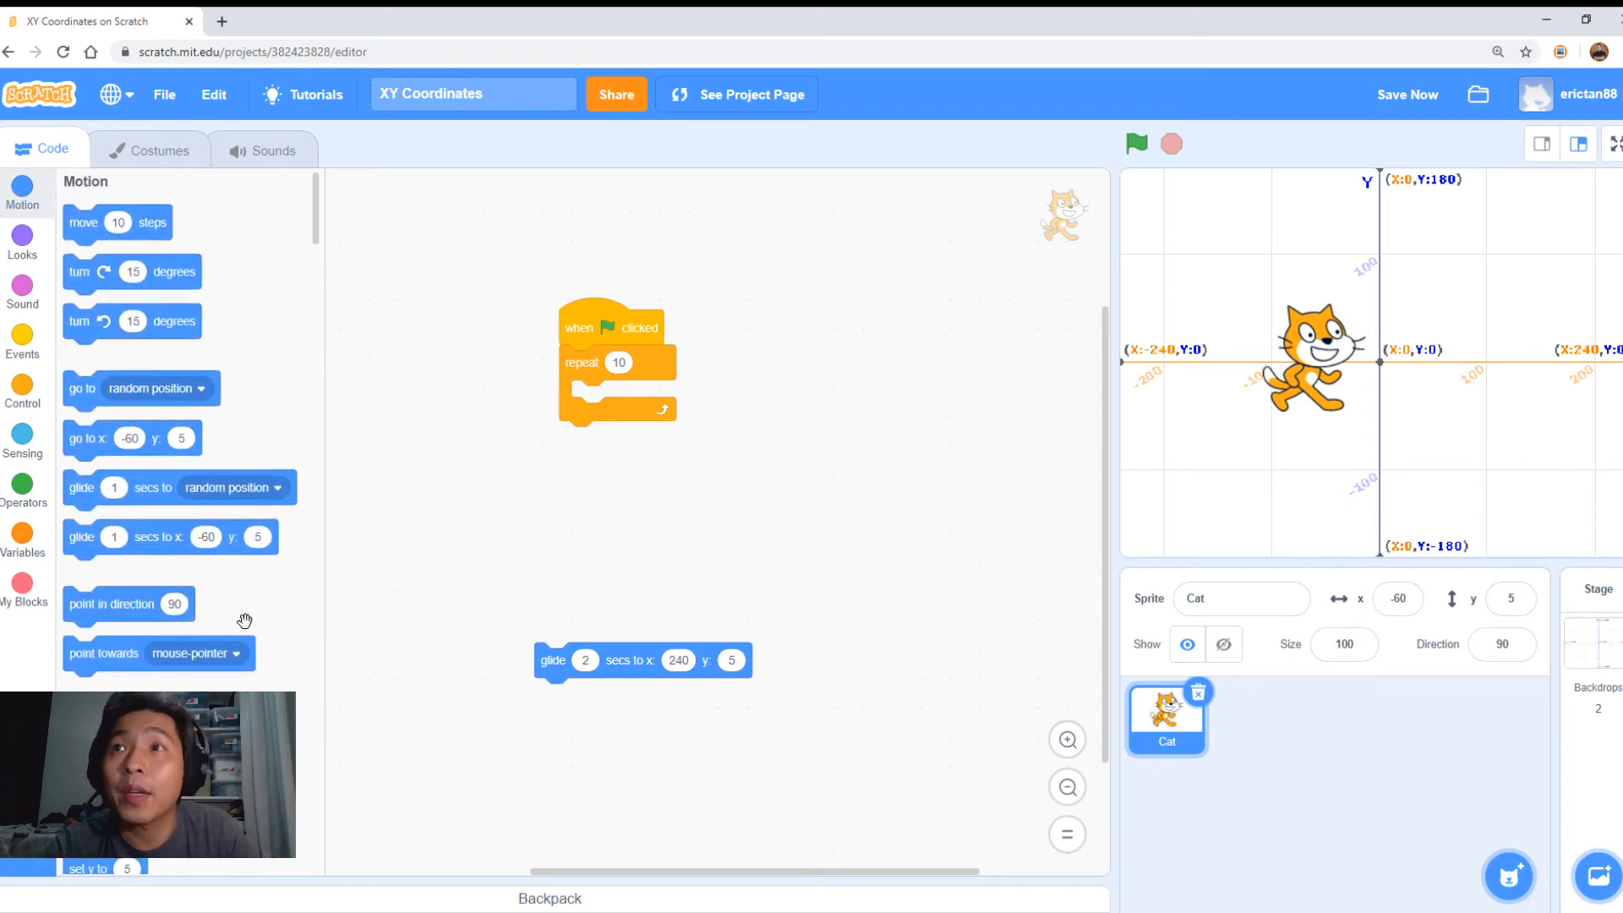
pyautogui.scroll(-3)
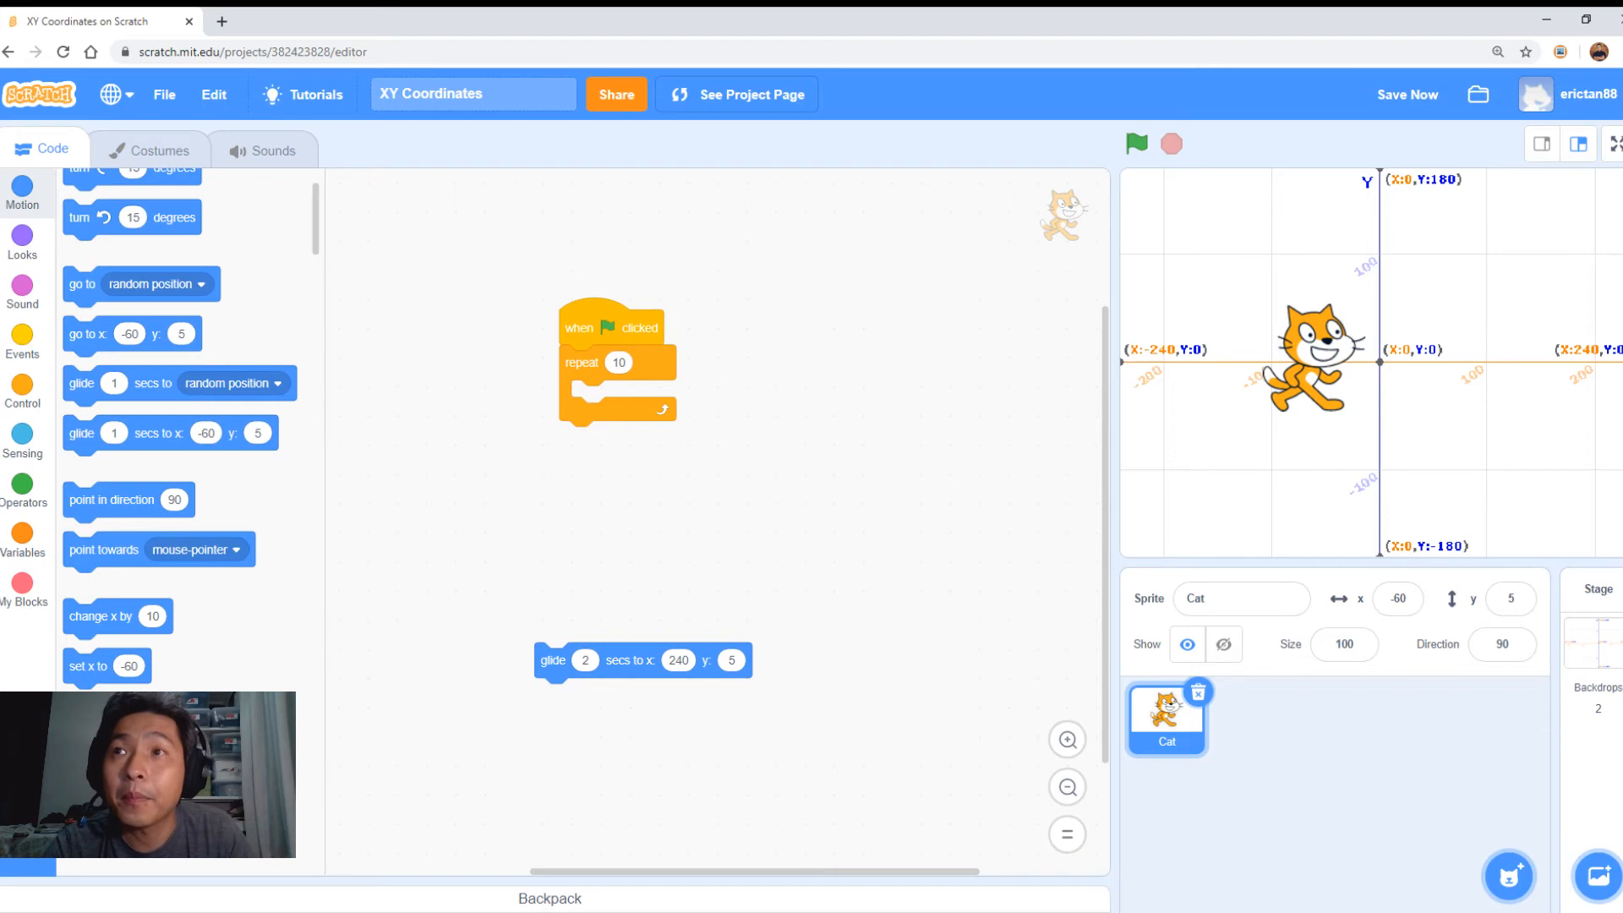
pyautogui.scroll(-3)
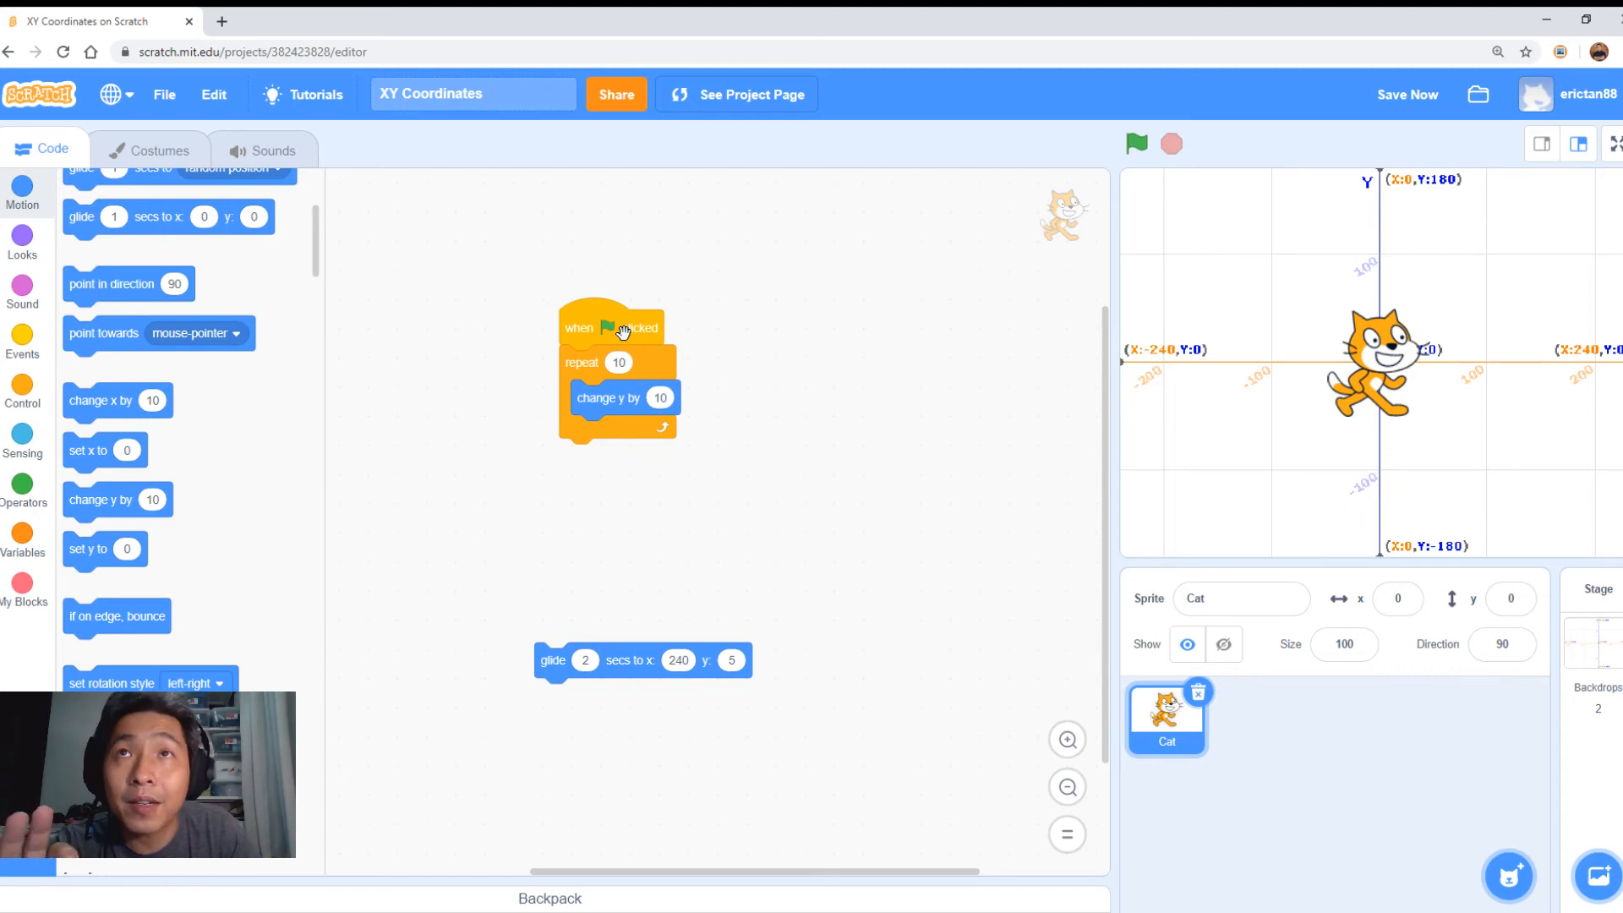
pyautogui.moveTo(759, 375)
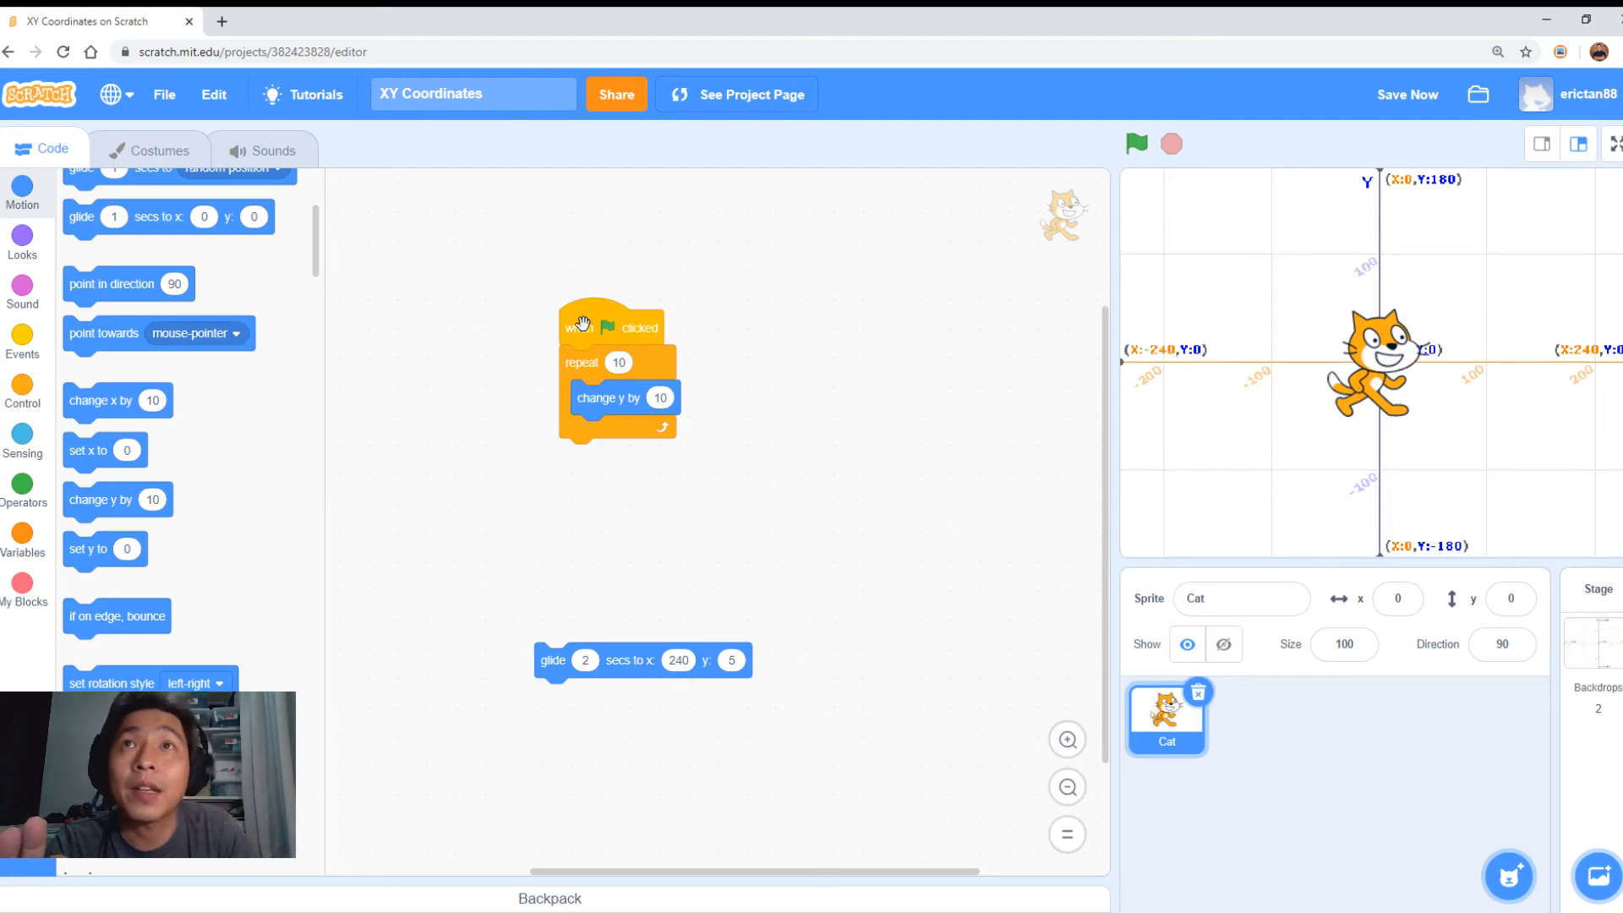
# Run the upward loop once, then set its change y by value to -10.
pyautogui.click(1135, 143)
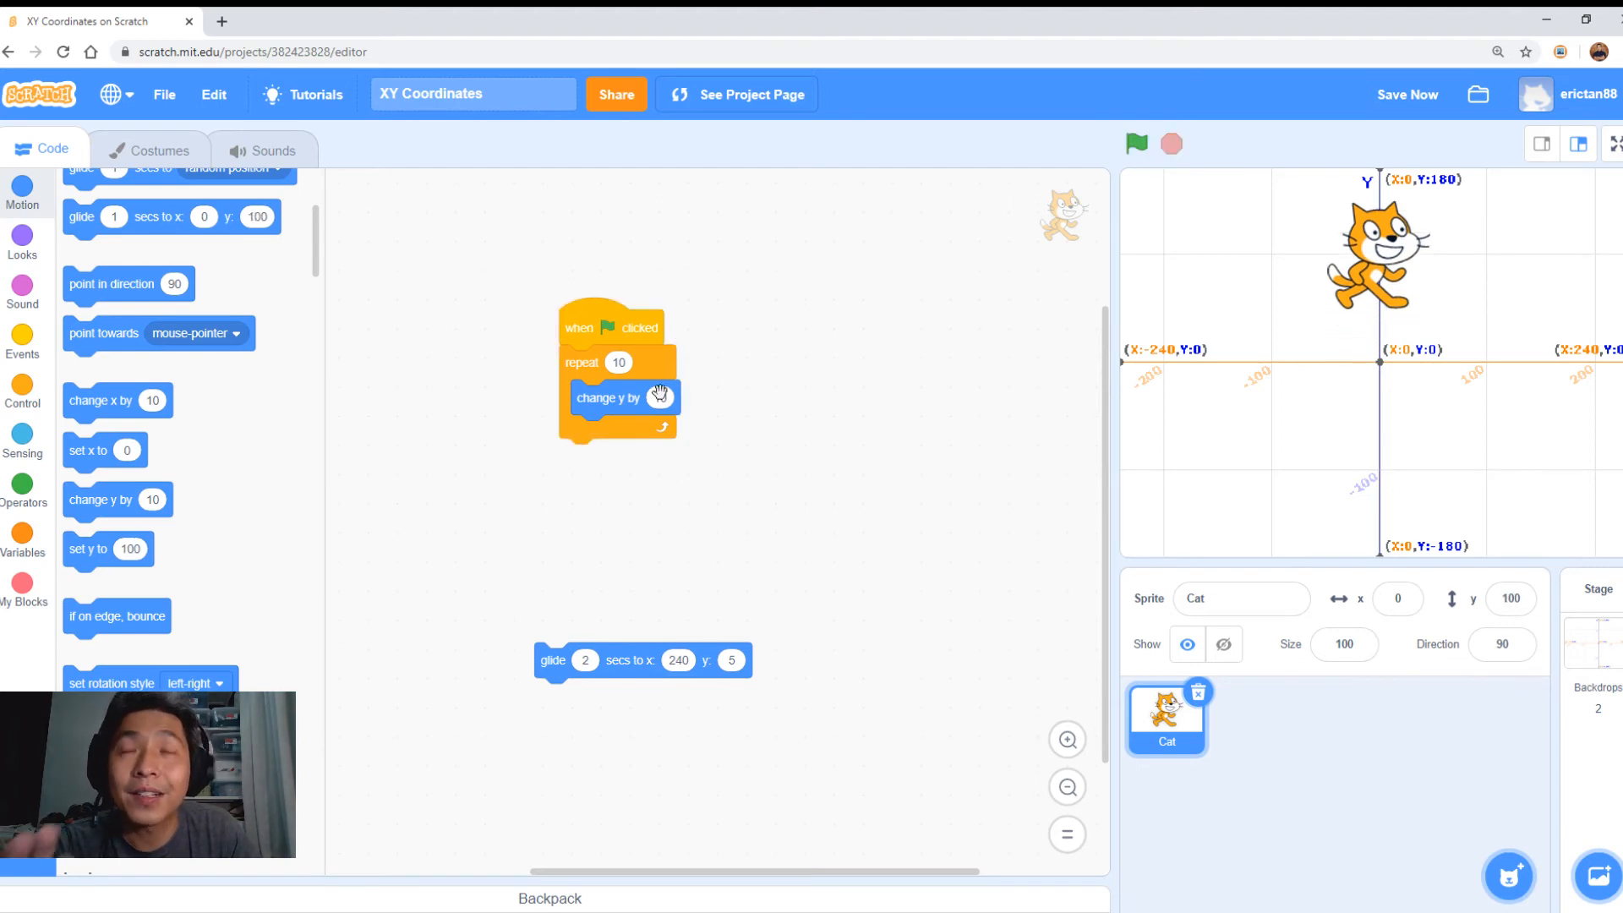
pyautogui.click(660, 397)
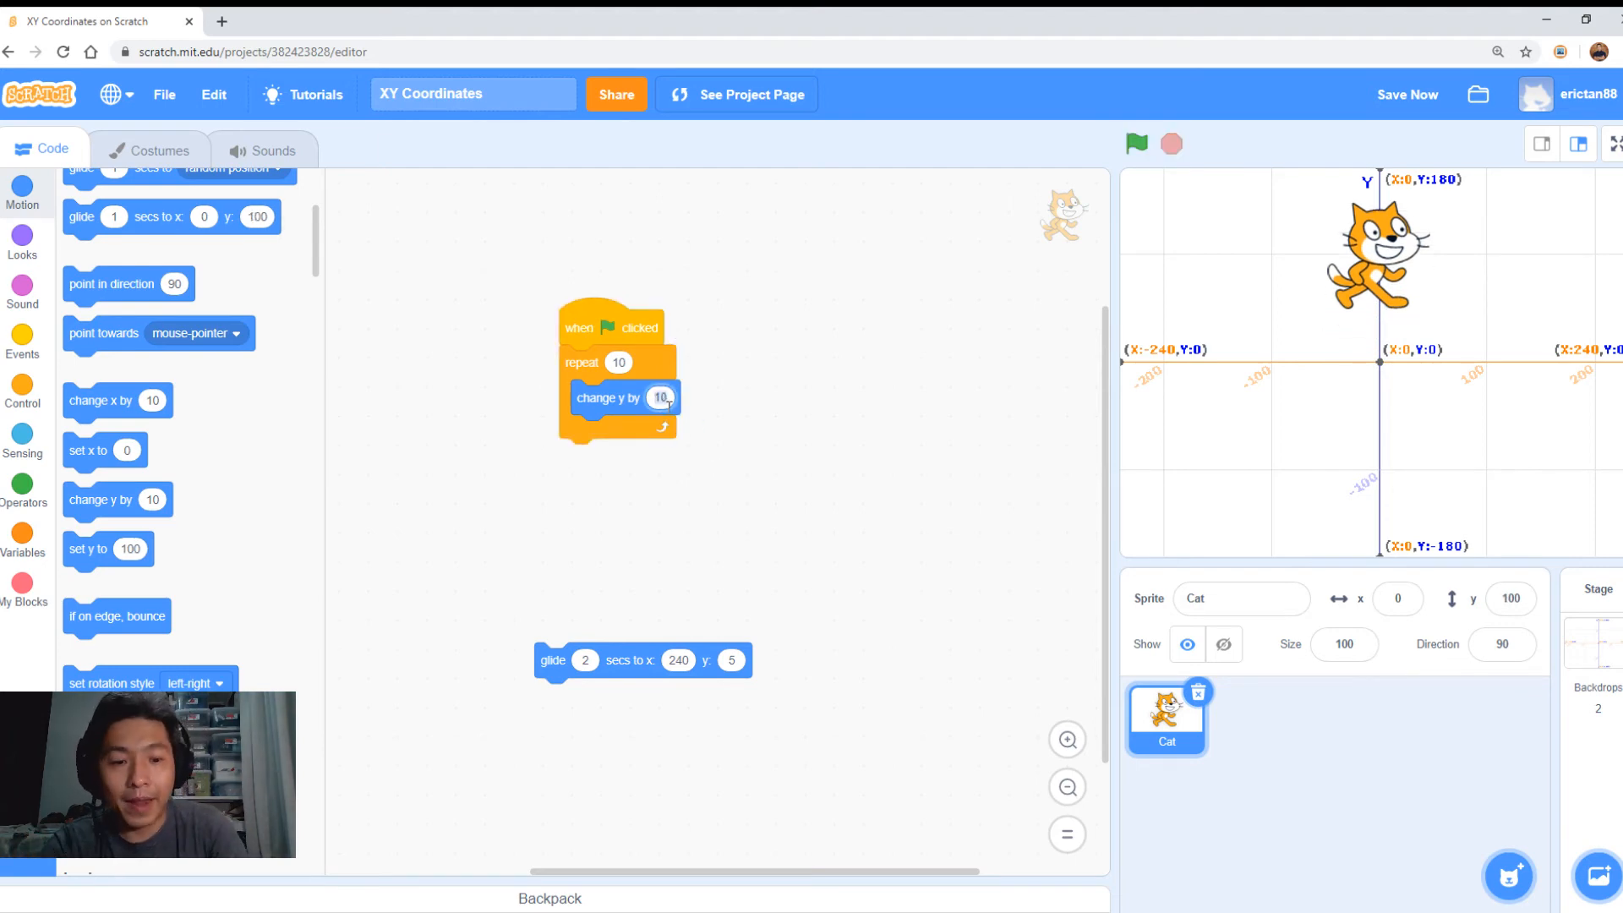
pyautogui.tripleClick(659, 397)
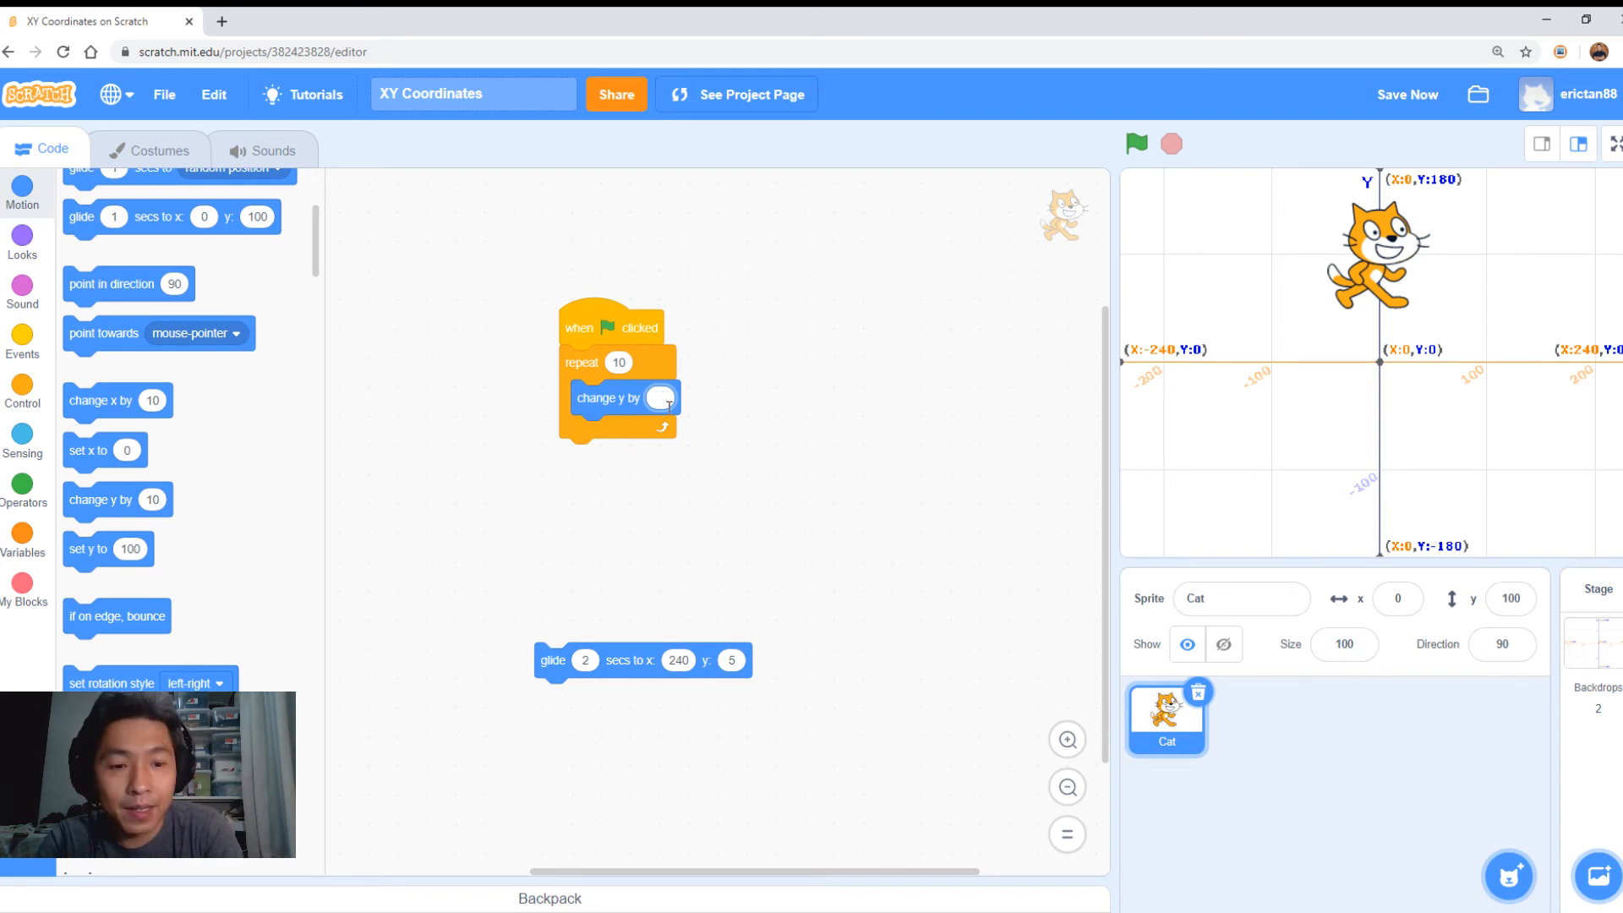
pyautogui.write('-10')
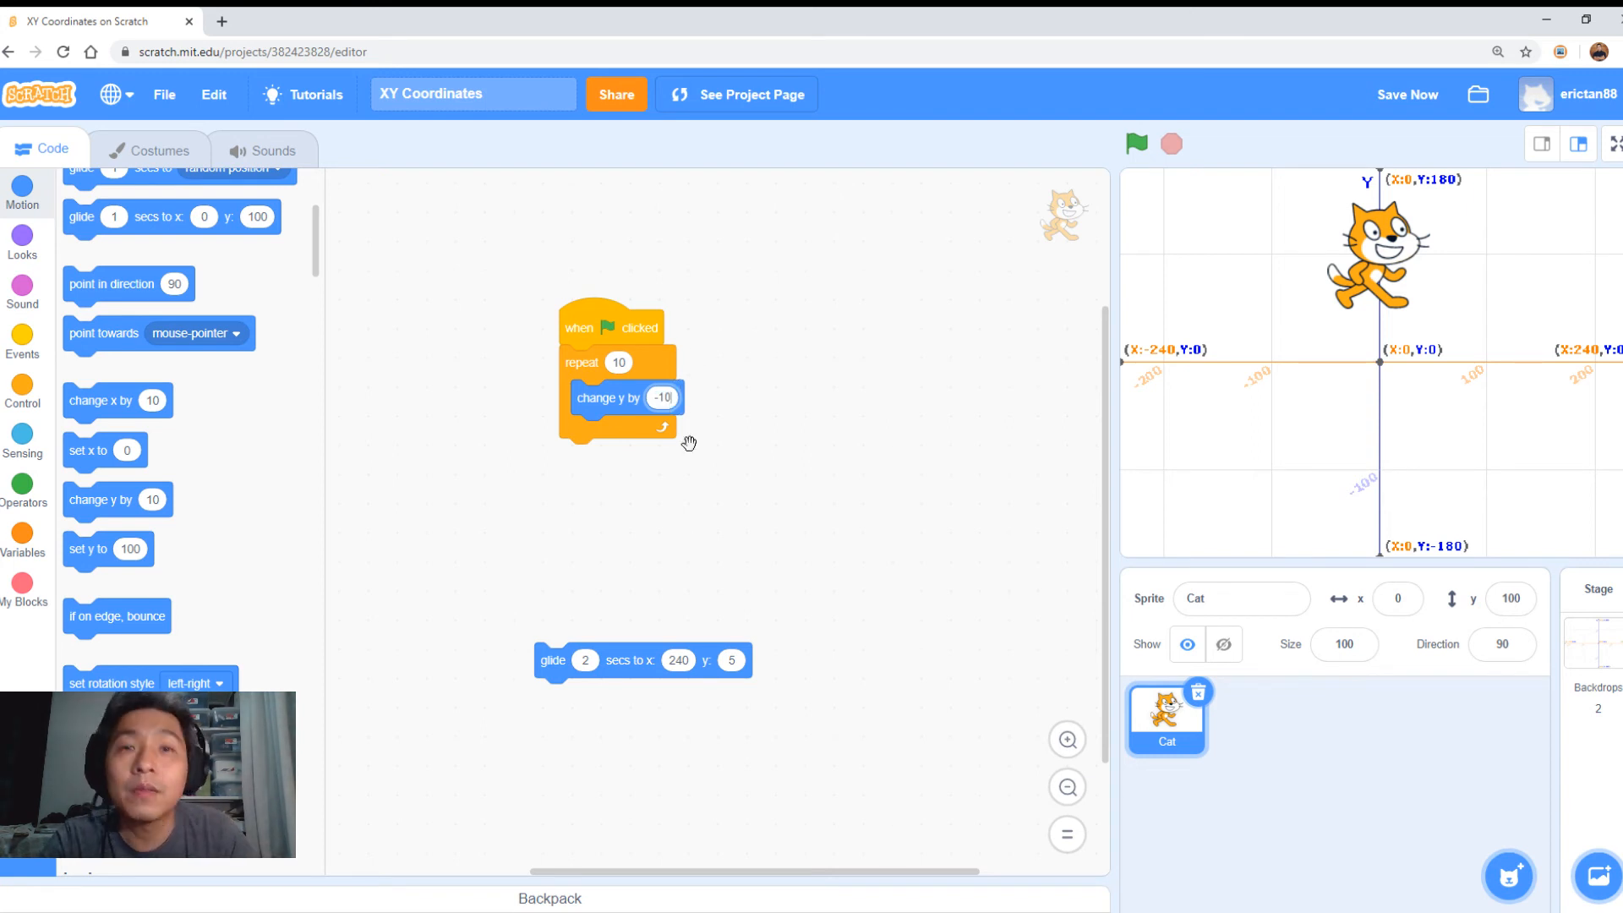
pyautogui.click(1406, 94)
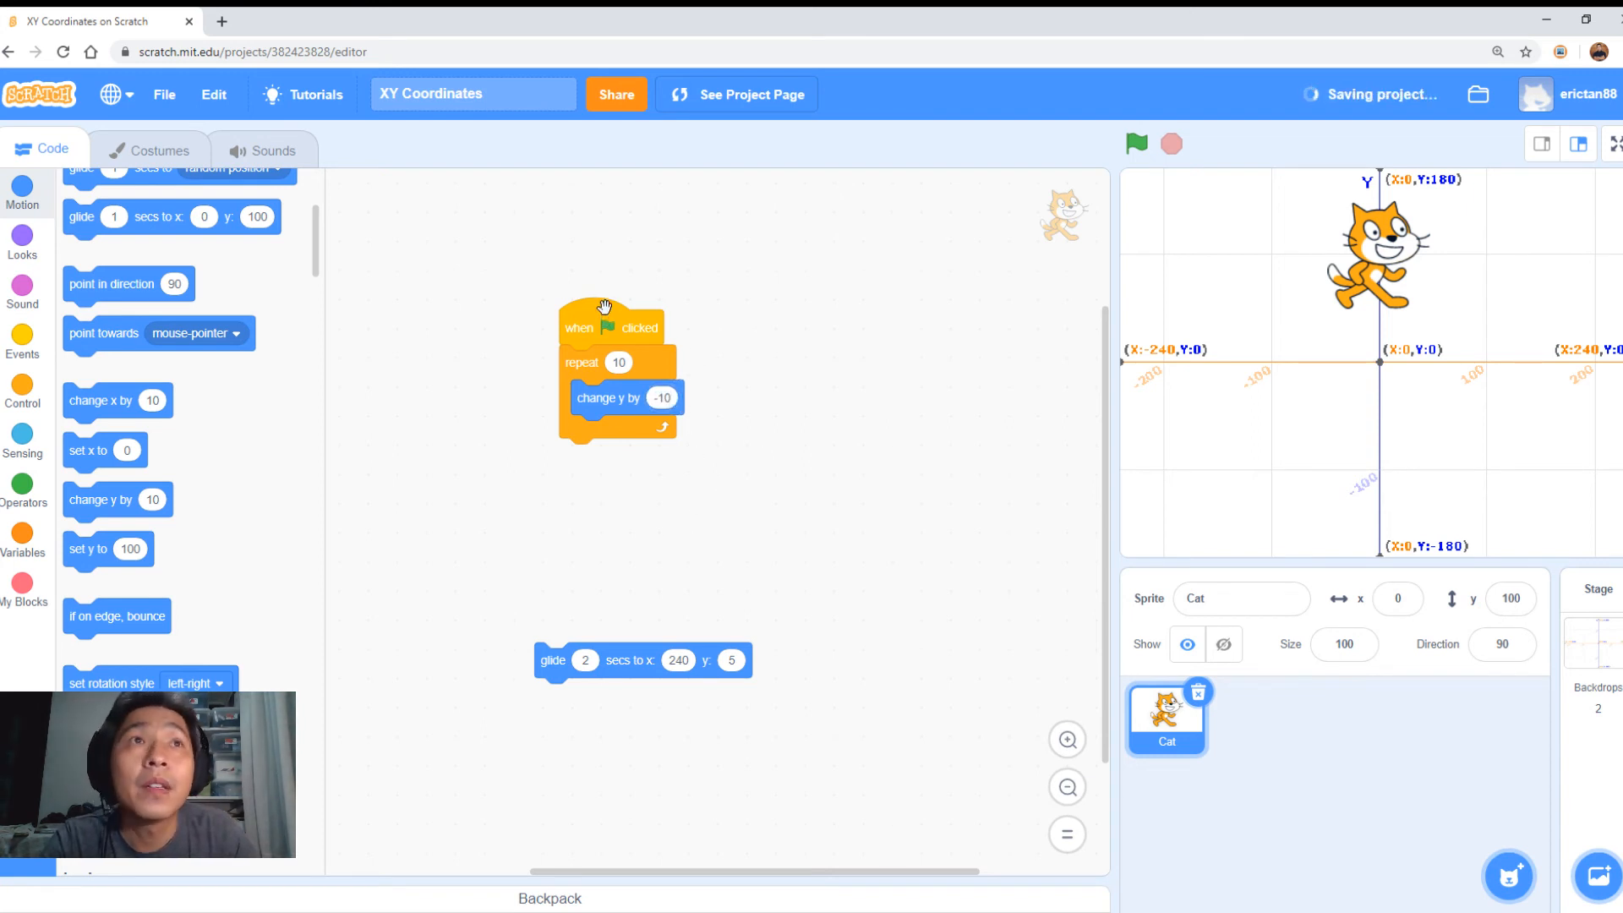
# Run the script three times to move the cat below the origin.
pyautogui.click(1134, 144)
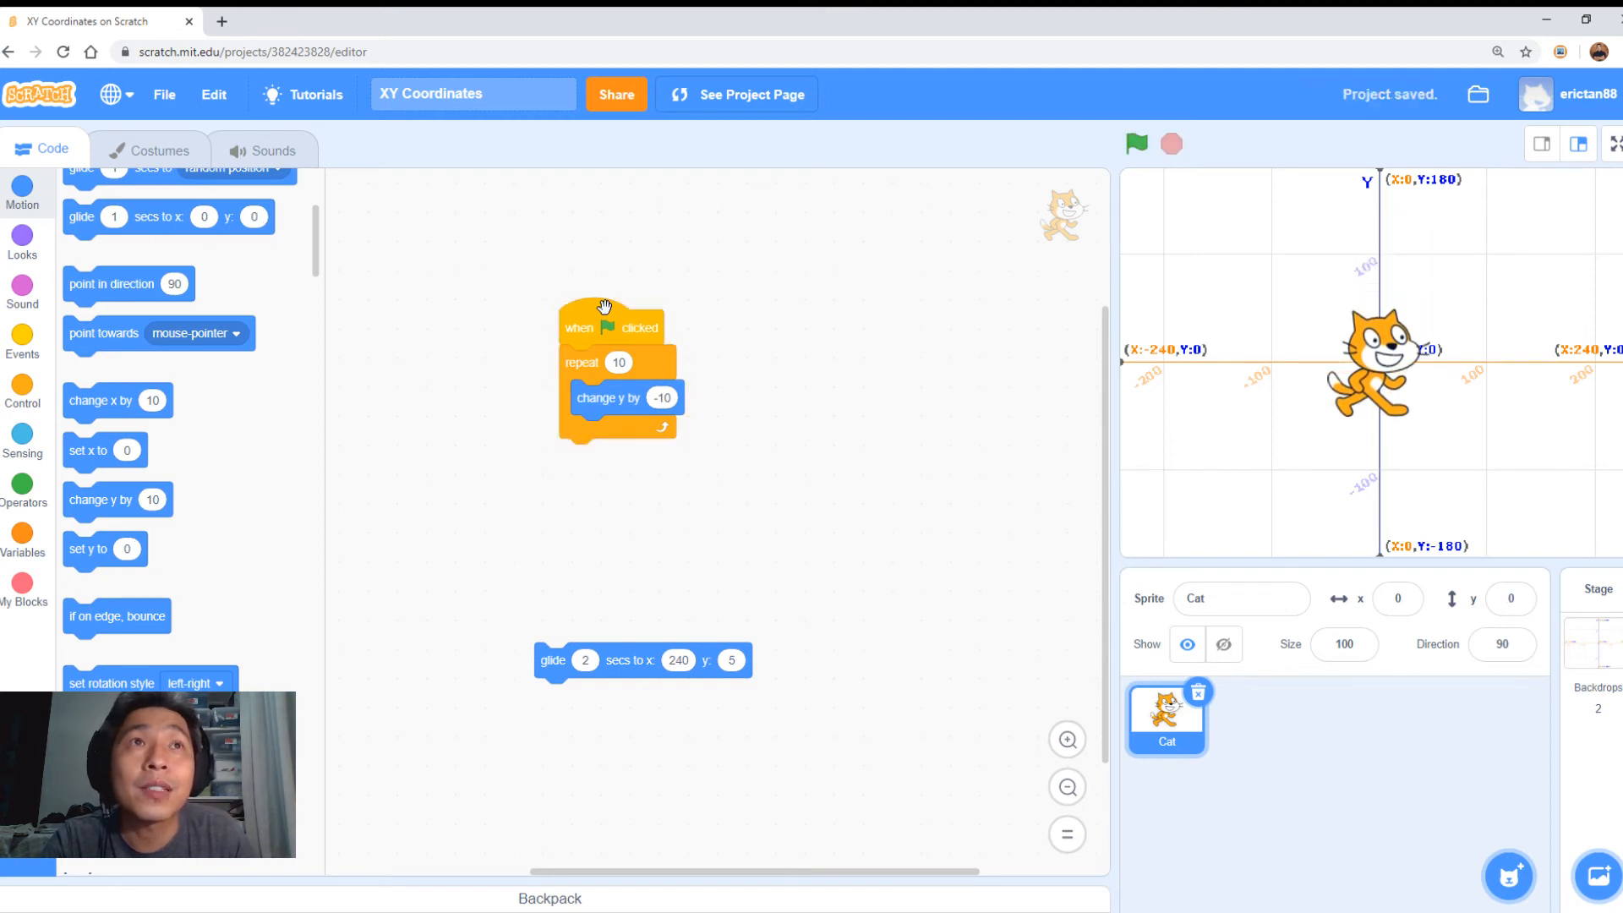
pyautogui.click(1135, 144)
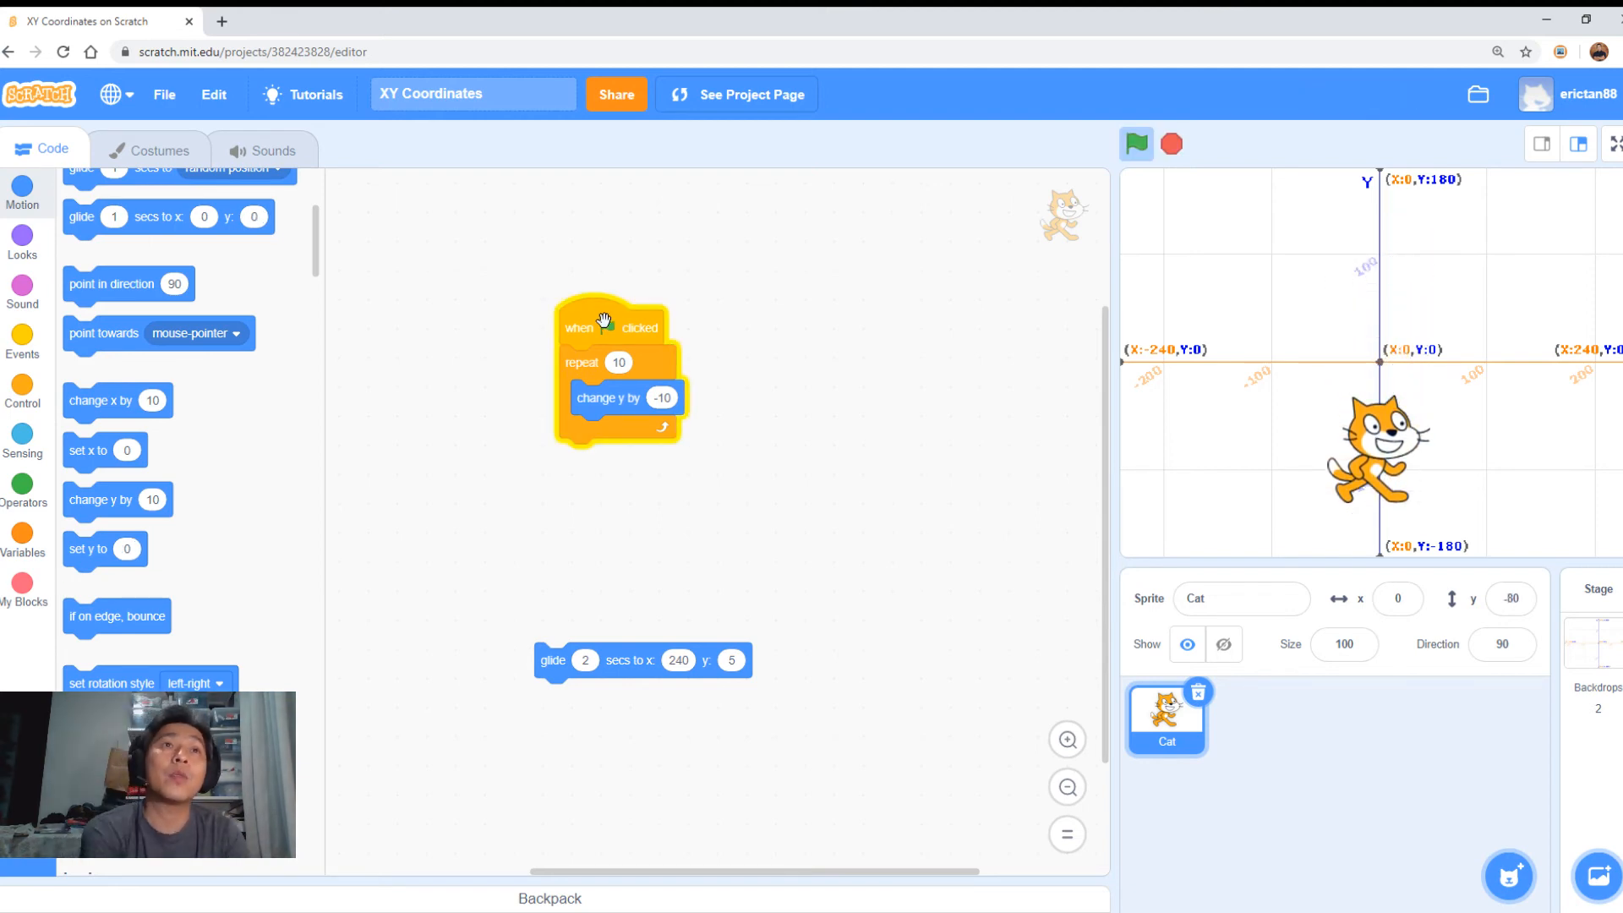
pyautogui.click(1134, 144)
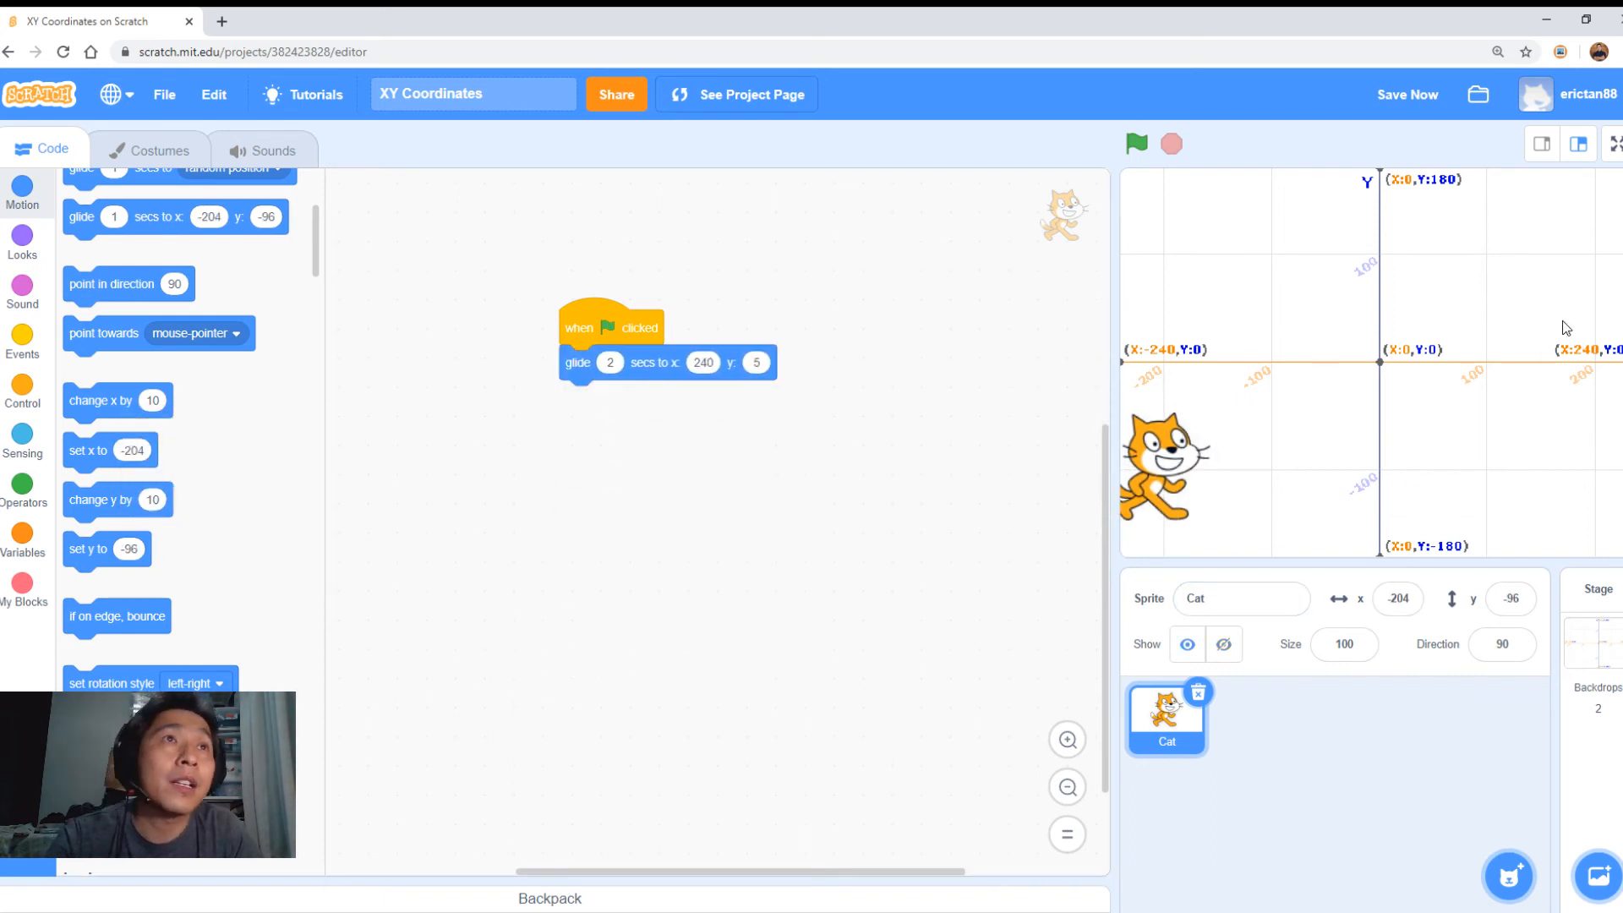
pyautogui.moveTo(1599, 260)
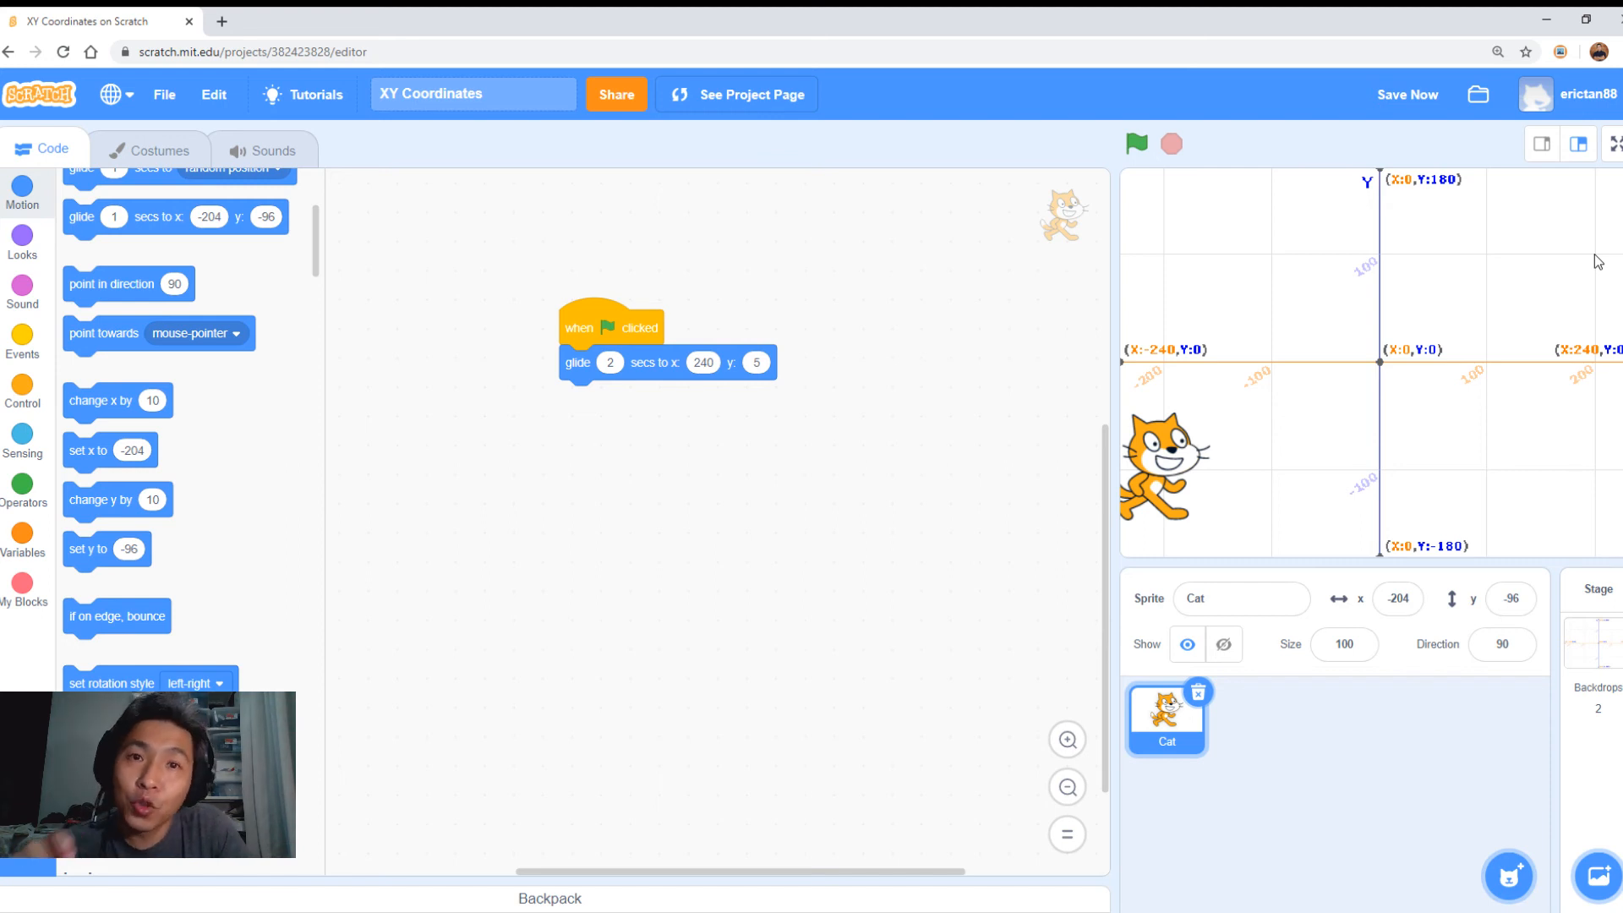
pyautogui.moveTo(1103, 374)
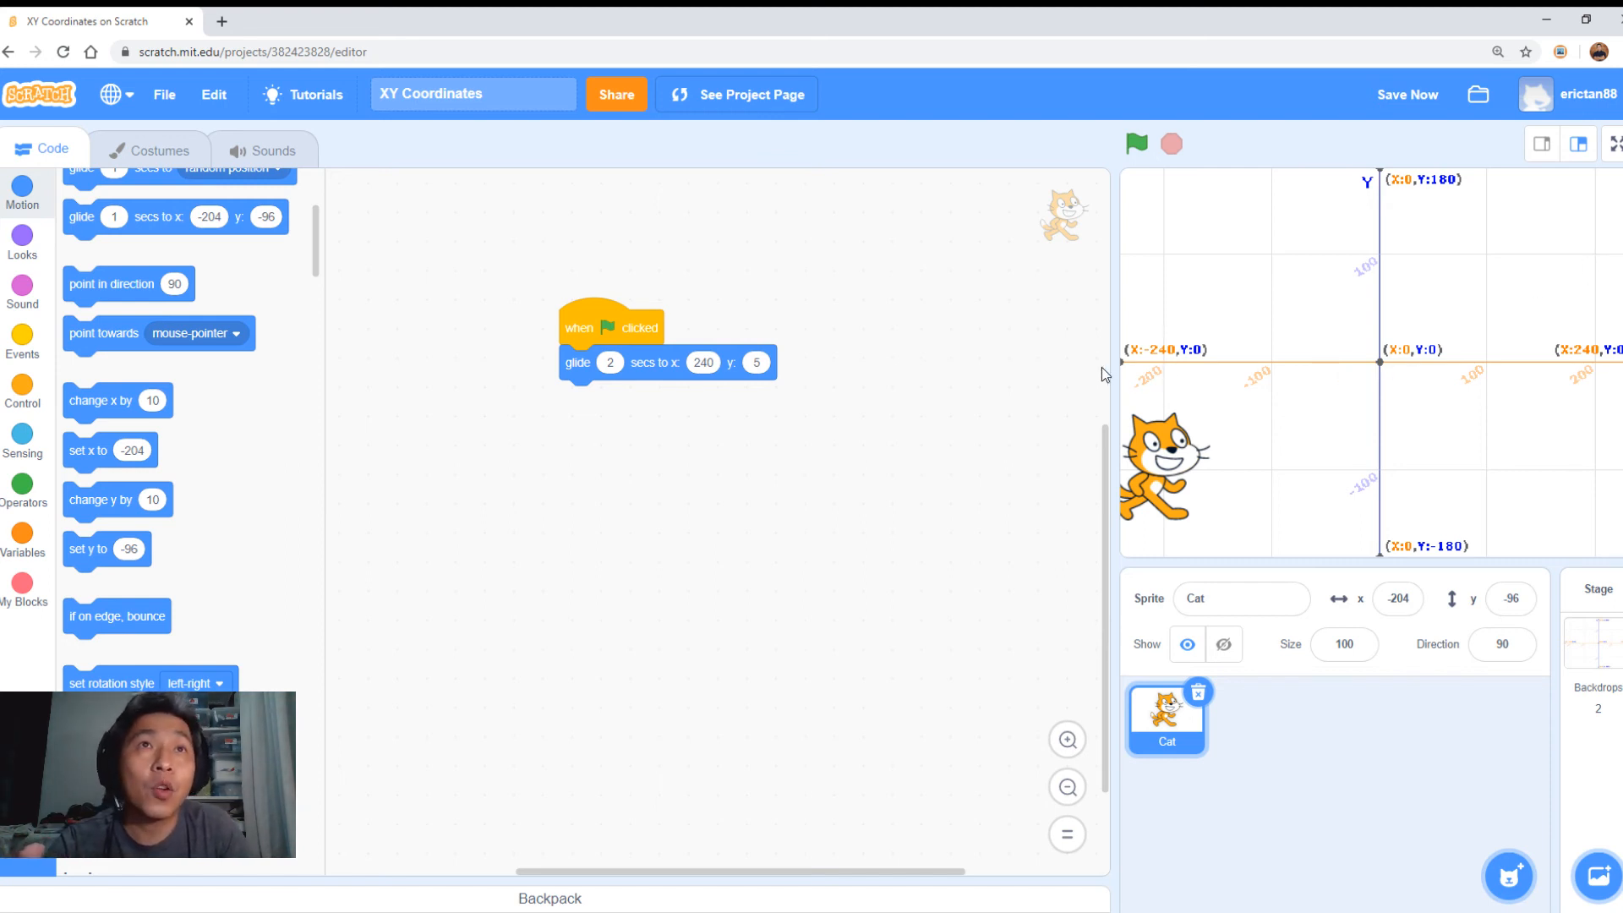
pyautogui.moveTo(1446, 373)
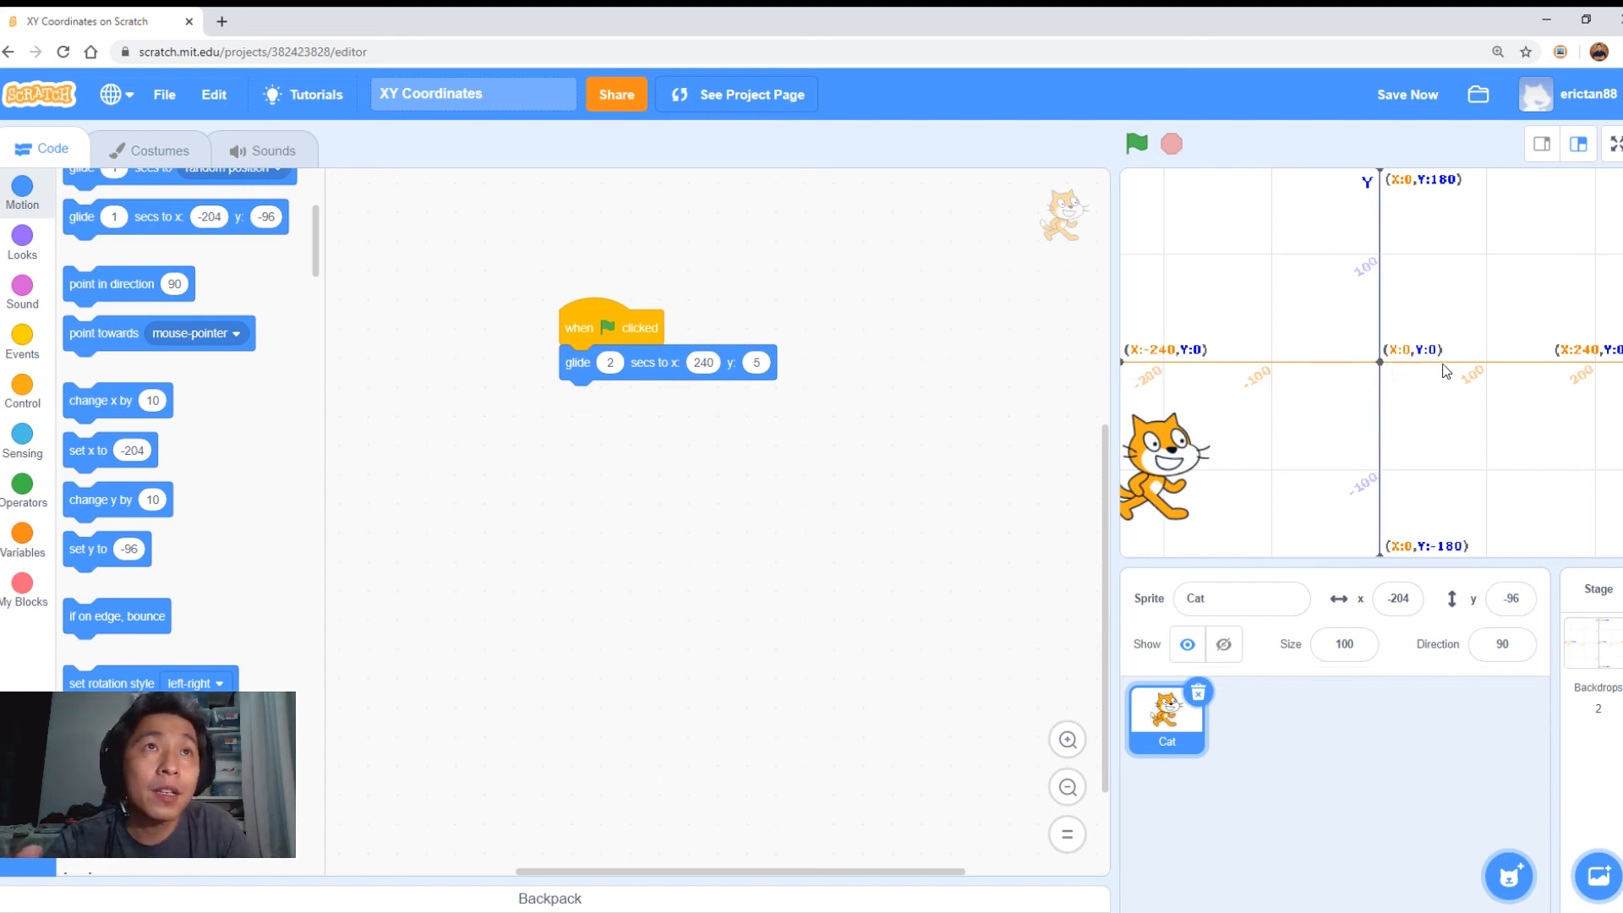
pyautogui.moveTo(1598, 369)
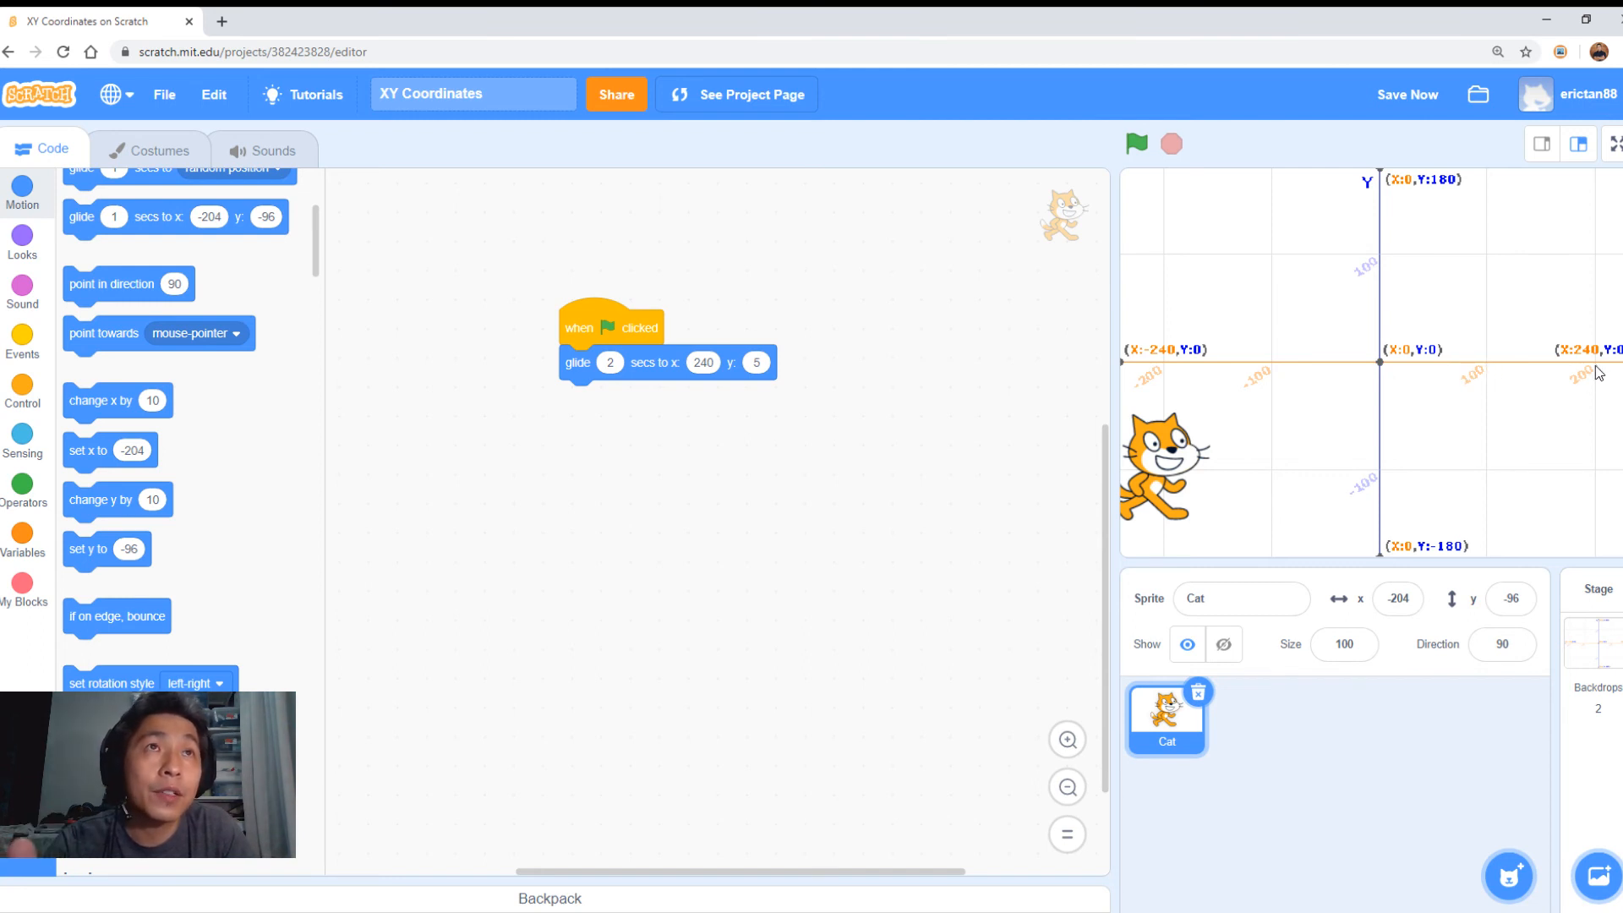
pyautogui.moveTo(1379, 372)
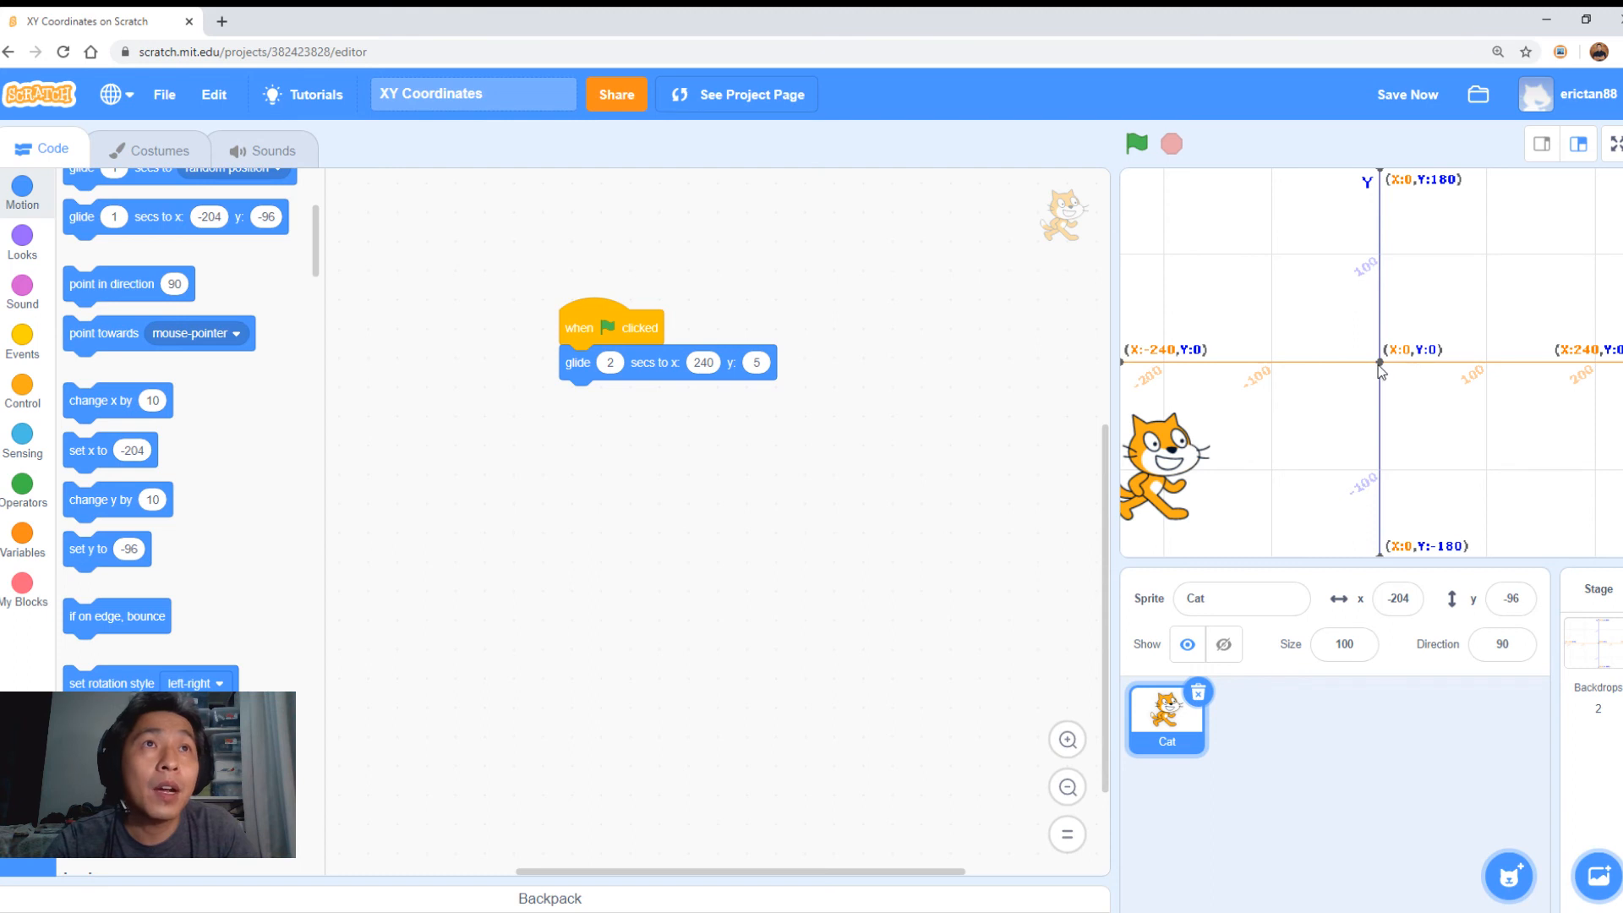
pyautogui.moveTo(1384, 282)
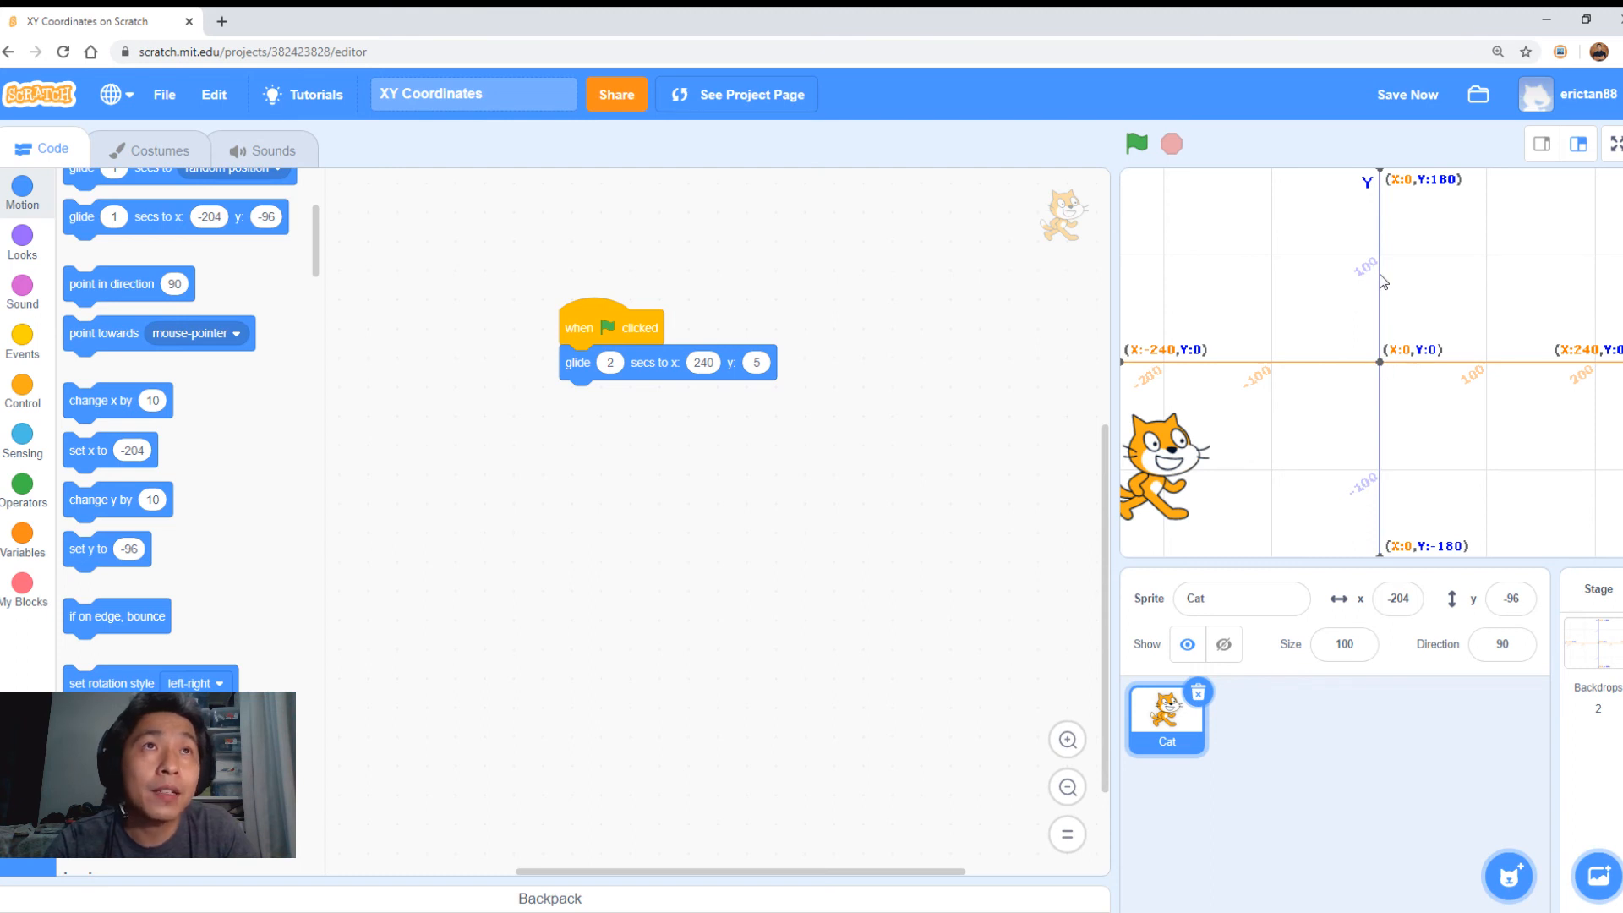
pyautogui.moveTo(1598, 262)
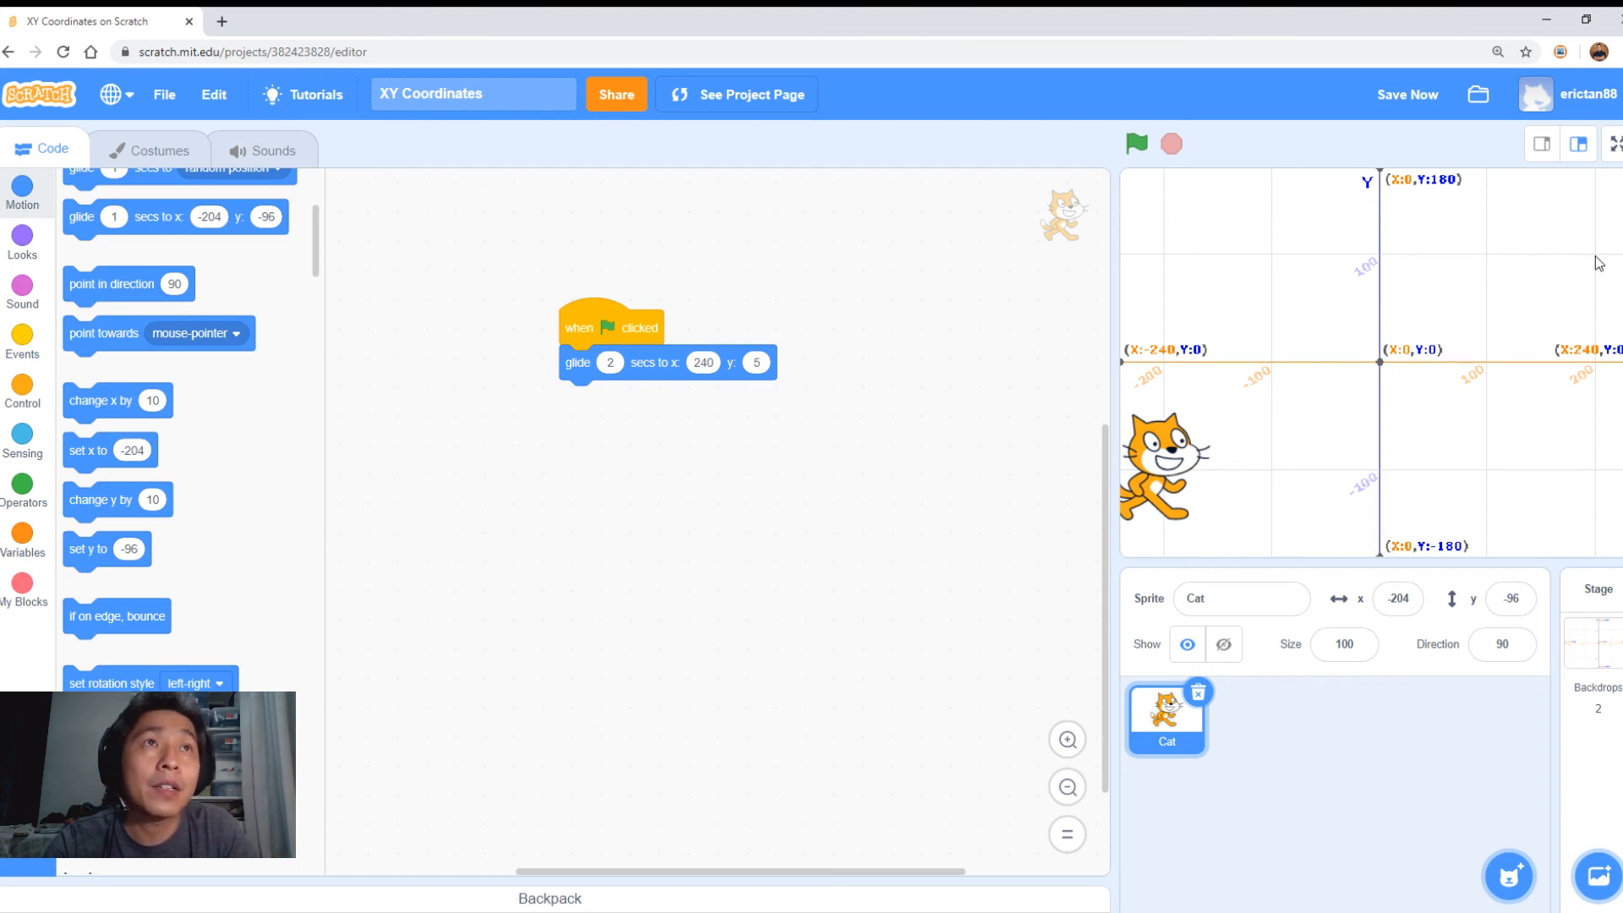
pyautogui.moveTo(1599, 375)
pyautogui.write('100')
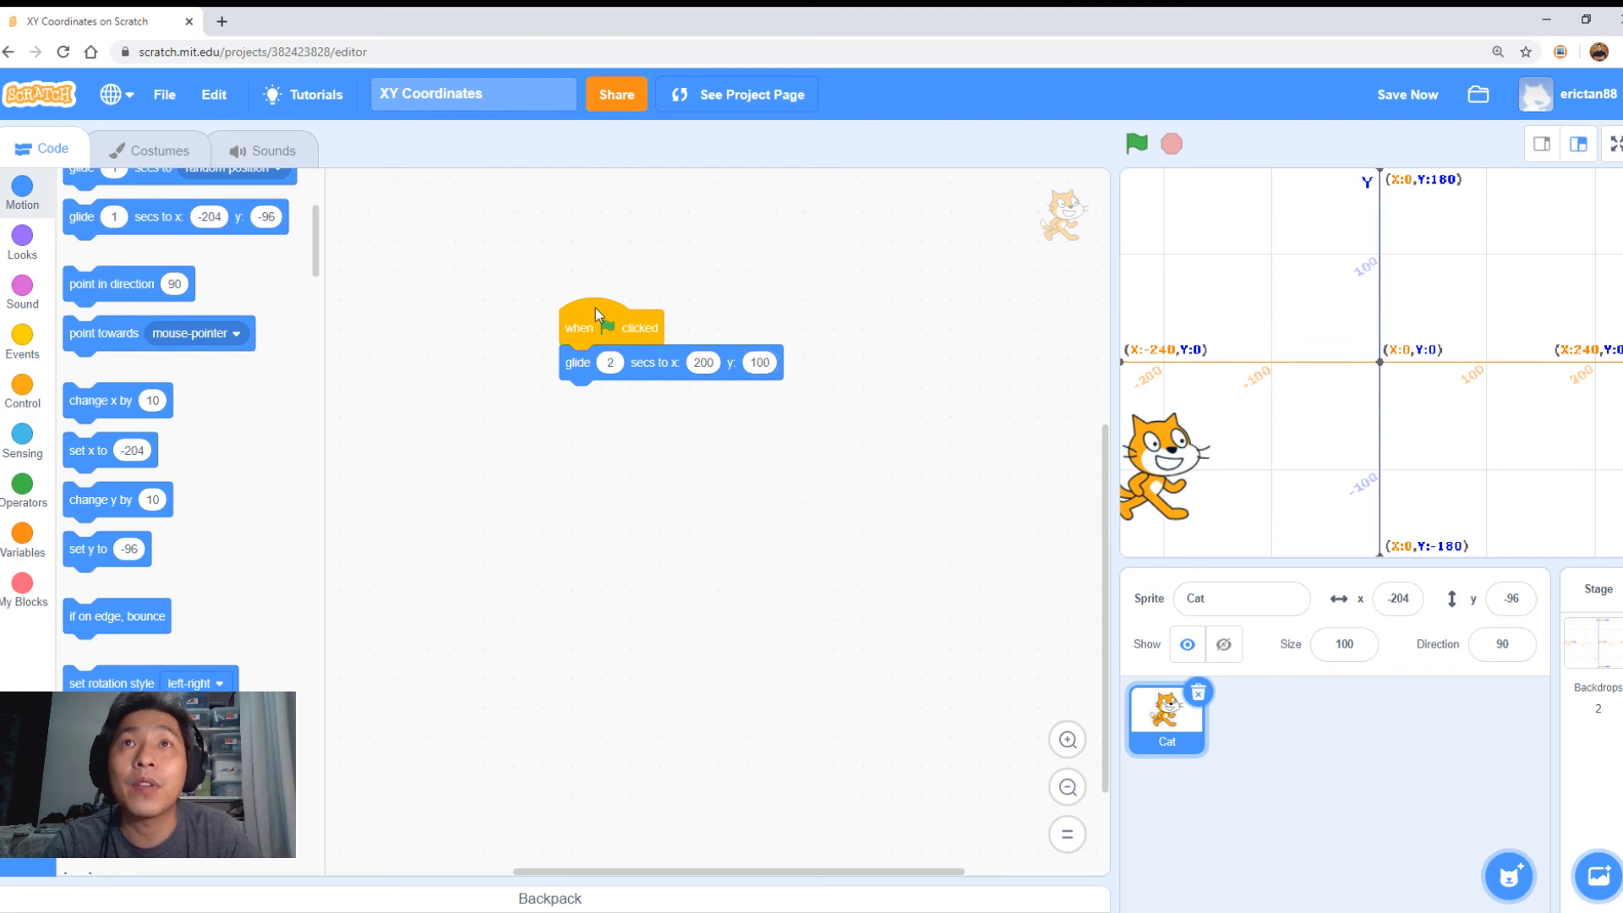
# Run the glide-to-x-200-y-100 script twice to send the cat to the upper right.
pyautogui.click(1135, 144)
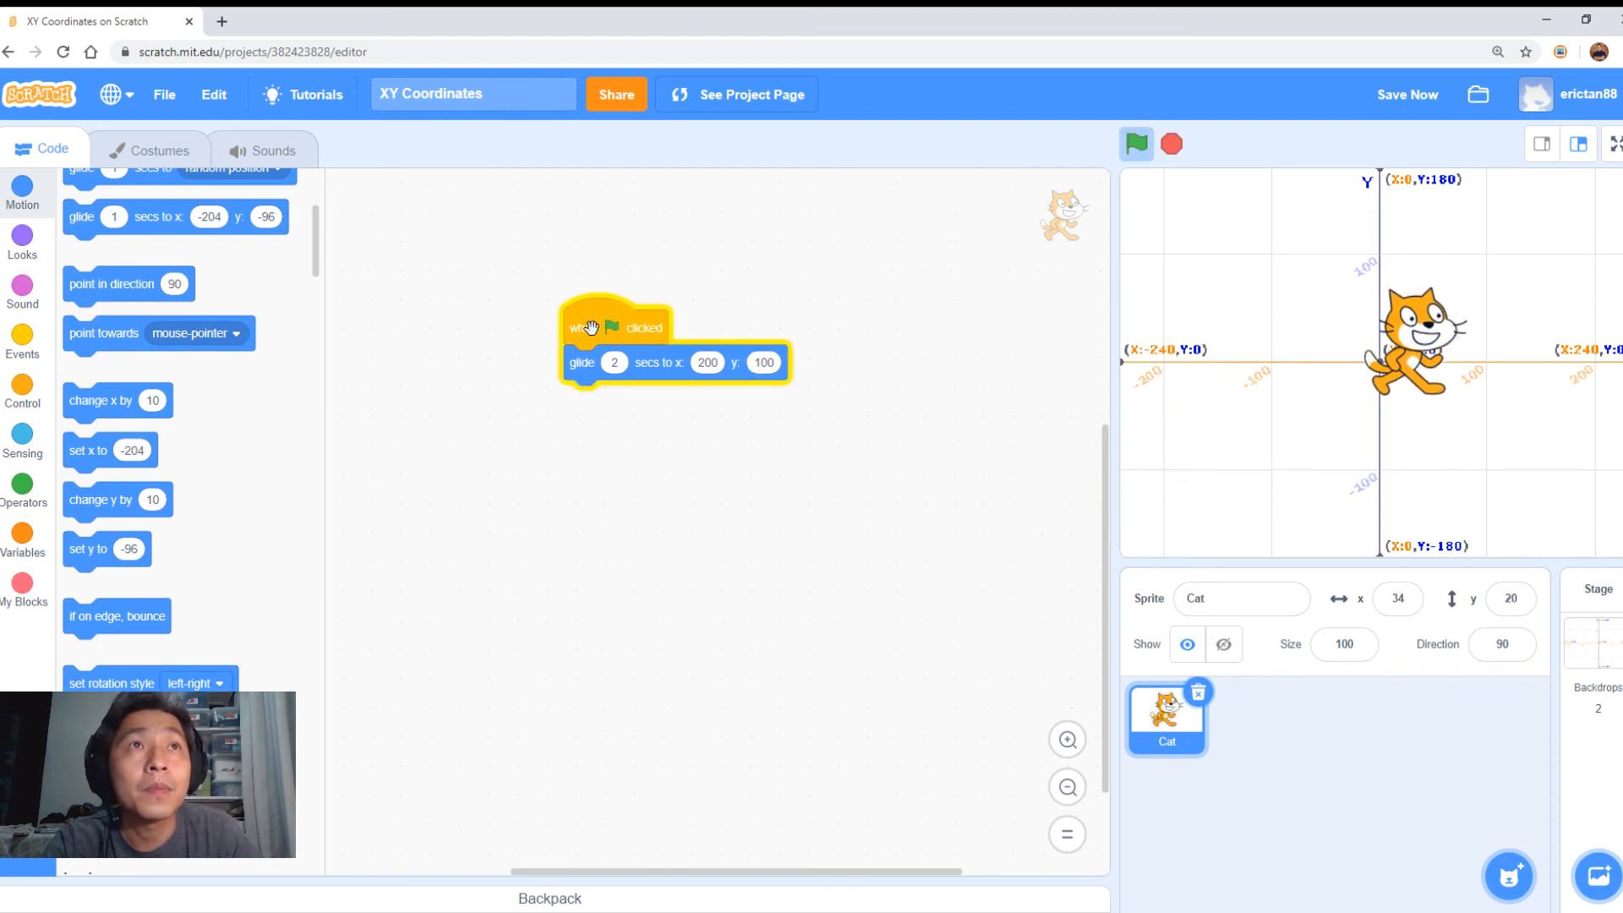
pyautogui.click(1135, 144)
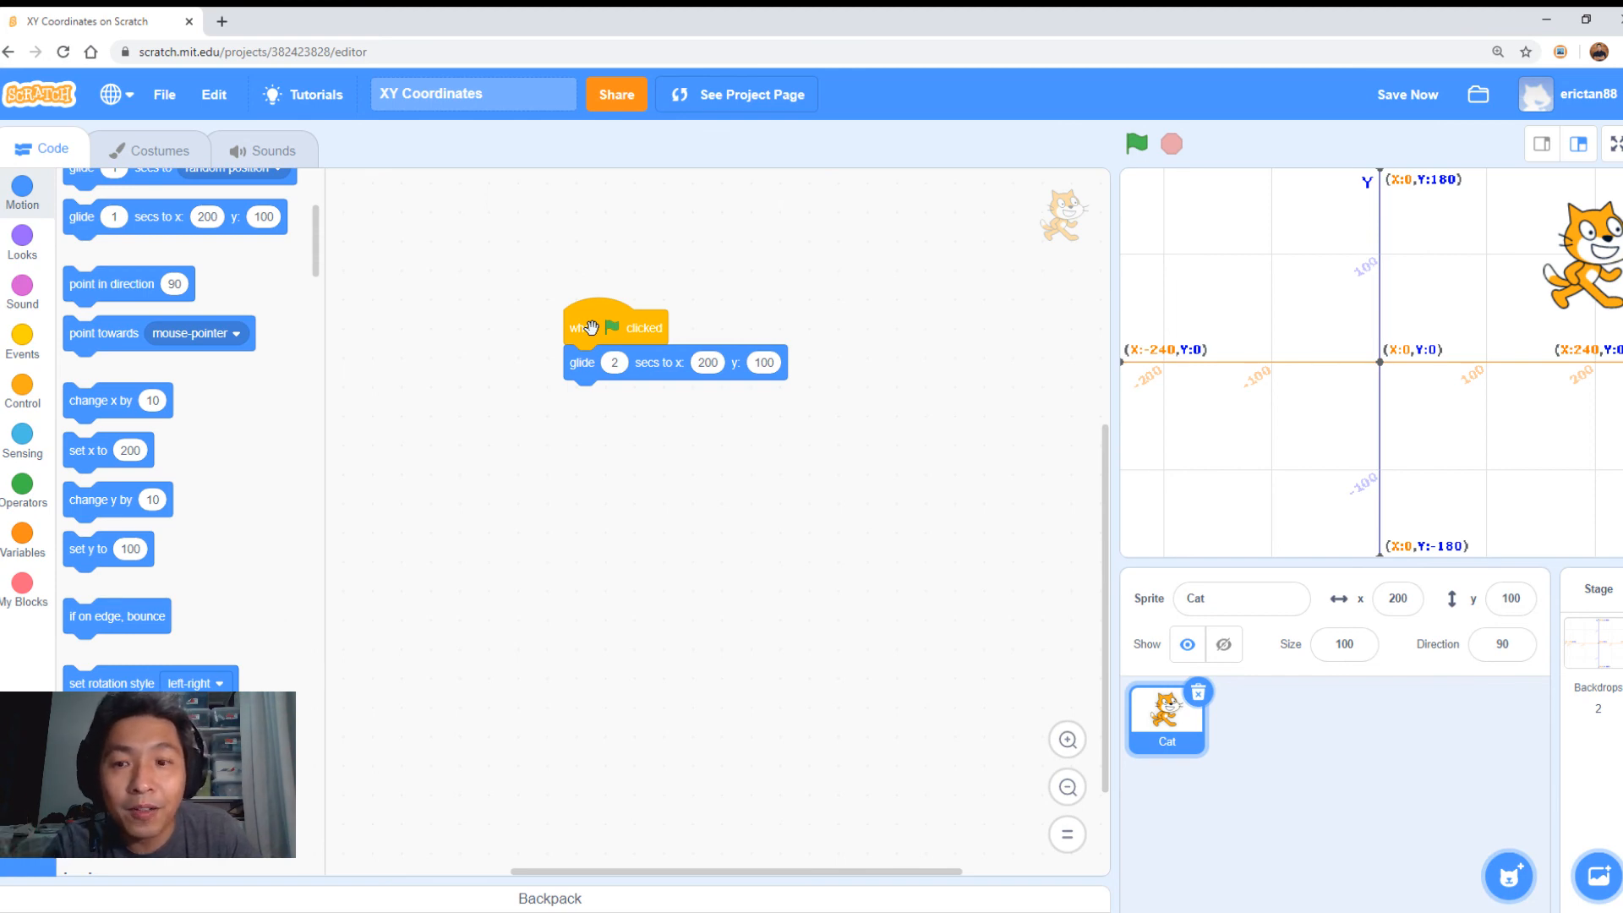
pyautogui.moveTo(665, 363)
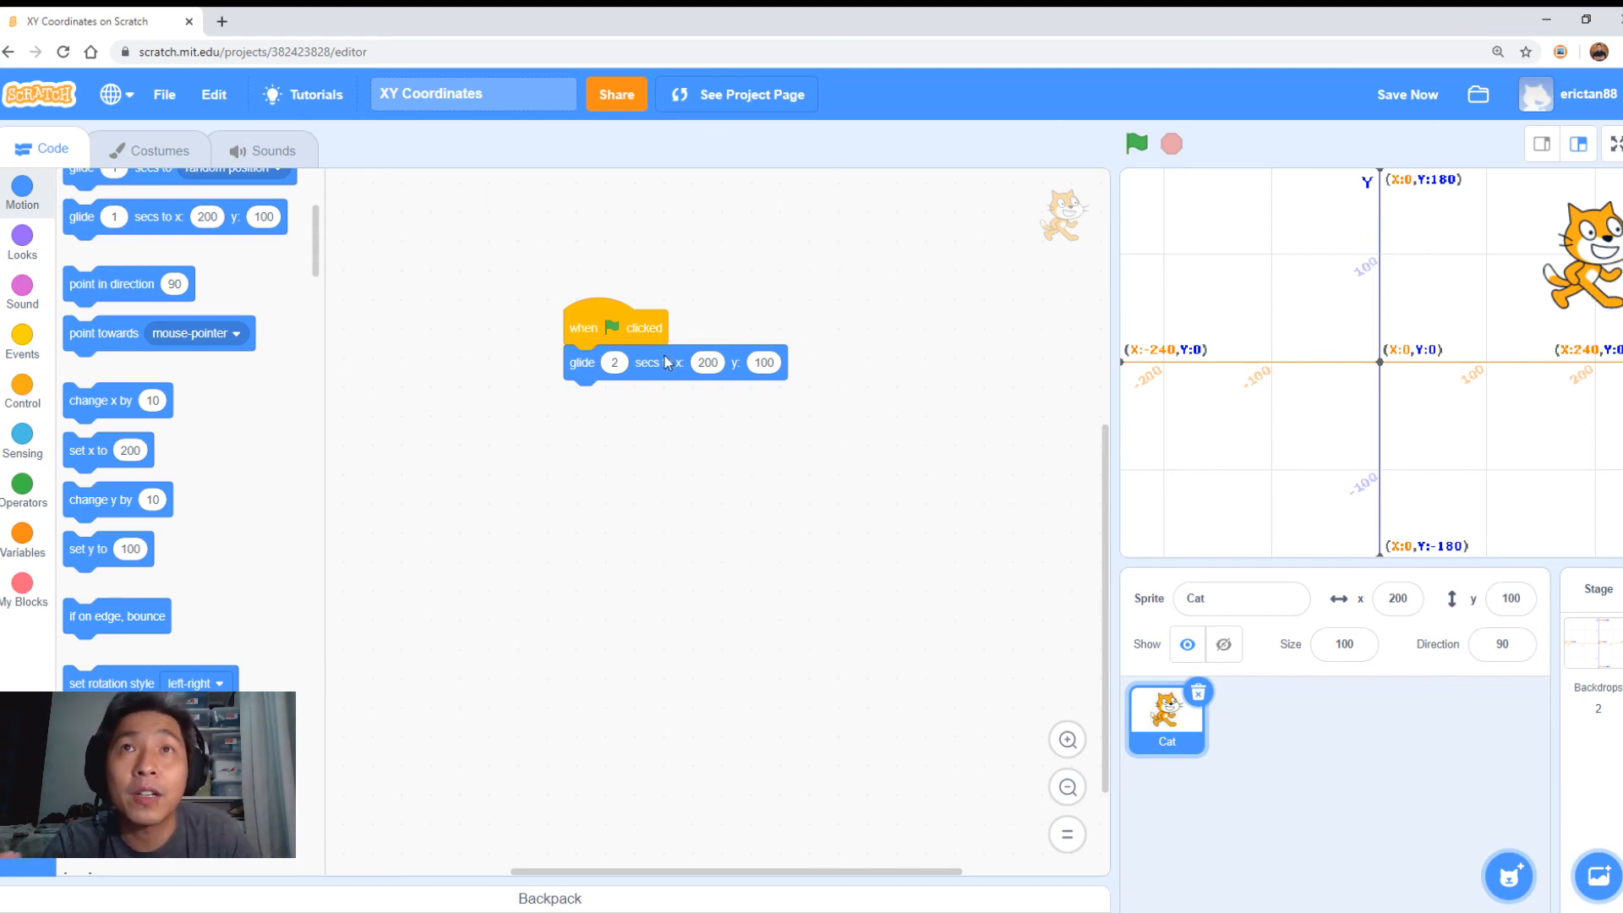
pyautogui.moveTo(813, 391)
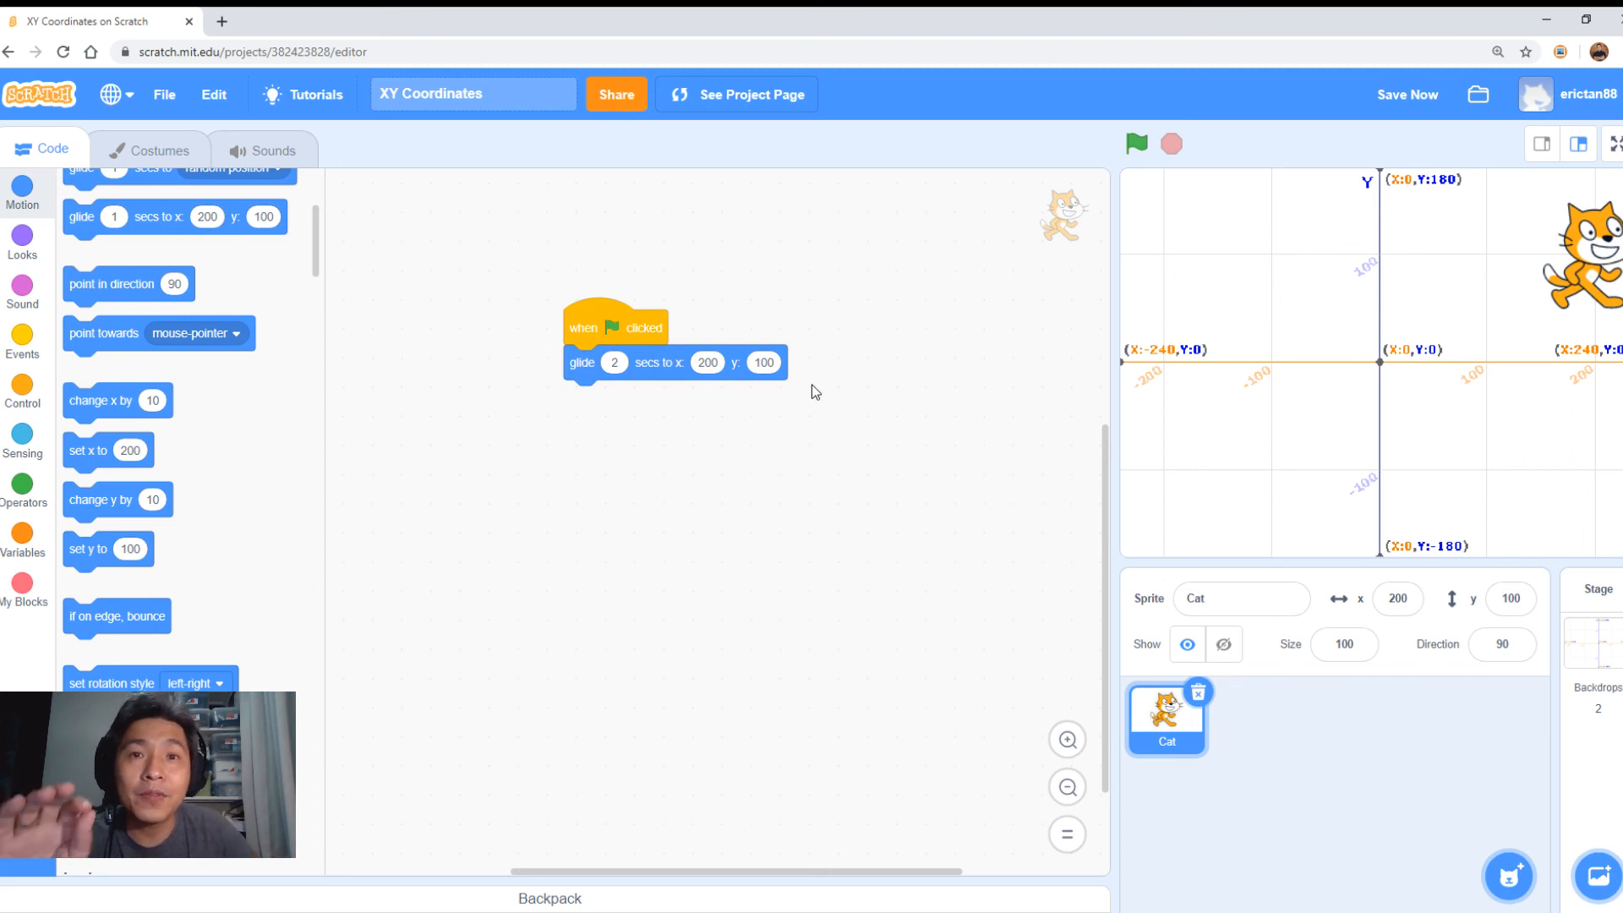
pyautogui.moveTo(813, 377)
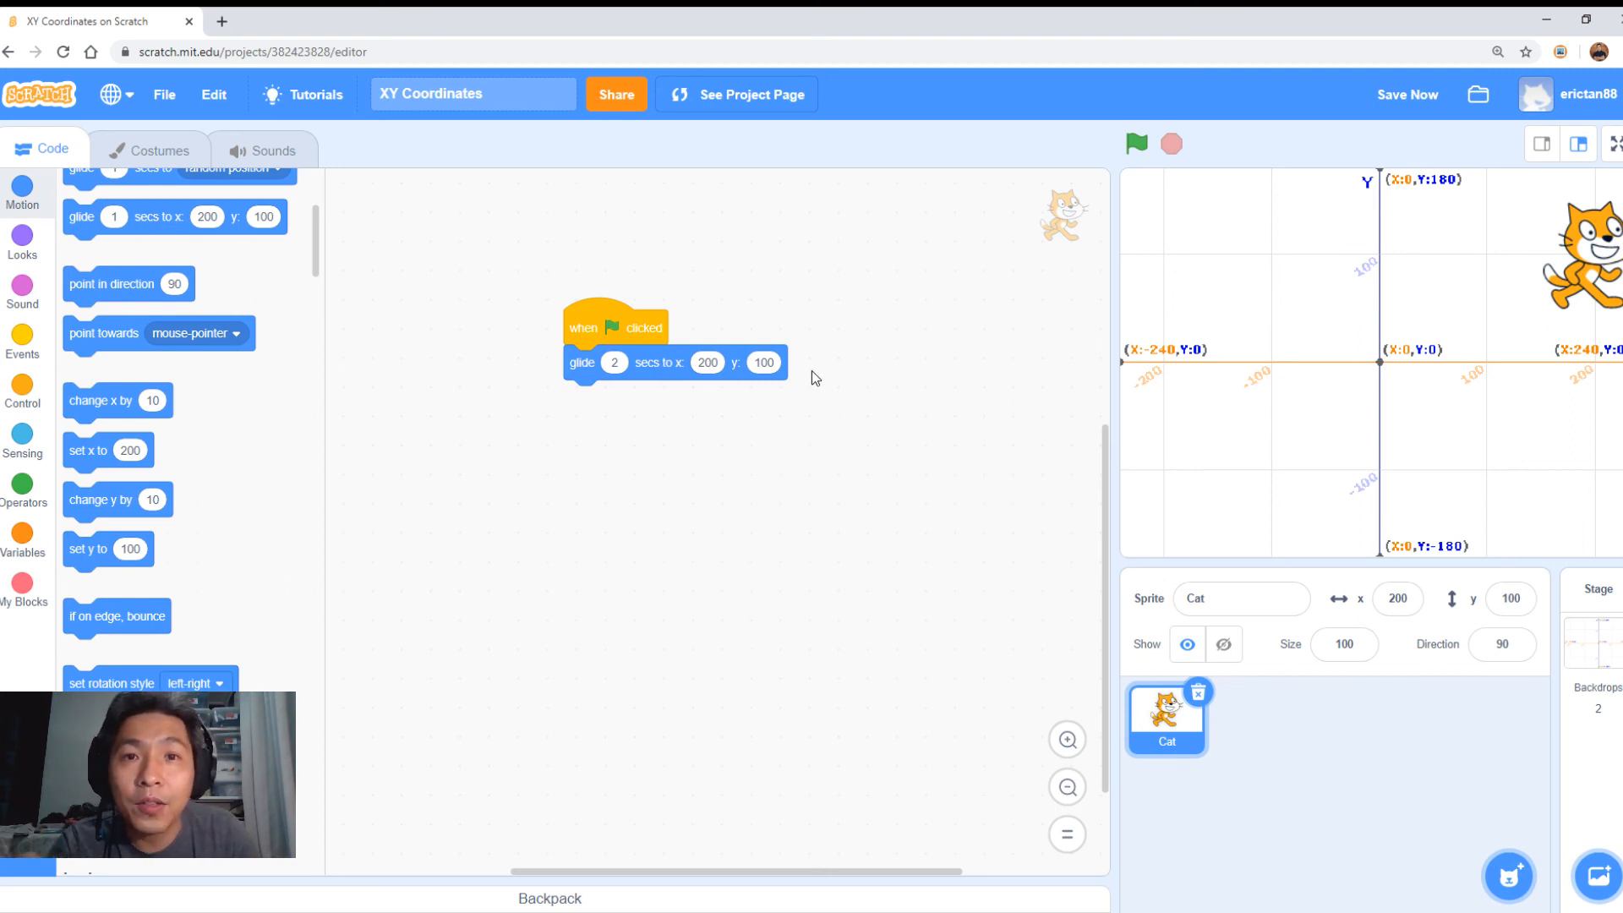